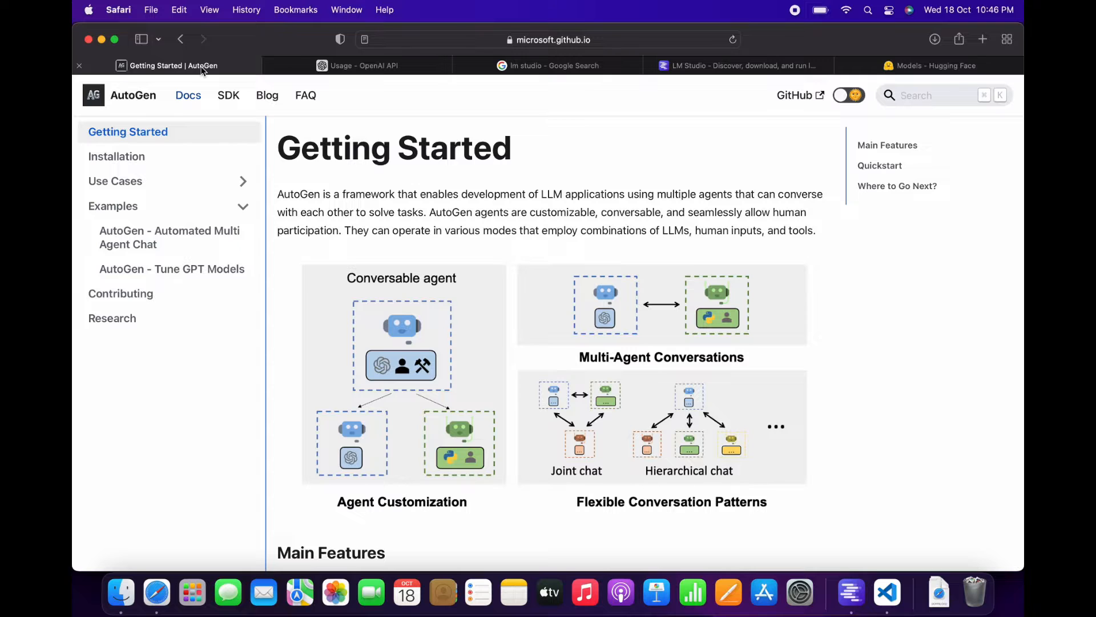
pyautogui.moveTo(252, 168)
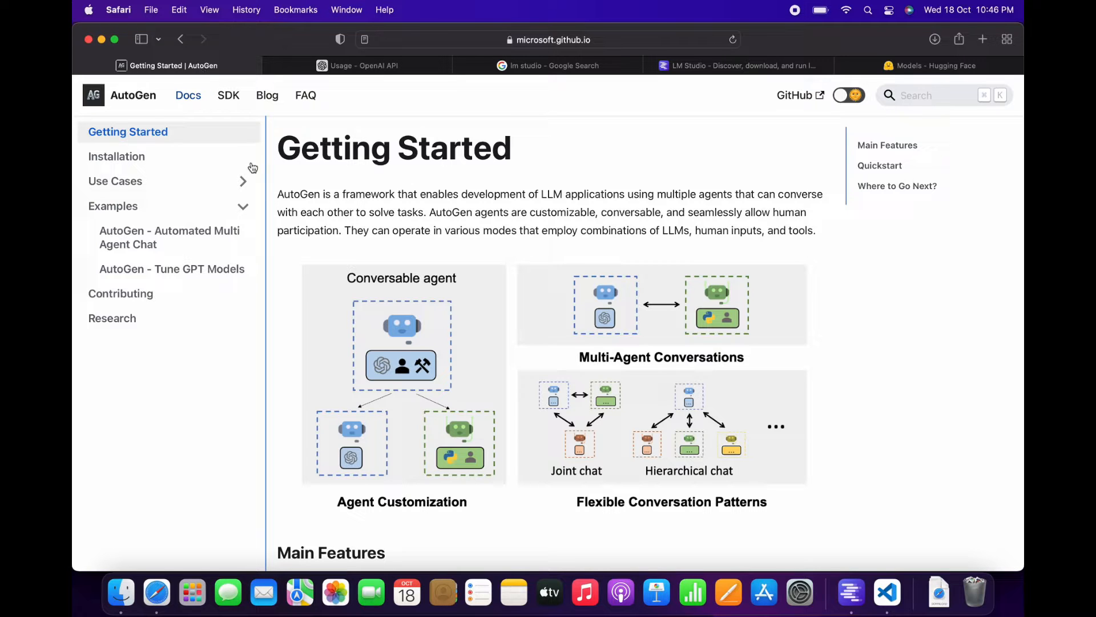
# - Open Use Cases > Multi-agent Conversation Framework and read down to its further-reading papers
pyautogui.click(115, 181)
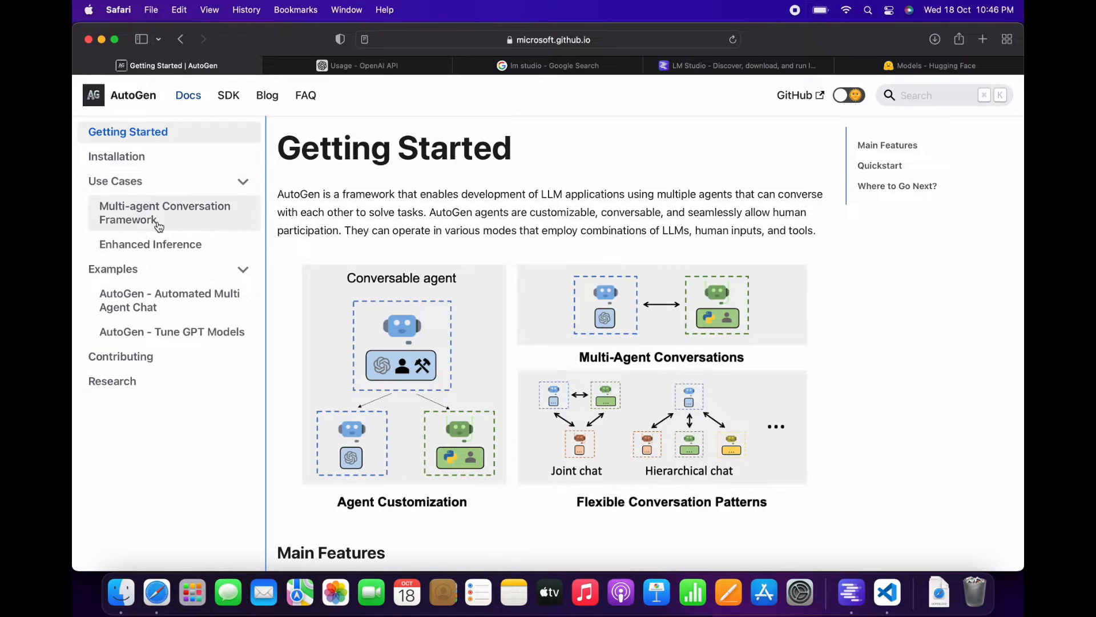
pyautogui.click(165, 213)
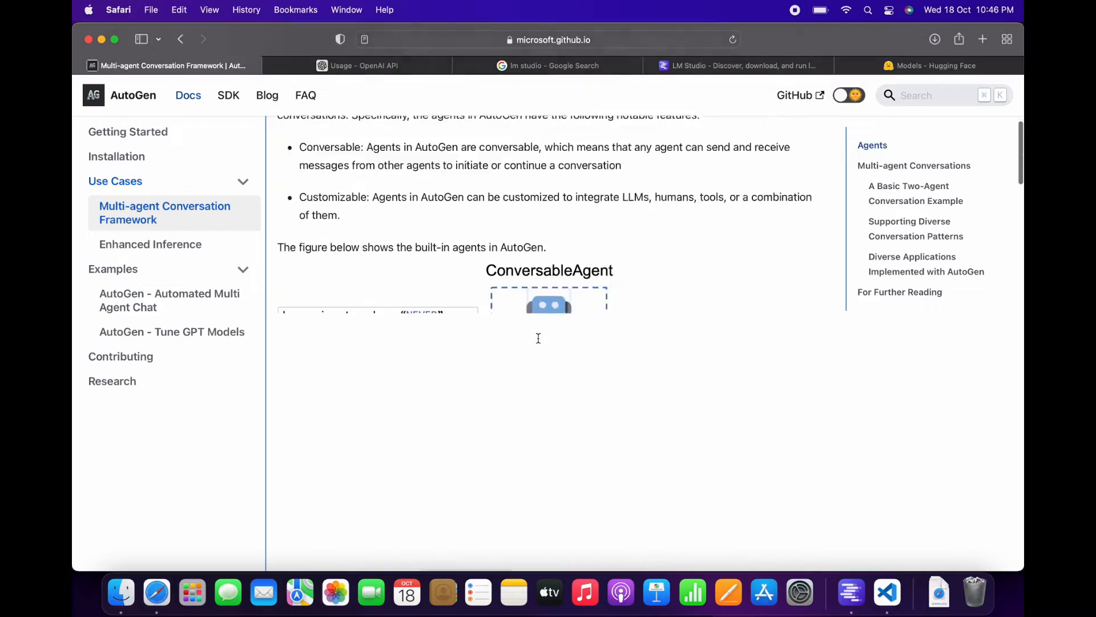
pyautogui.scroll(-3)
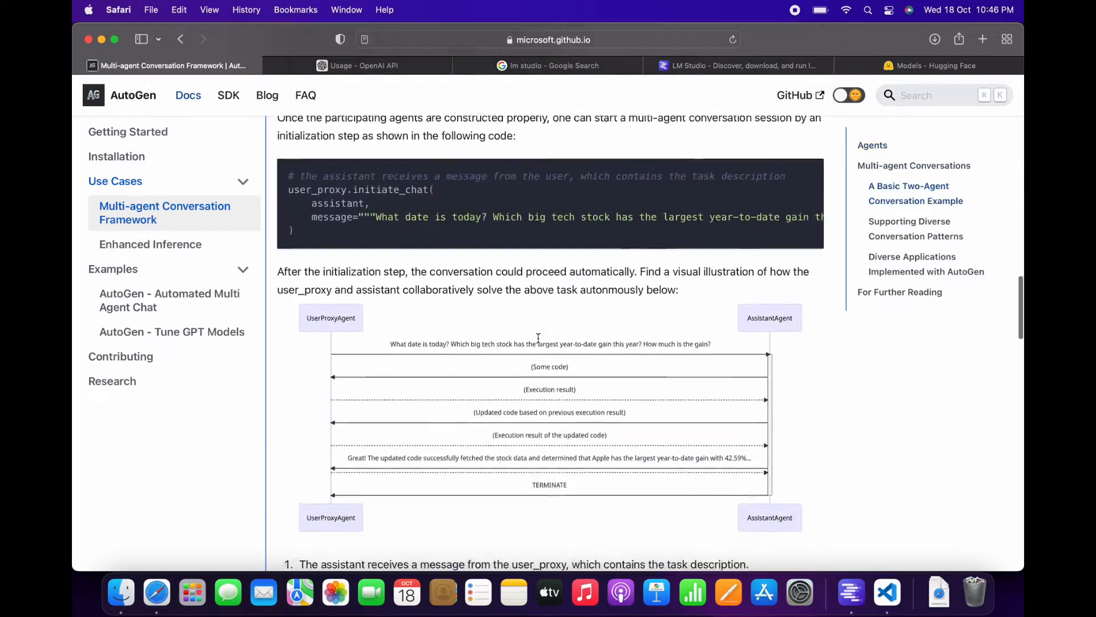
pyautogui.scroll(-3)
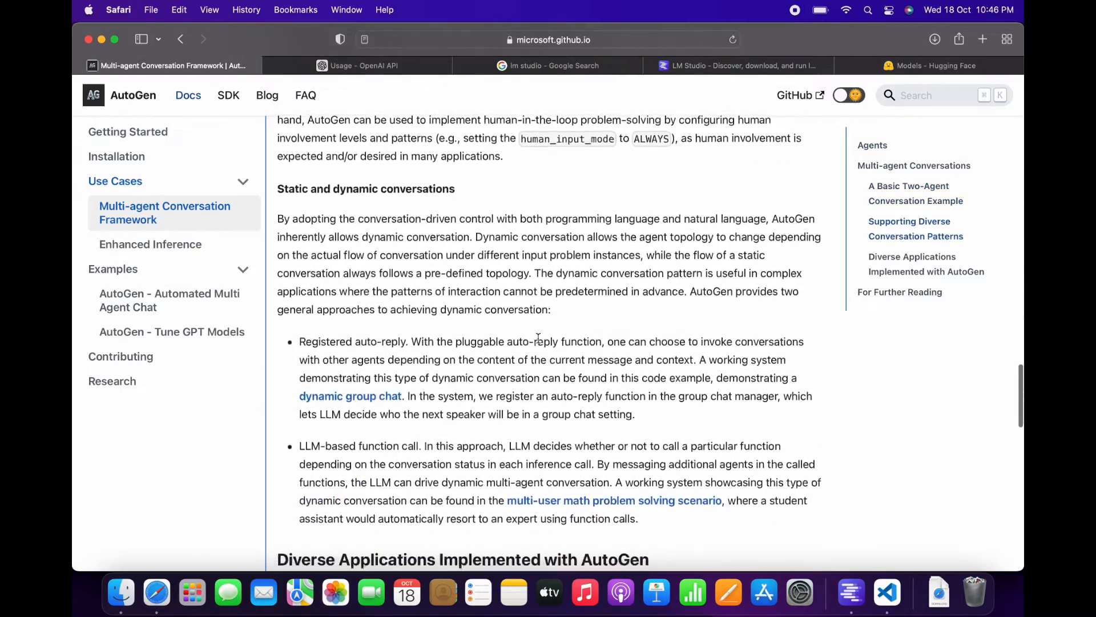
pyautogui.scroll(-3)
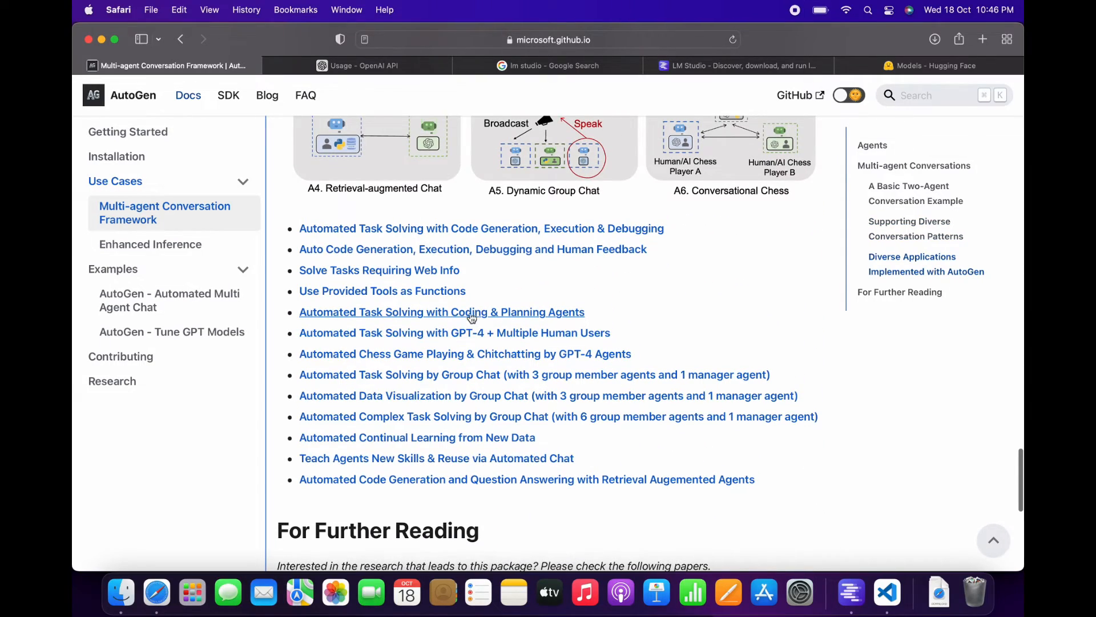
pyautogui.moveTo(554, 337)
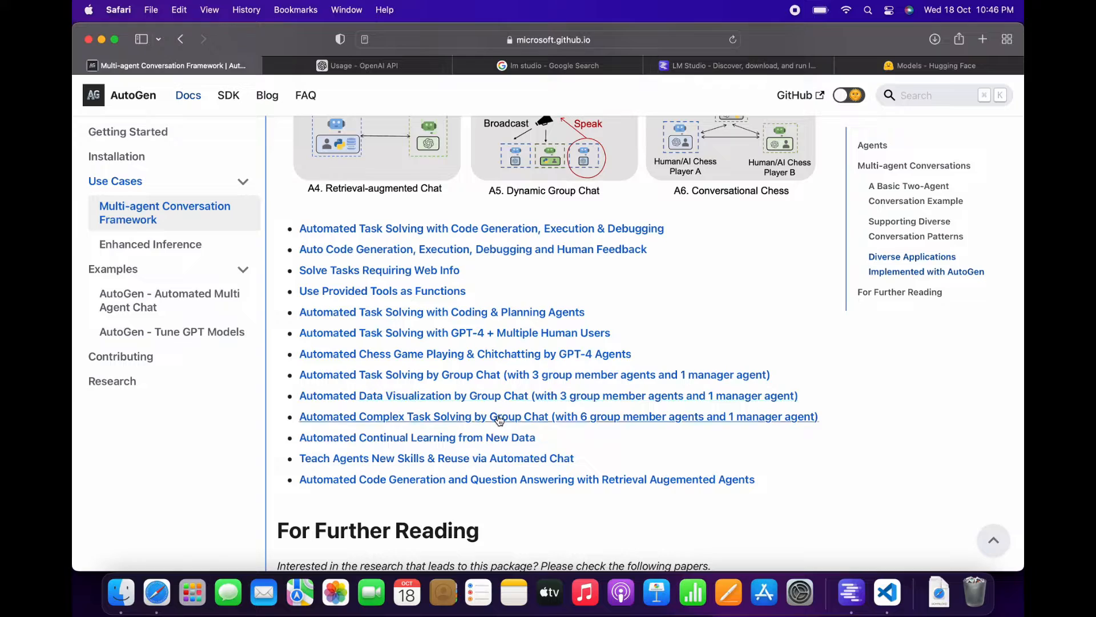
pyautogui.scroll(-3)
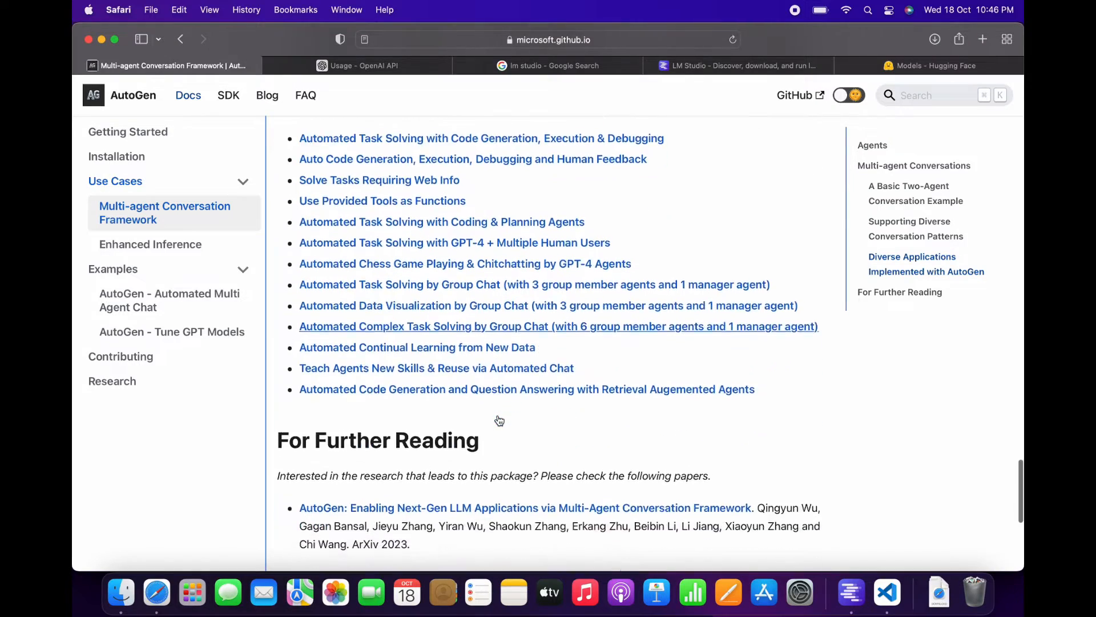
pyautogui.scroll(3)
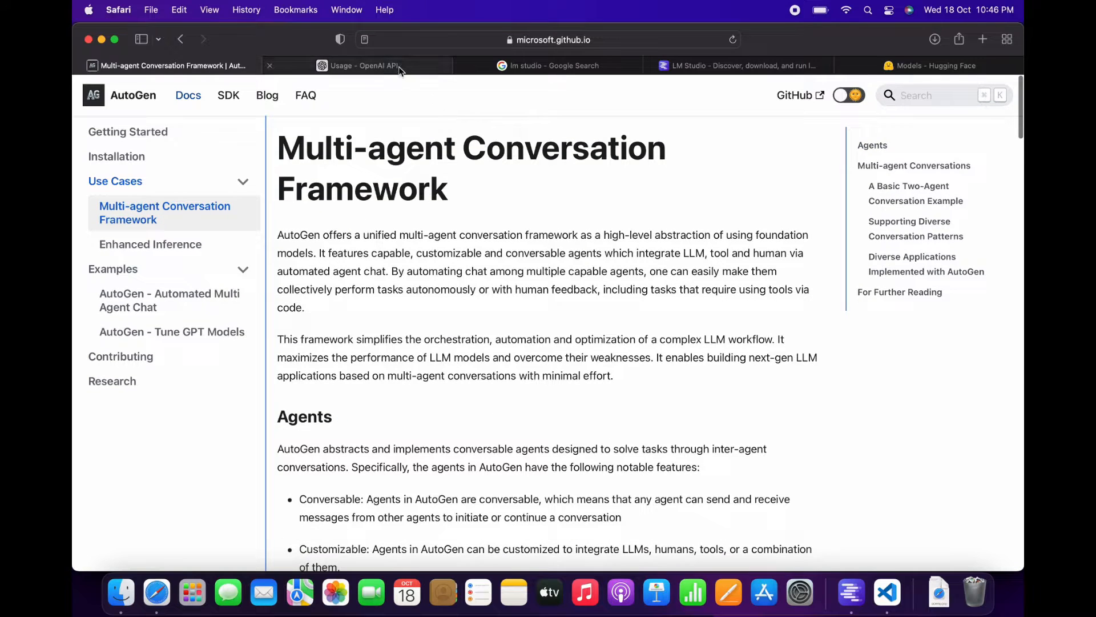
# - Check this month's OpenAI API usage ($3.56 of $10), then open AutoGen's Getting Started page
pyautogui.click(364, 65)
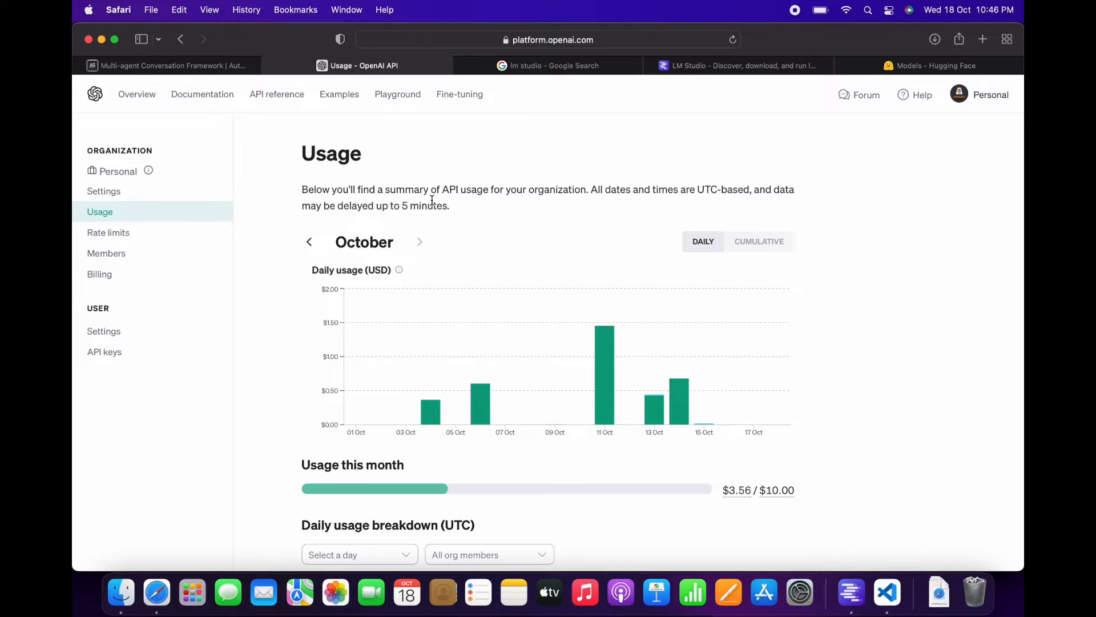
pyautogui.click(168, 65)
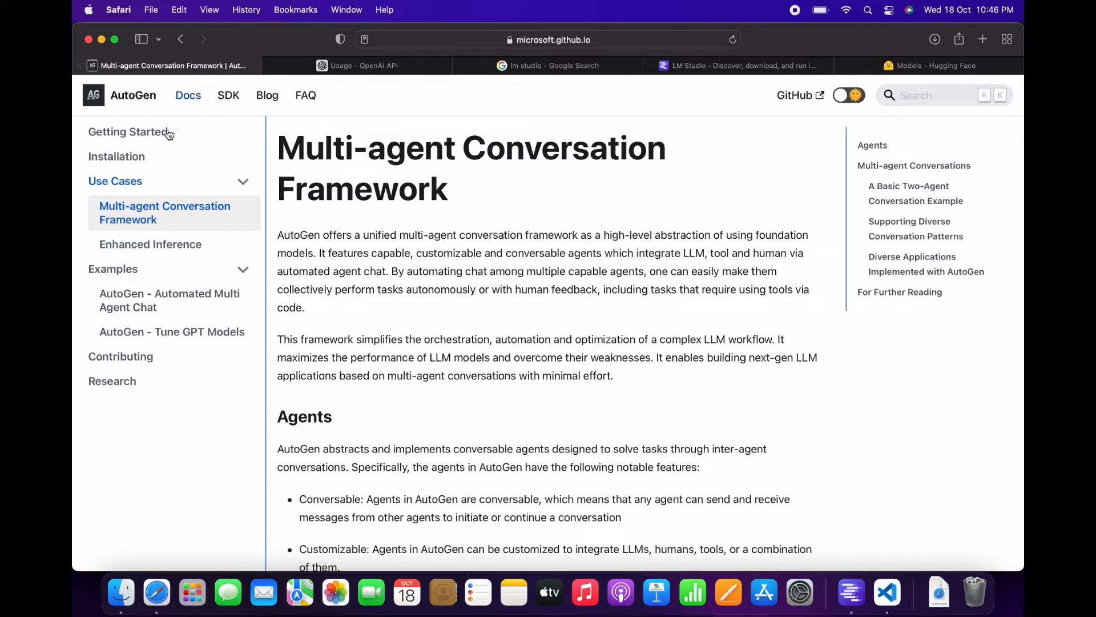
pyautogui.click(128, 131)
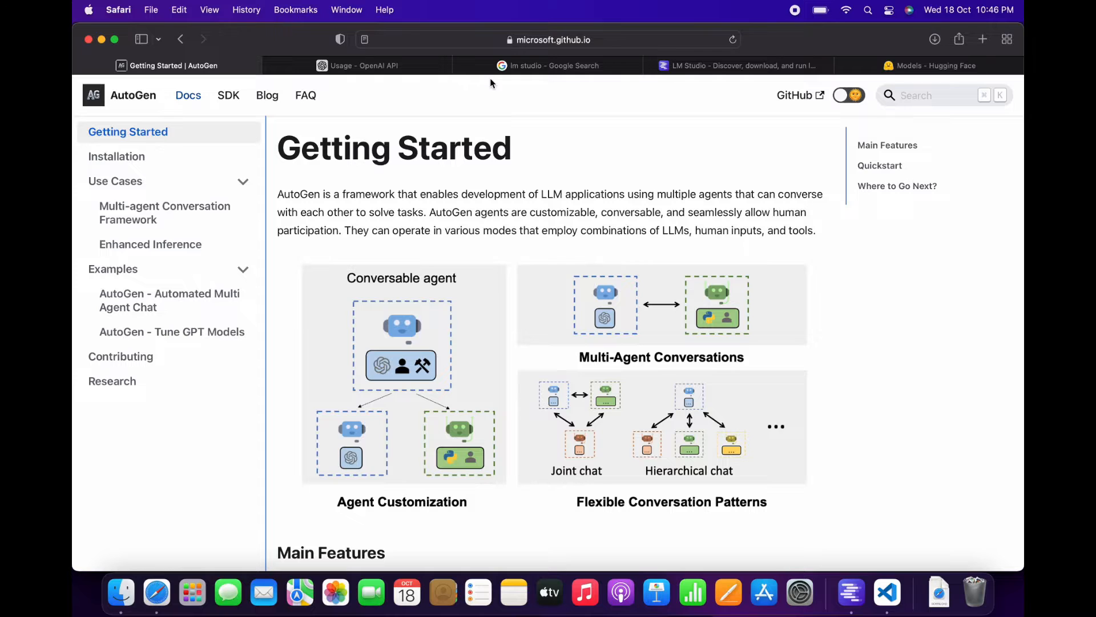
# - View the Google results for 'lm studio', then open the LM Studio homepage
pyautogui.click(549, 65)
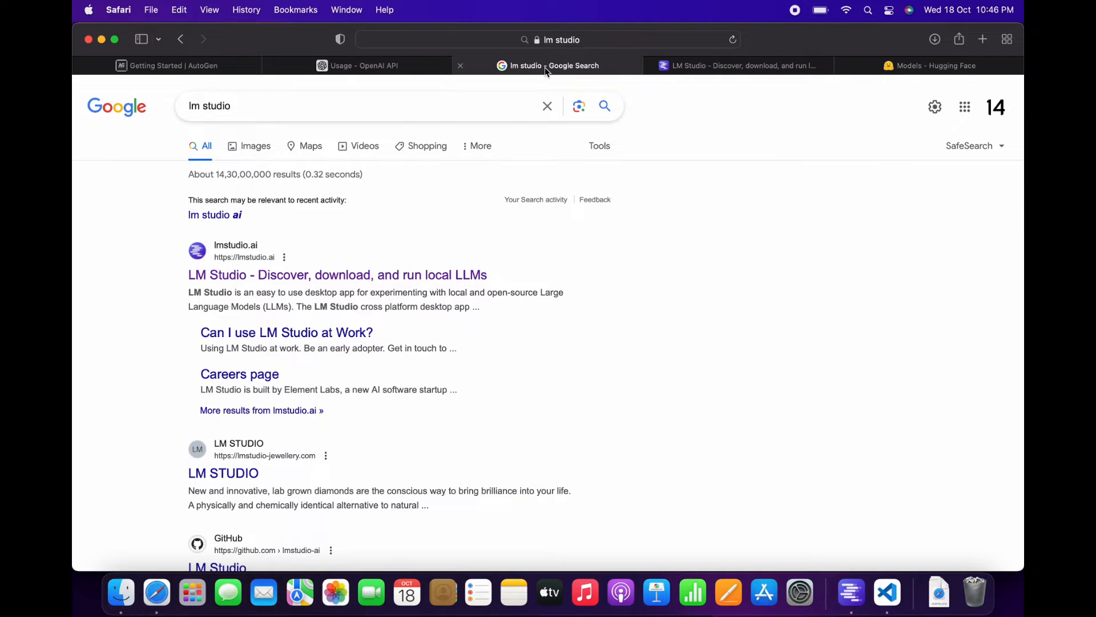
pyautogui.moveTo(704, 66)
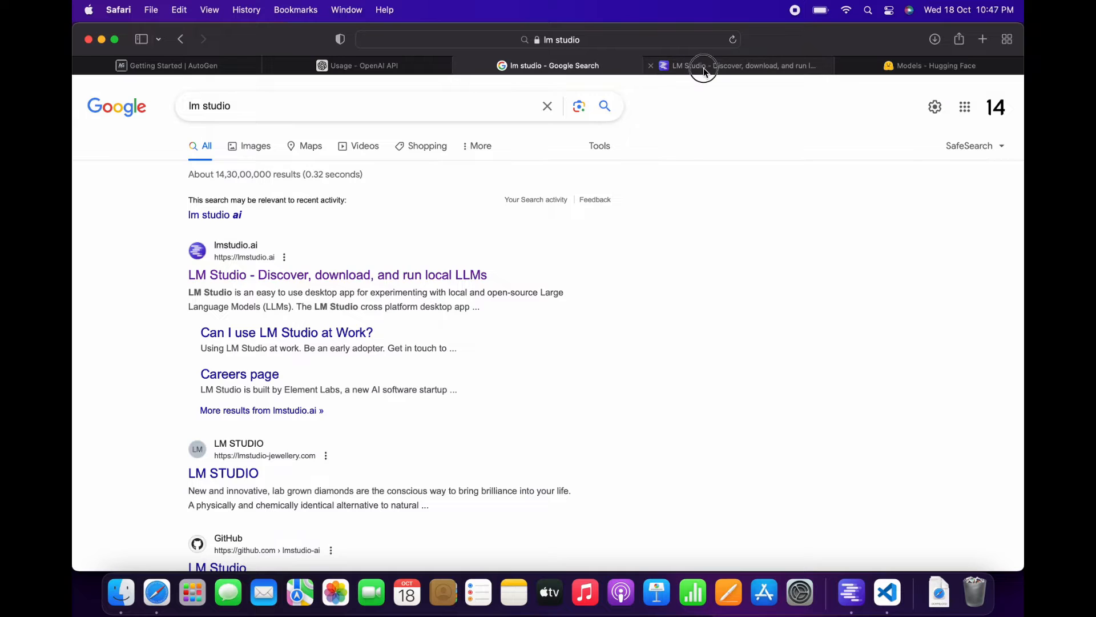
pyautogui.click(737, 65)
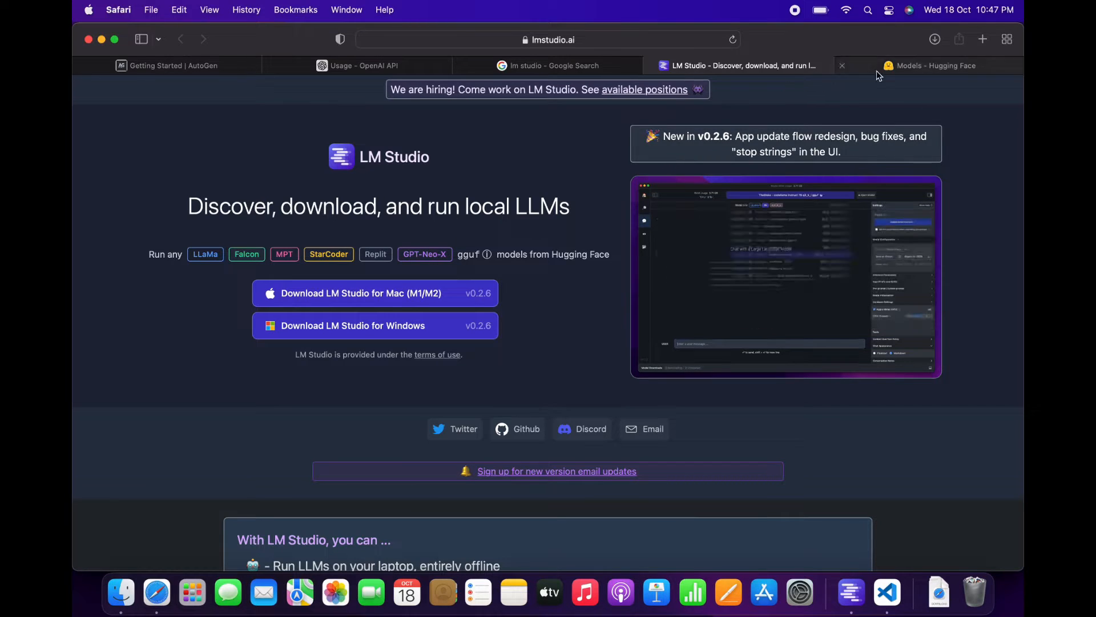
# - View the zephyr-7b-alpha model card, browse Hugging Face's trending models, and return to LM Studio
pyautogui.click(935, 65)
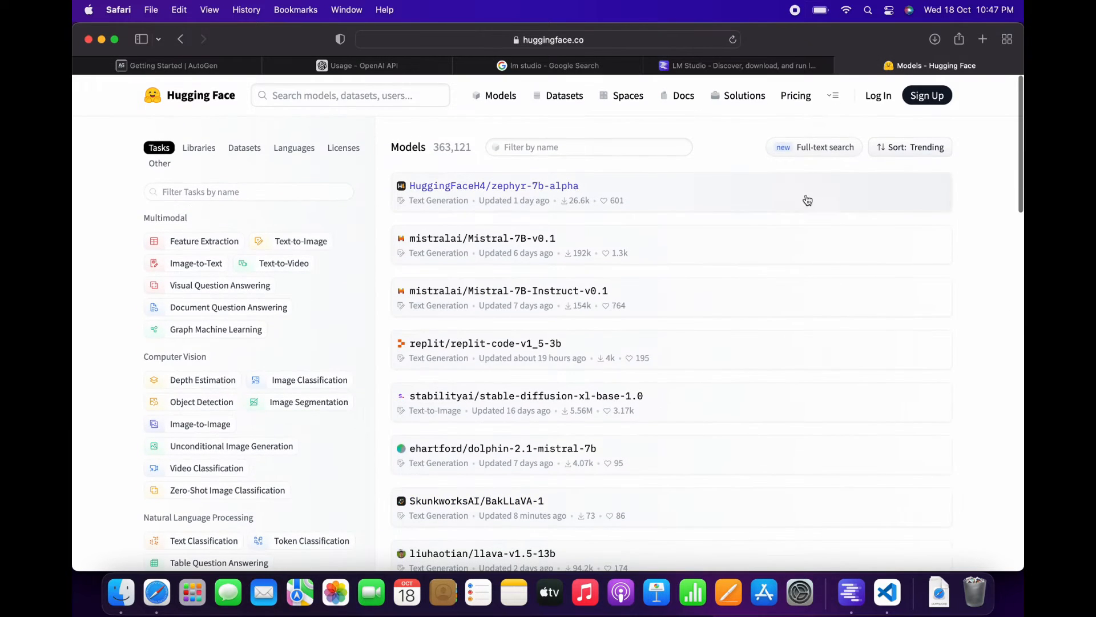
pyautogui.click(493, 185)
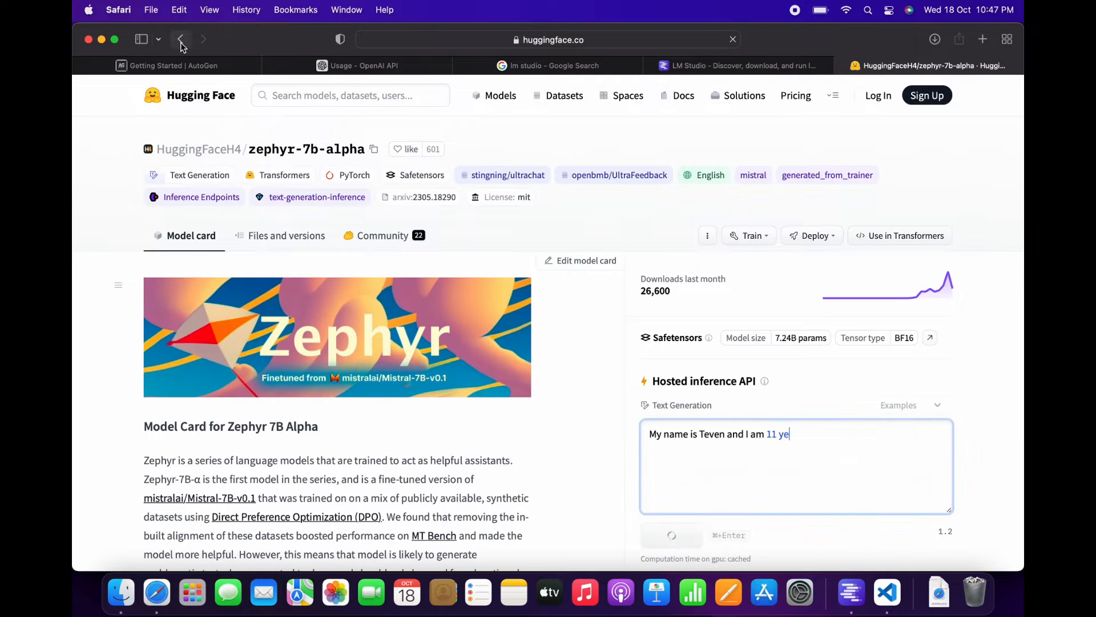
pyautogui.click(180, 39)
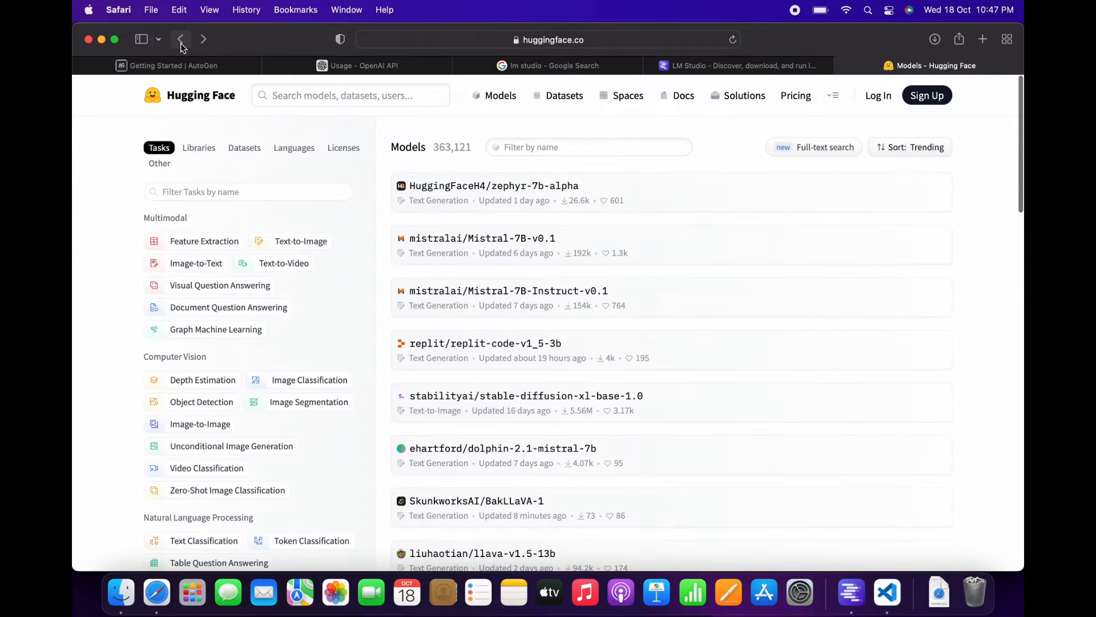
pyautogui.scroll(-3)
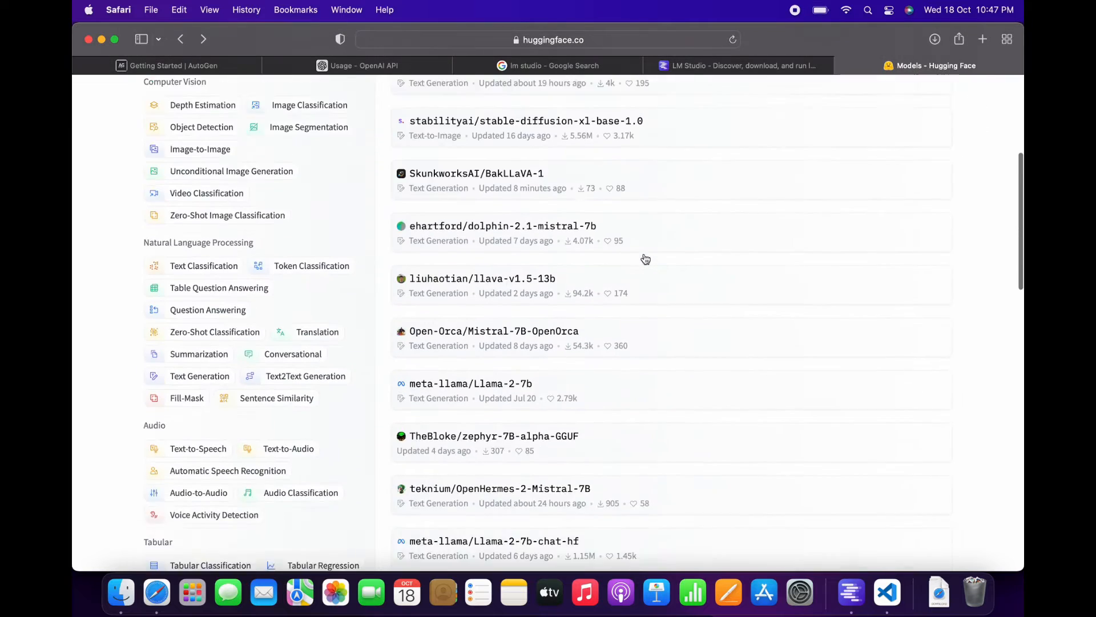
pyautogui.scroll(-3)
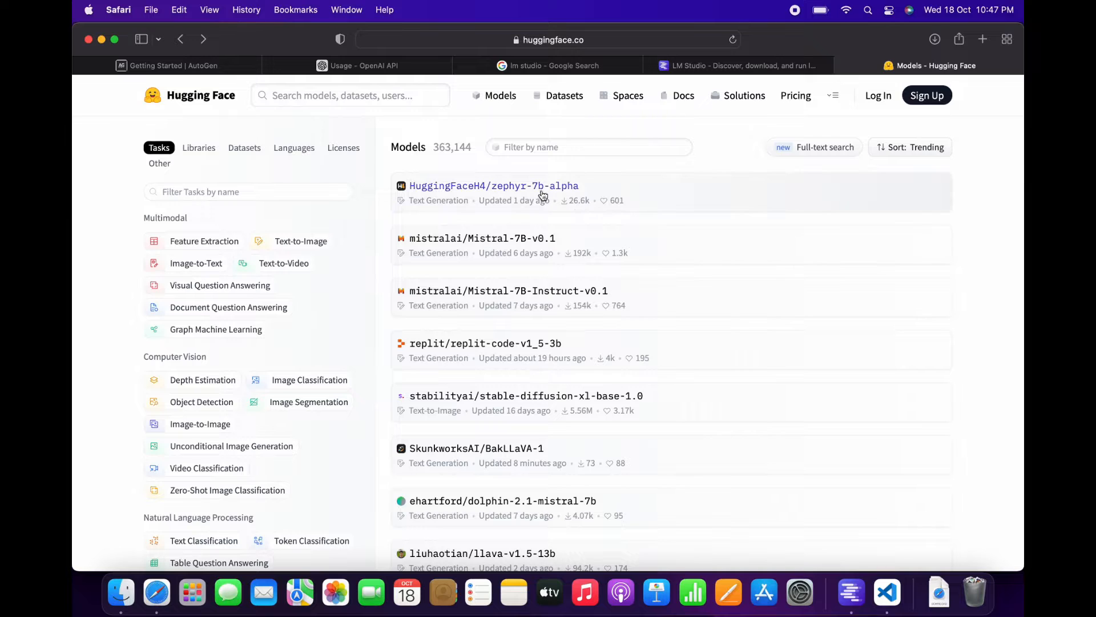
pyautogui.moveTo(494, 185)
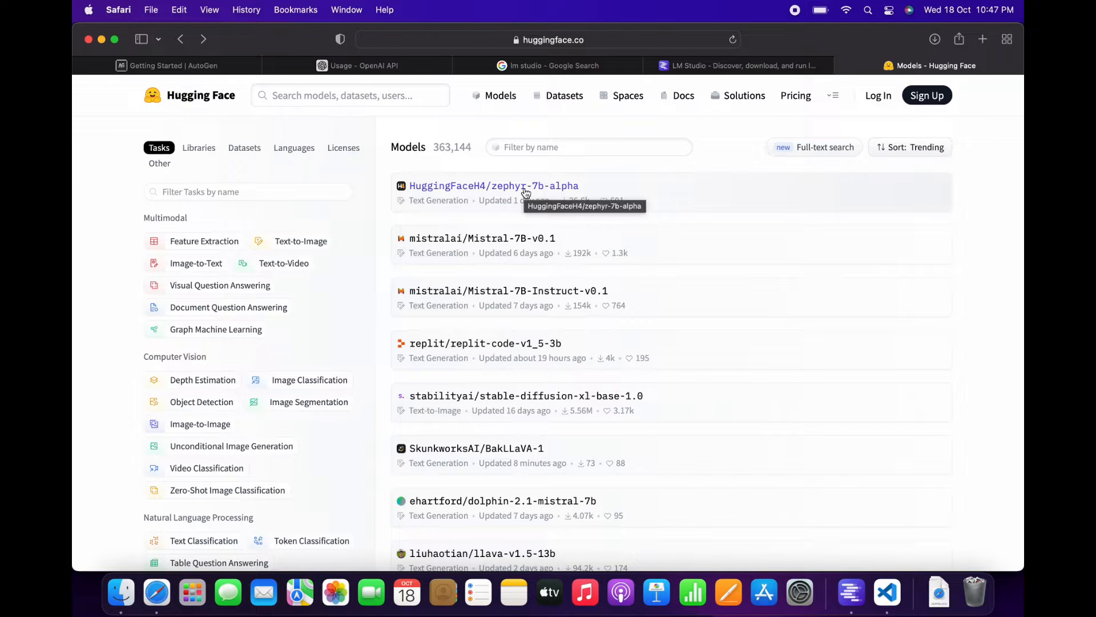
pyautogui.moveTo(505, 245)
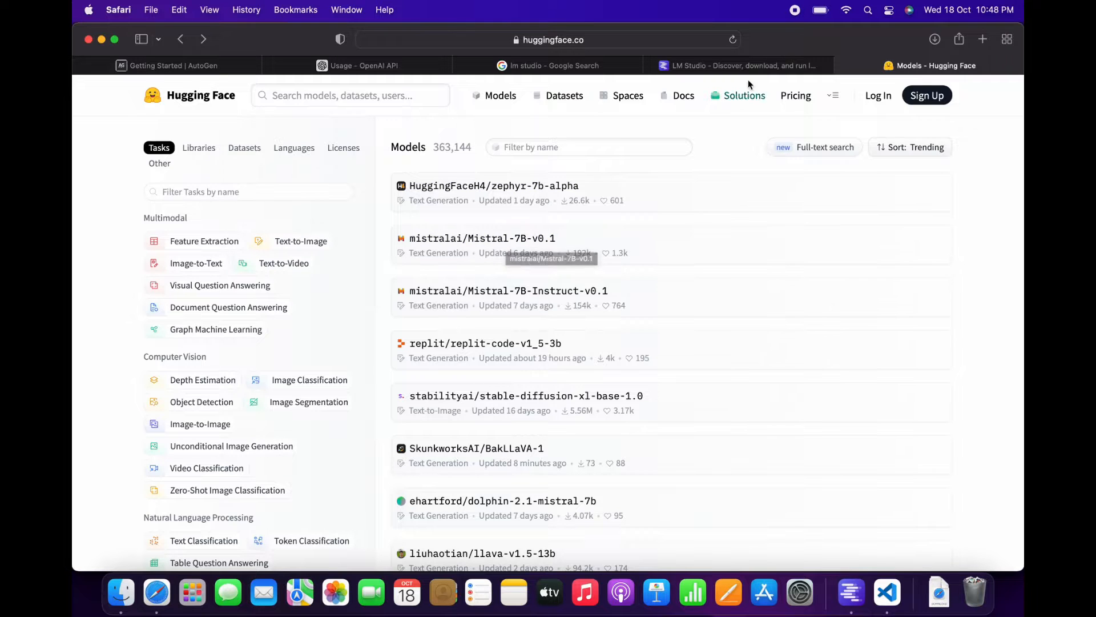
pyautogui.click(738, 65)
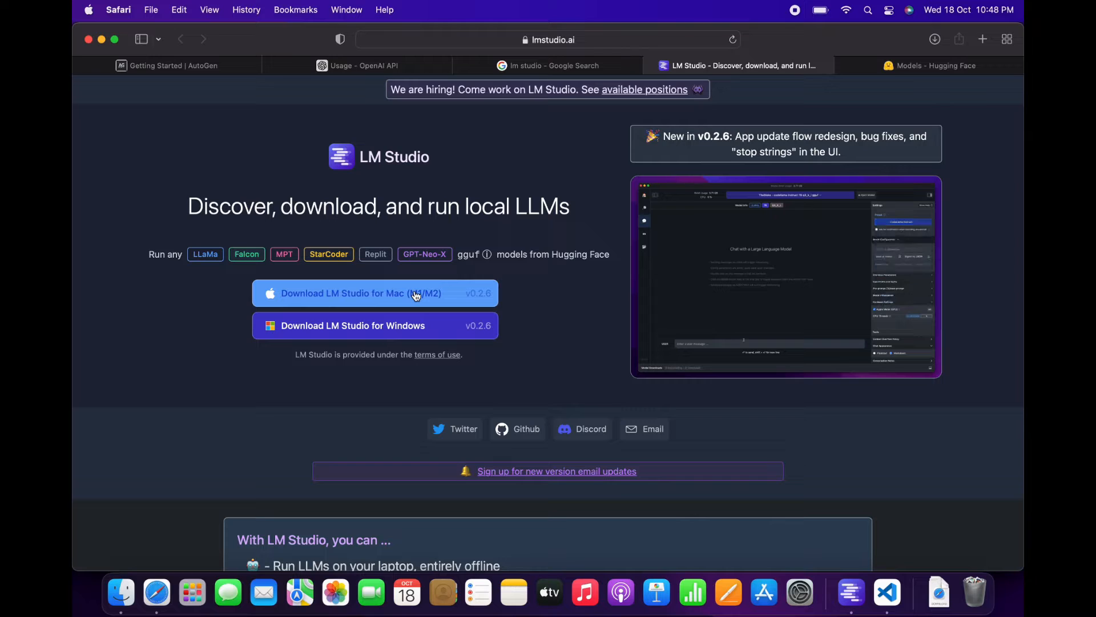
pyautogui.moveTo(406, 299)
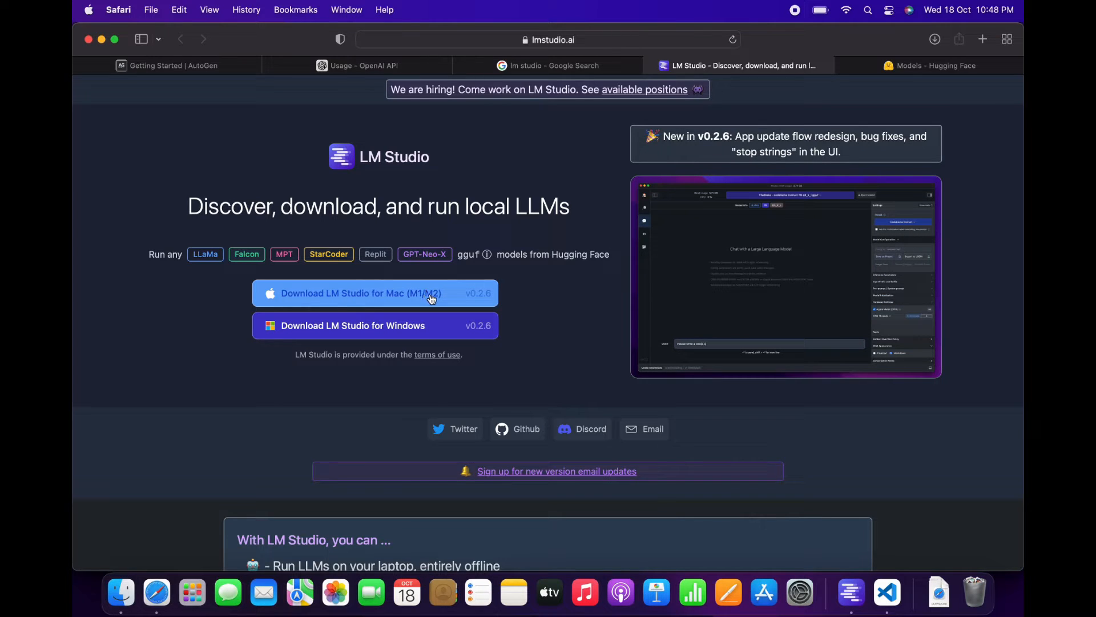
pyautogui.moveTo(846, 465)
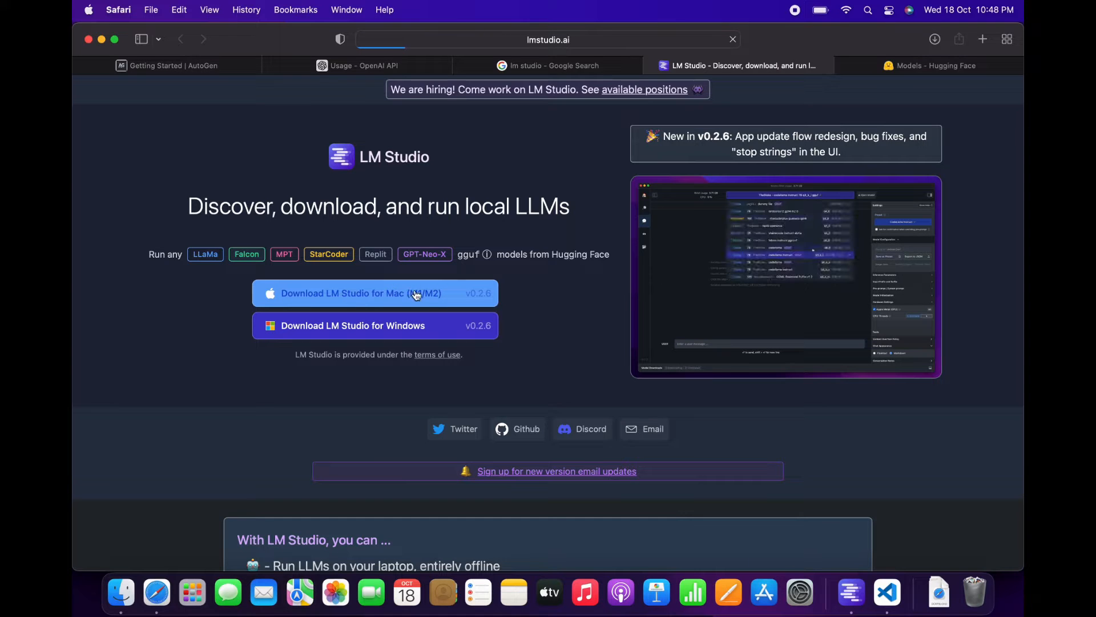
# - Download LM Studio for Mac and confirm the 0.2.6 arm64 installer in Downloads
pyautogui.click(376, 293)
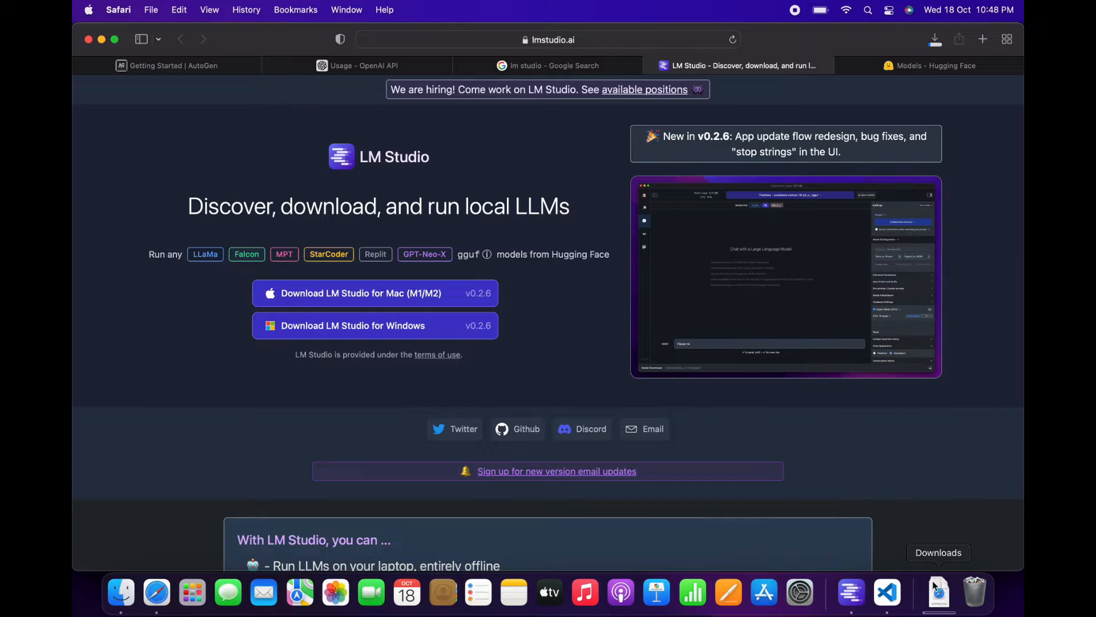
pyautogui.click(939, 592)
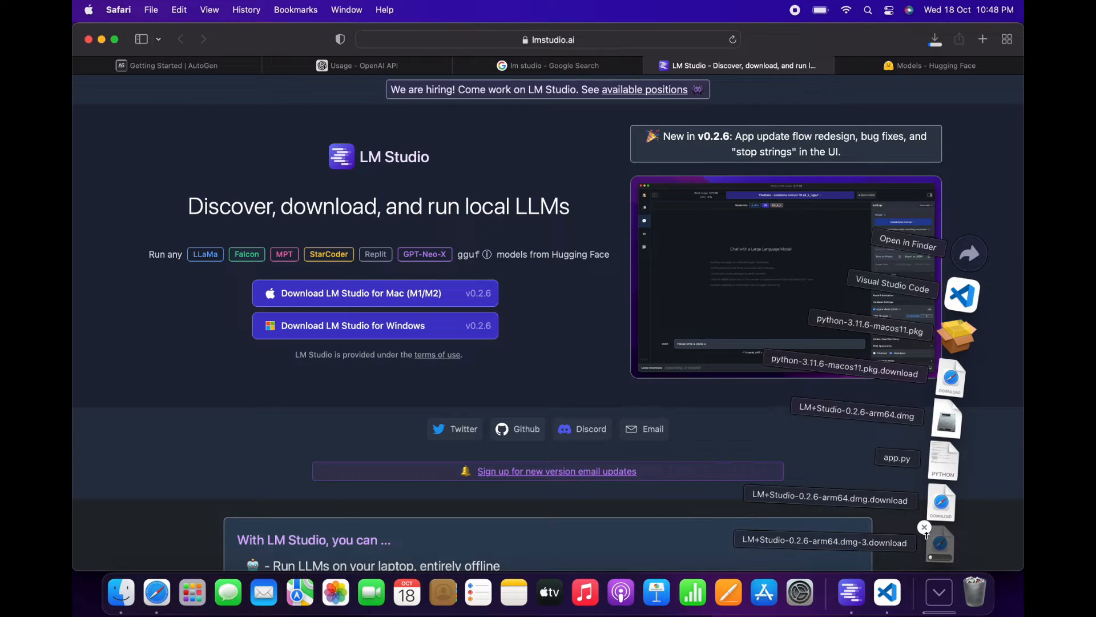
pyautogui.click(924, 526)
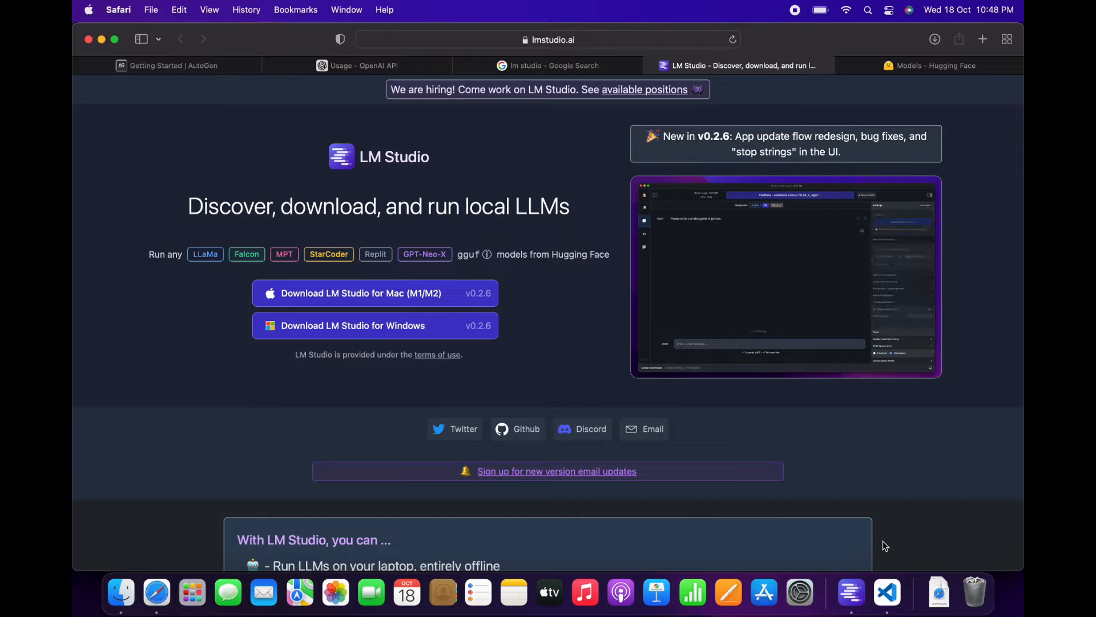
pyautogui.moveTo(851, 592)
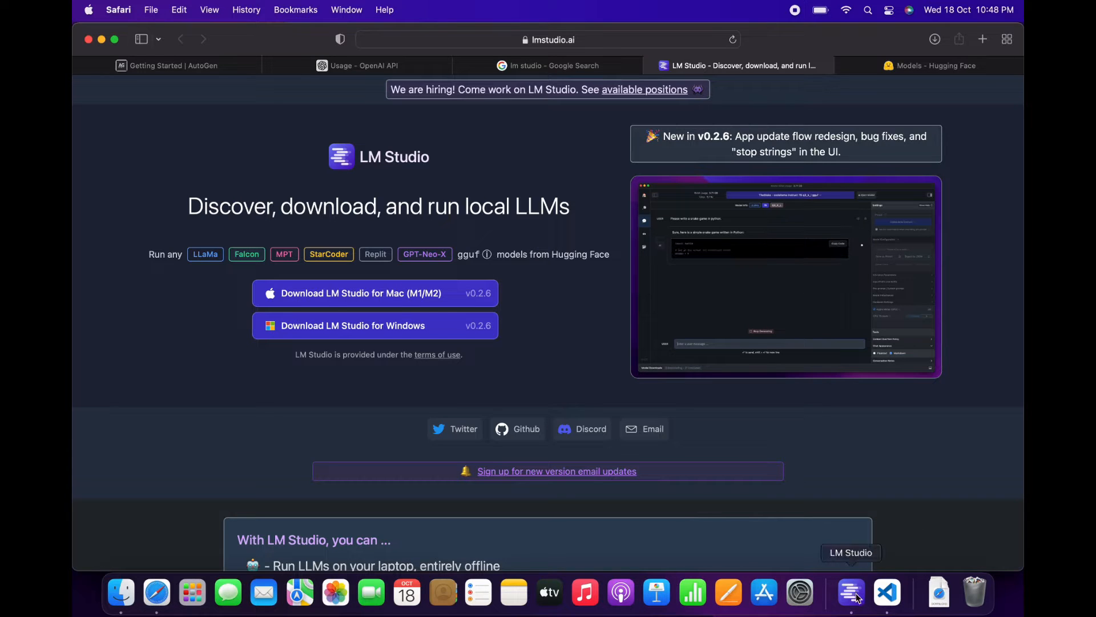
# - Switch to the LM Studio app and enter 'mistral' in the model search field
pyautogui.click(851, 592)
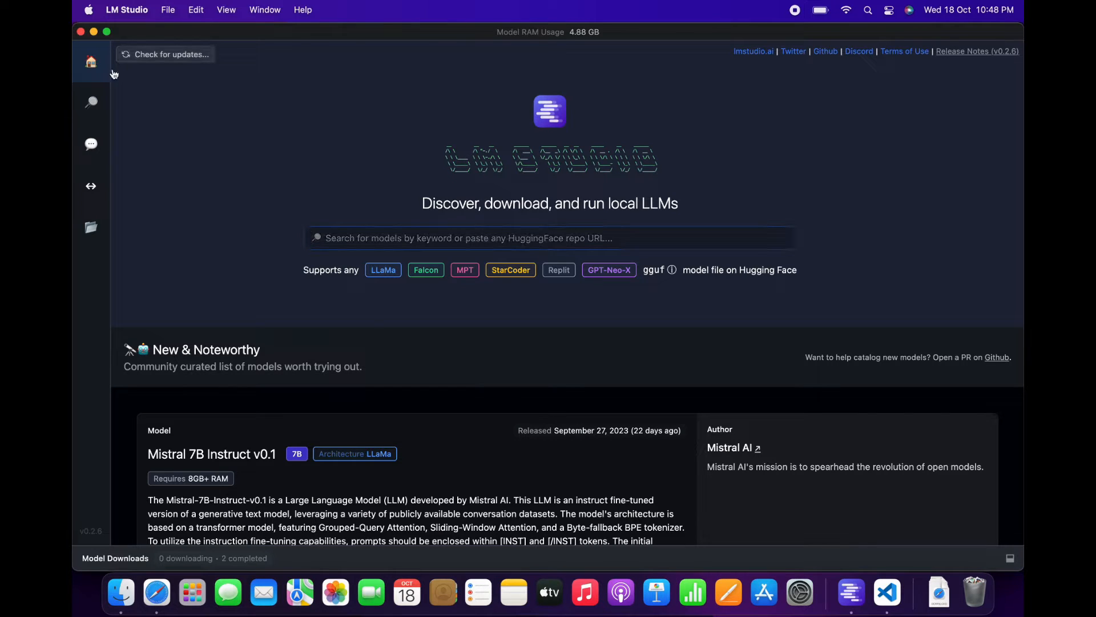
pyautogui.click(549, 238)
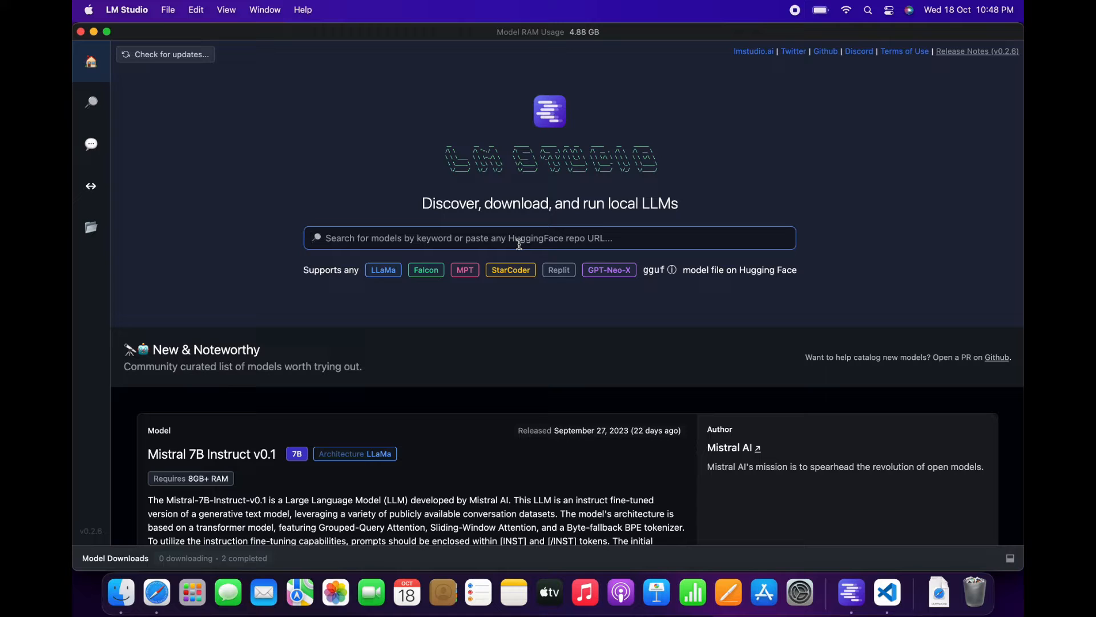
pyautogui.write('mistral')
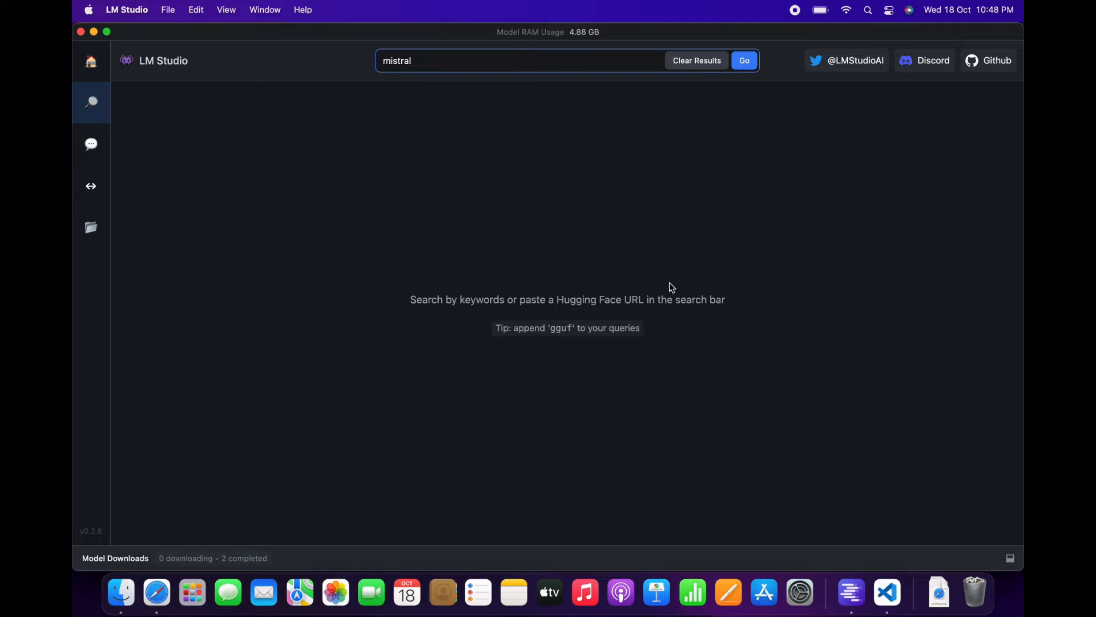
# - Search mistral, review Mistral-7B-Instruct's available files, then clear the results
pyautogui.click(744, 60)
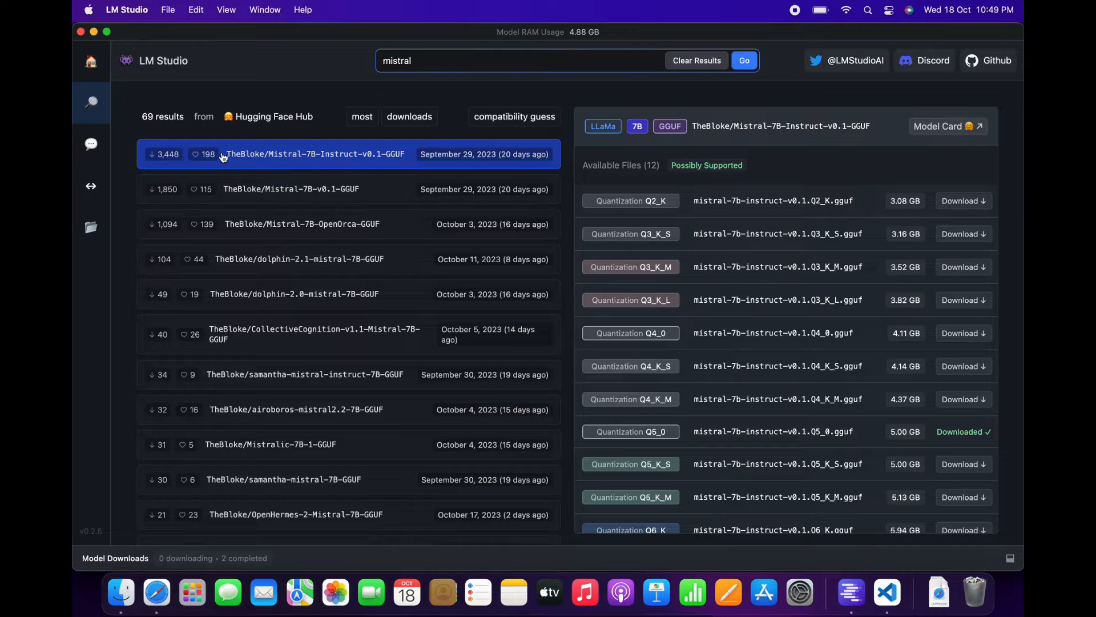
pyautogui.moveTo(161, 334)
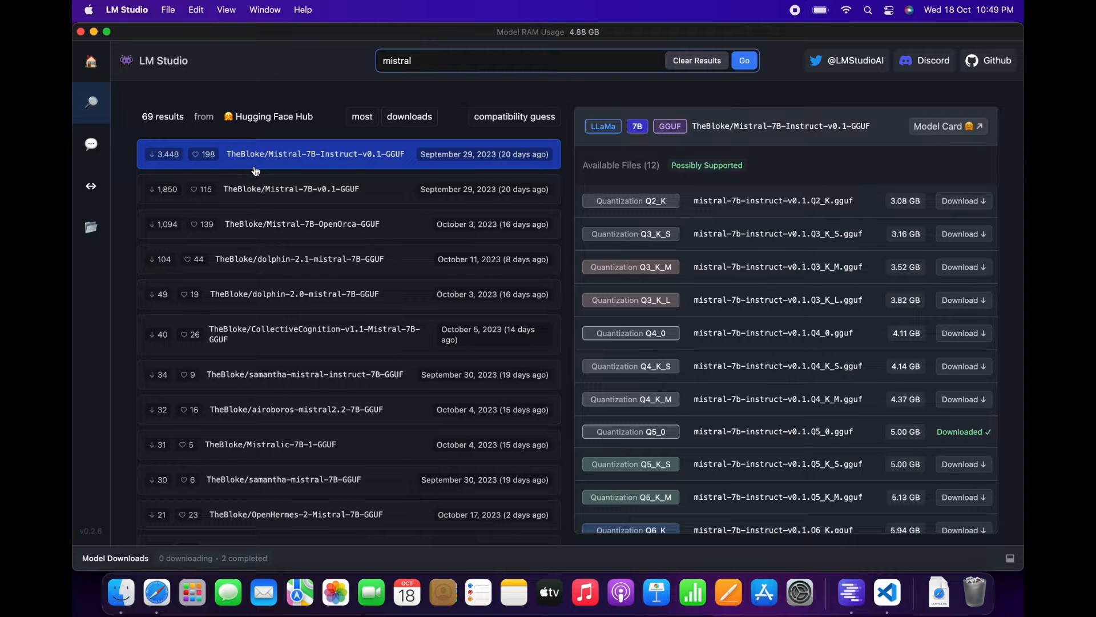
pyautogui.moveTo(295, 165)
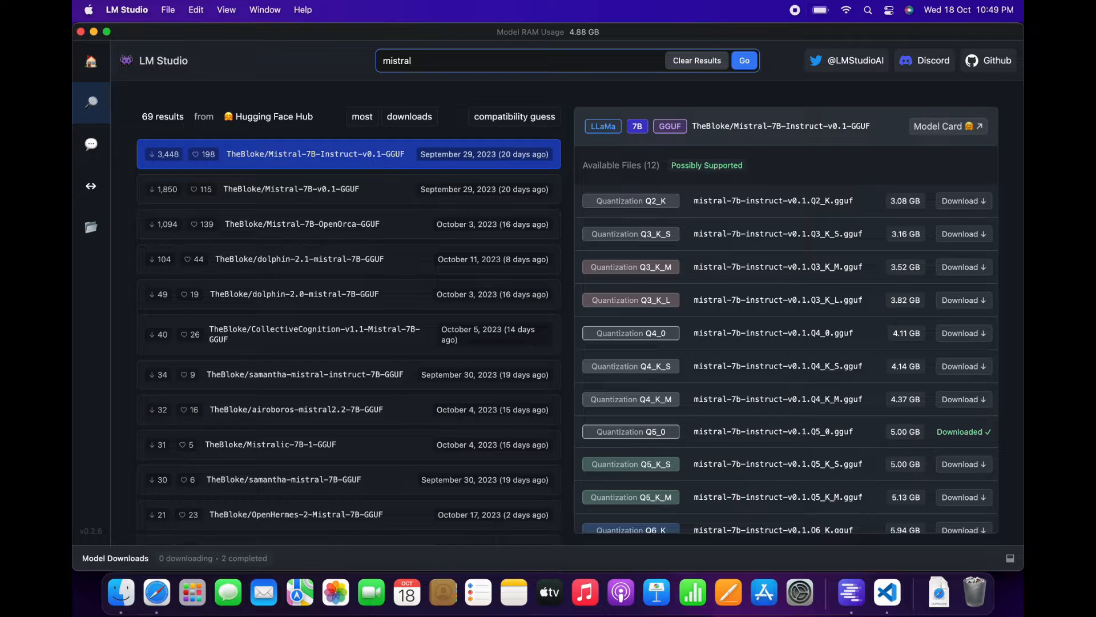
pyautogui.scroll(-3)
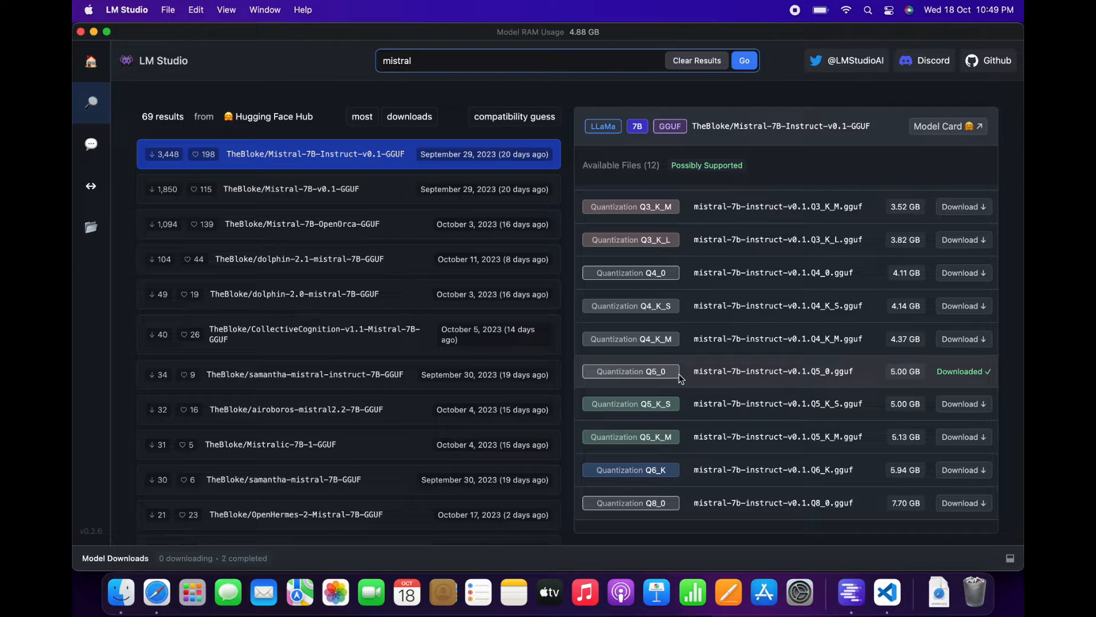
pyautogui.moveTo(870, 369)
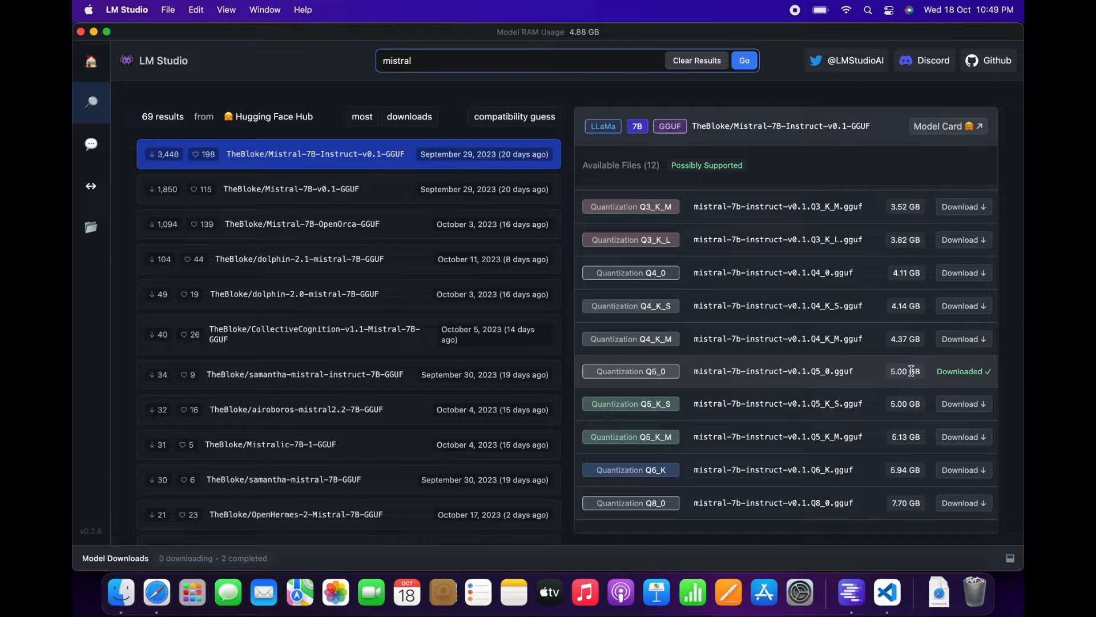
pyautogui.moveTo(588, 217)
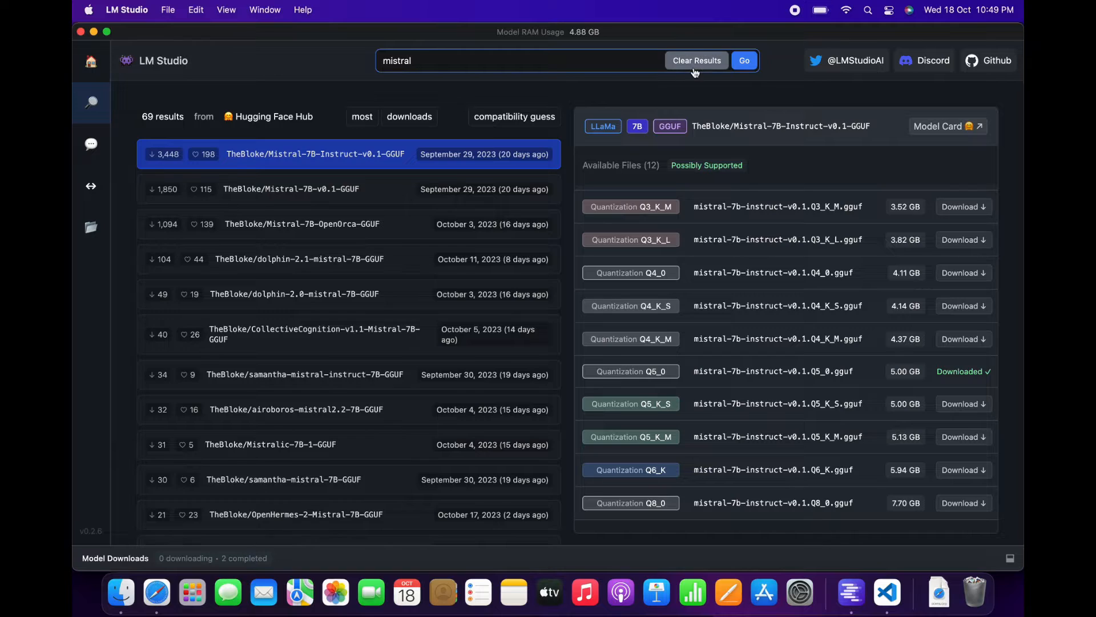
pyautogui.click(695, 60)
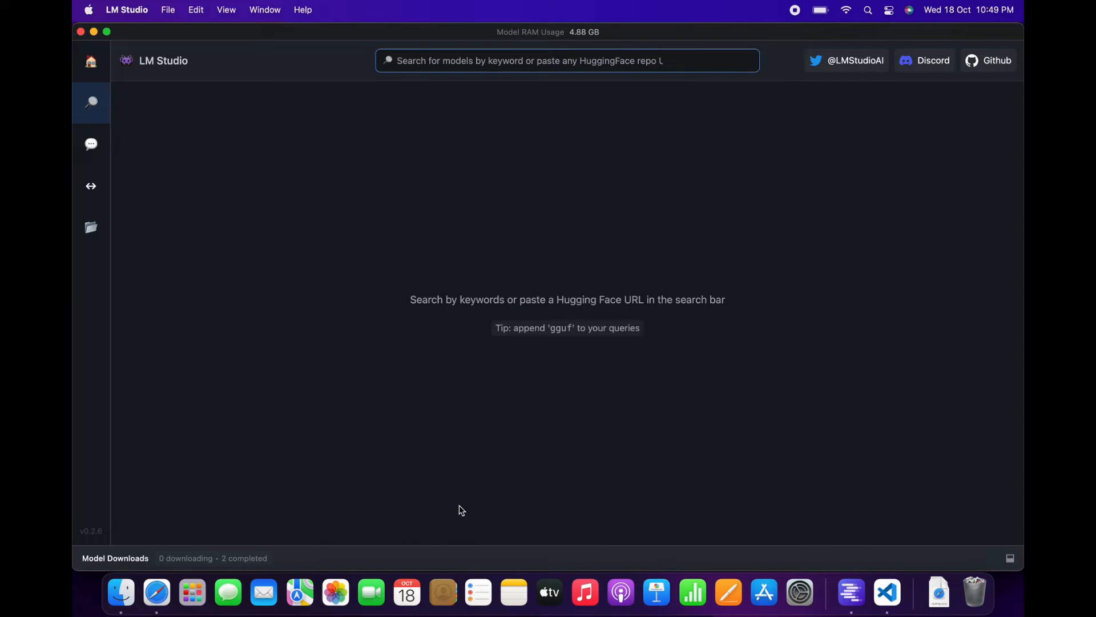
pyautogui.moveTo(155, 592)
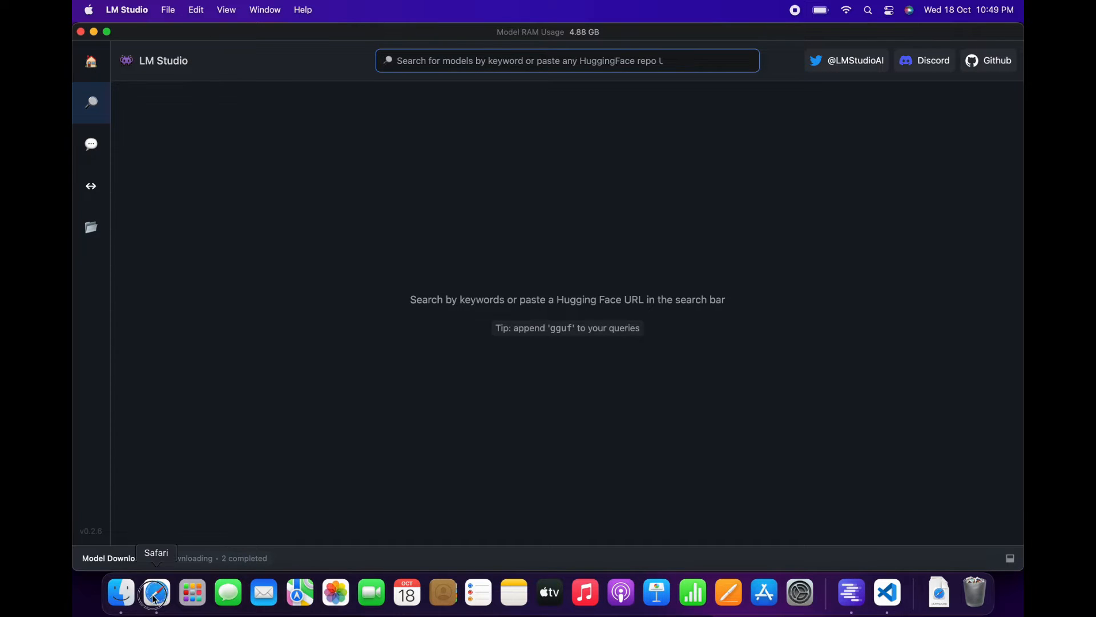
# - Switch to Safari's Hugging Face tab and scroll further down the trending models list
pyautogui.click(154, 592)
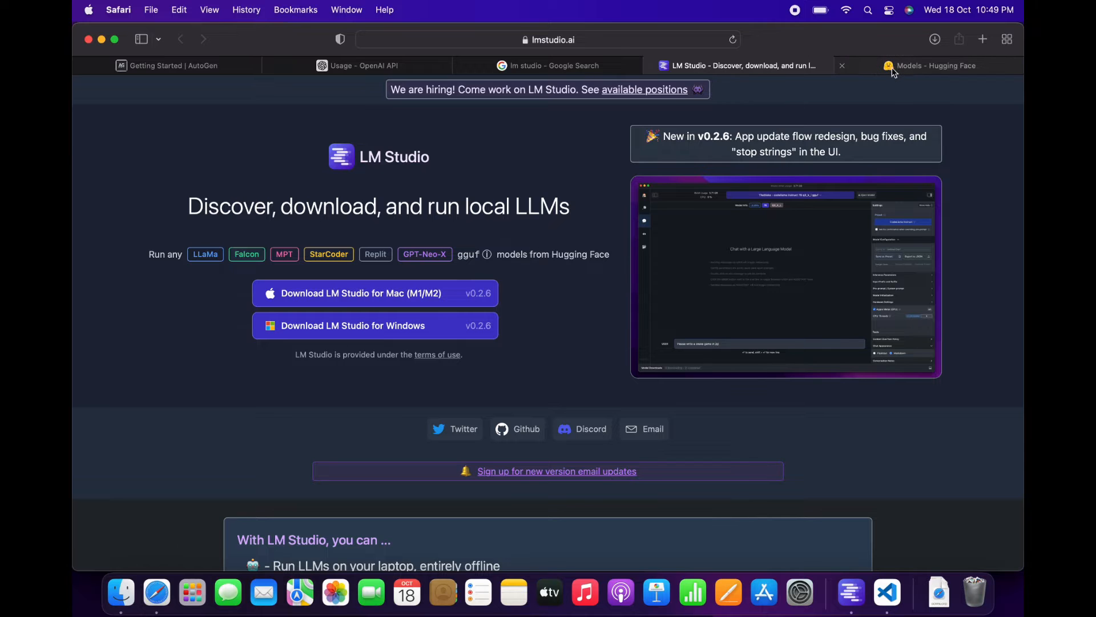
pyautogui.click(936, 65)
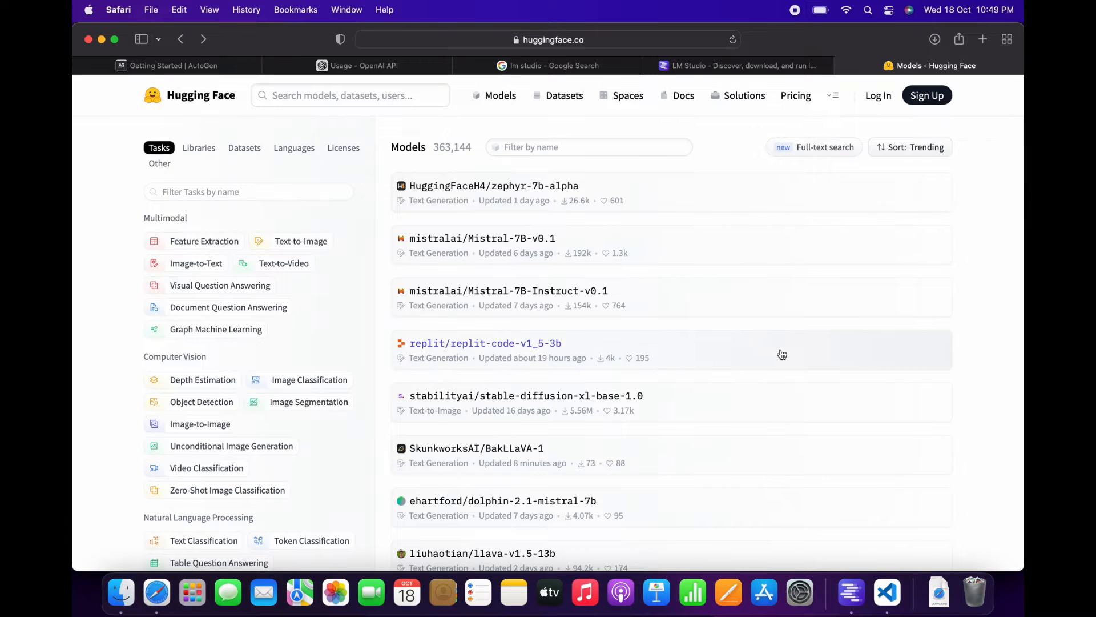
pyautogui.scroll(-3)
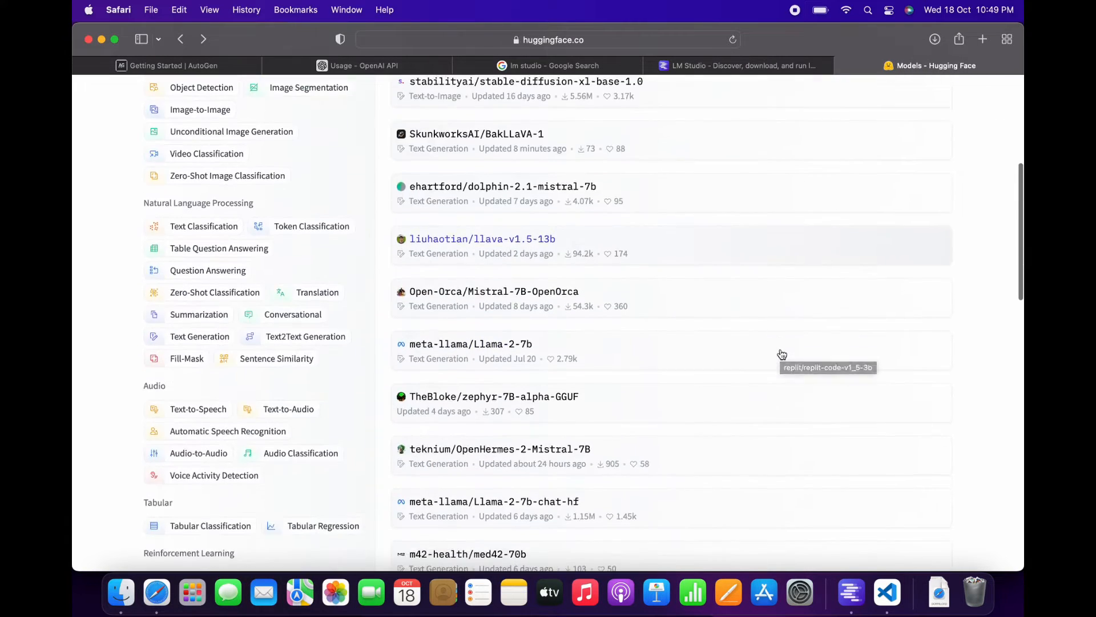
pyautogui.scroll(-3)
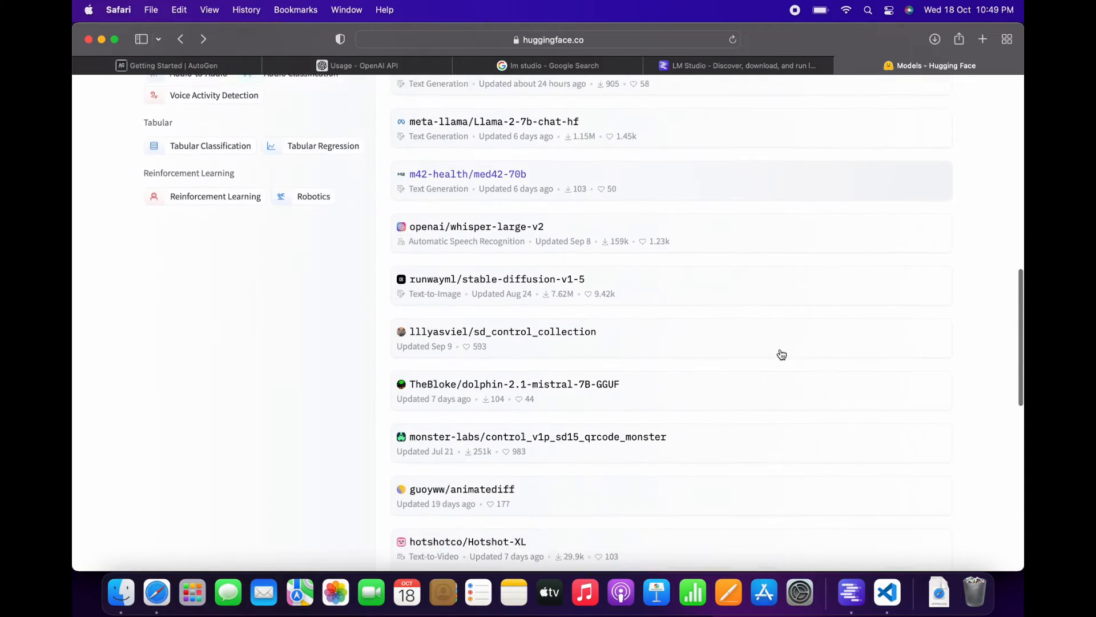
pyautogui.scroll(-3)
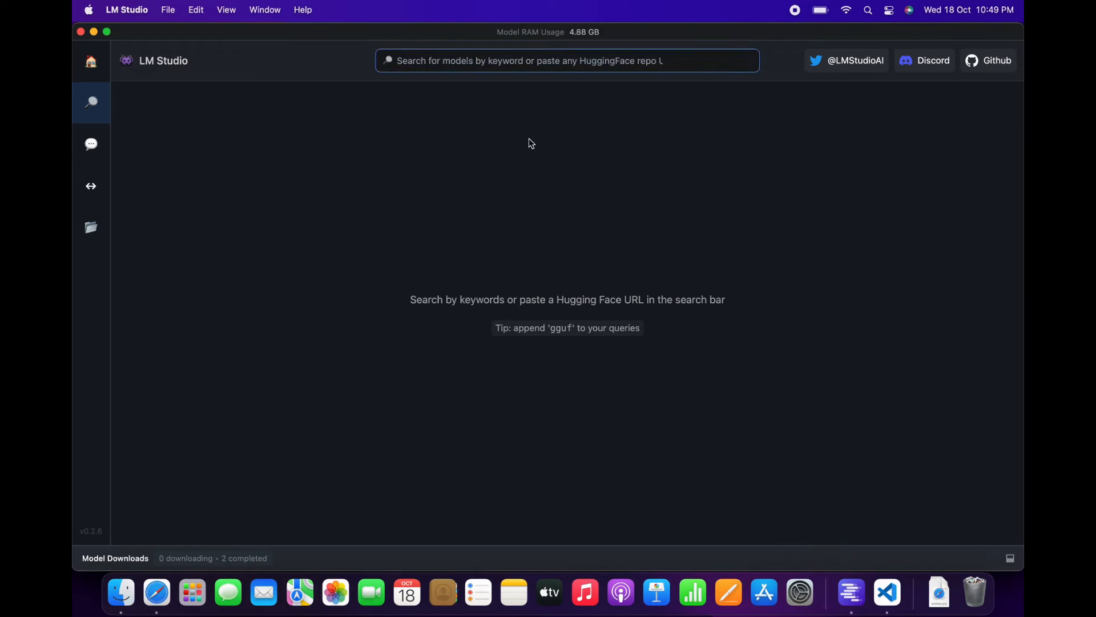
# - Search 'zephyr' and download TheBloke's zephyr-7B-alpha GGUF Q5_0 file, checking its progress
pyautogui.write('zephyr')
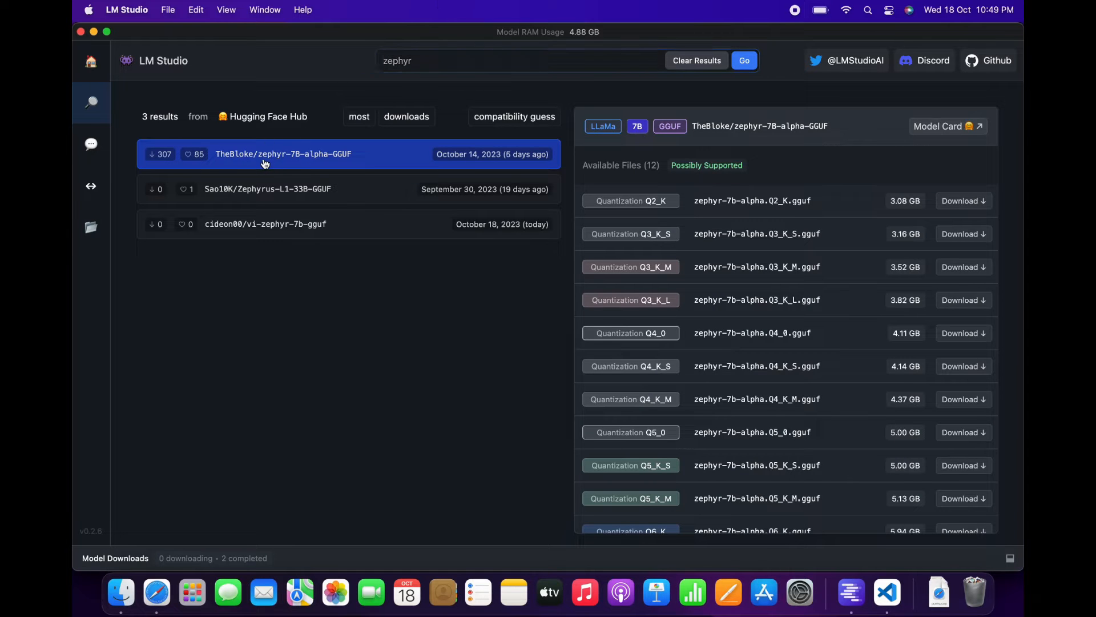
pyautogui.scroll(-3)
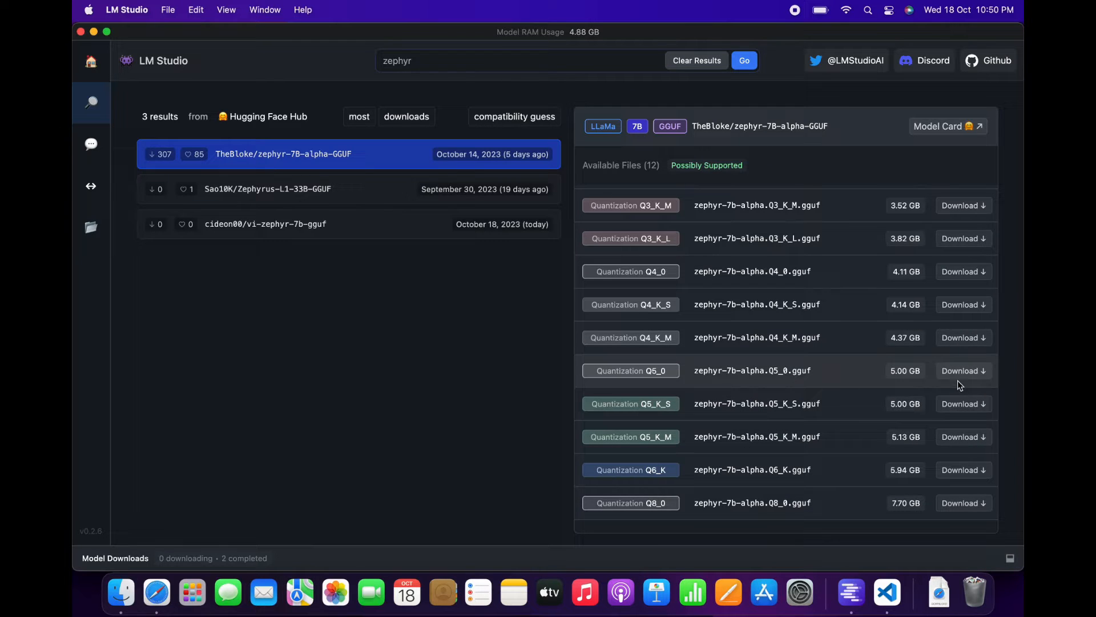
pyautogui.click(963, 370)
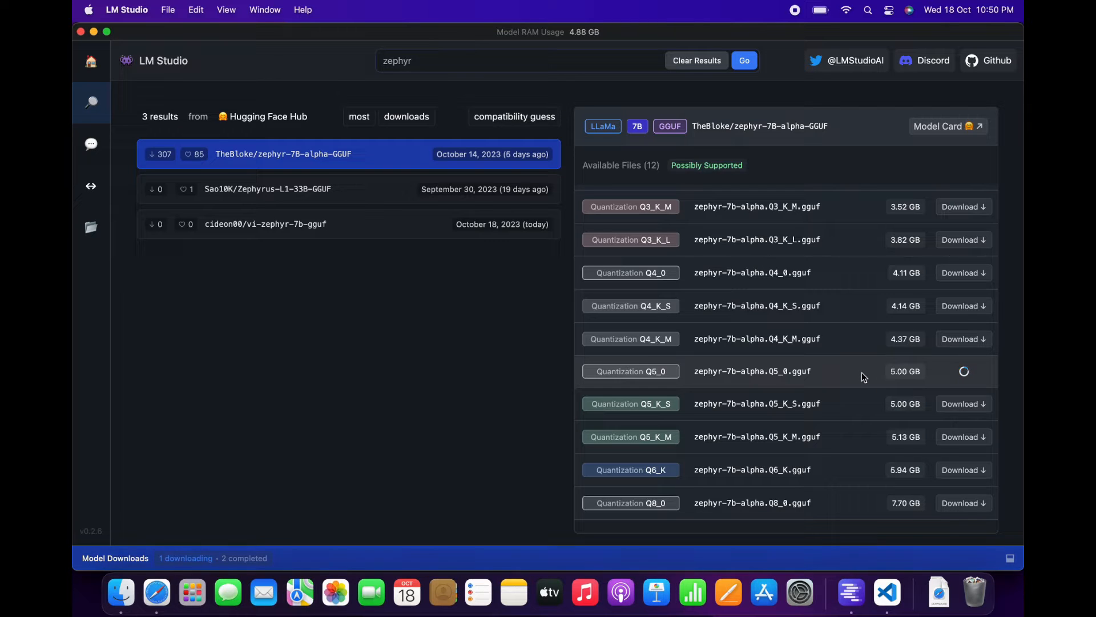
pyautogui.click(115, 558)
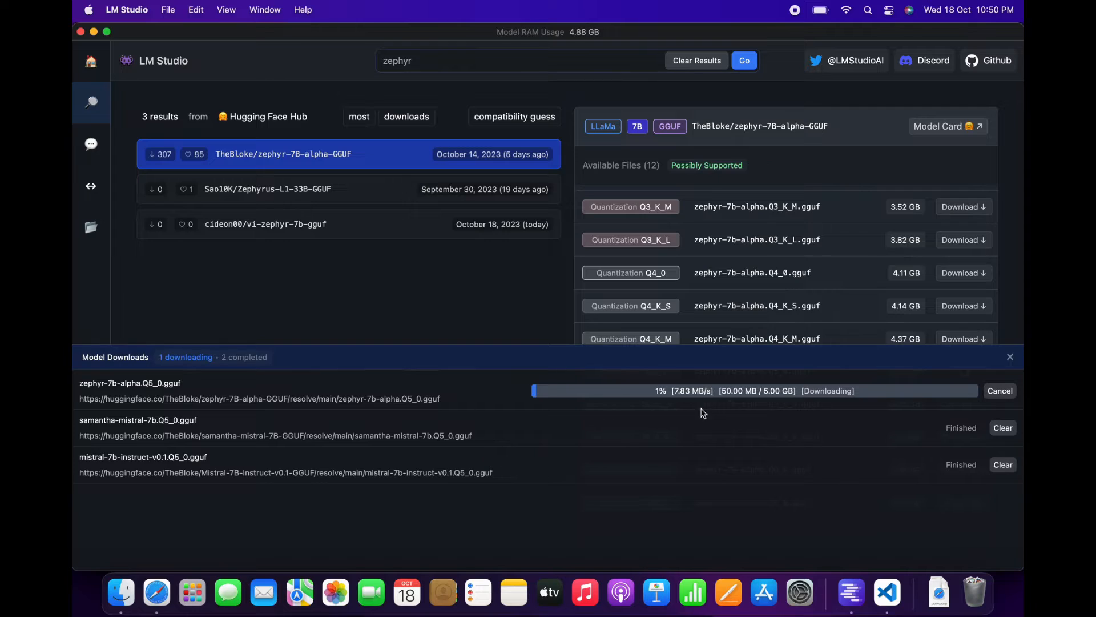
pyautogui.moveTo(701, 389)
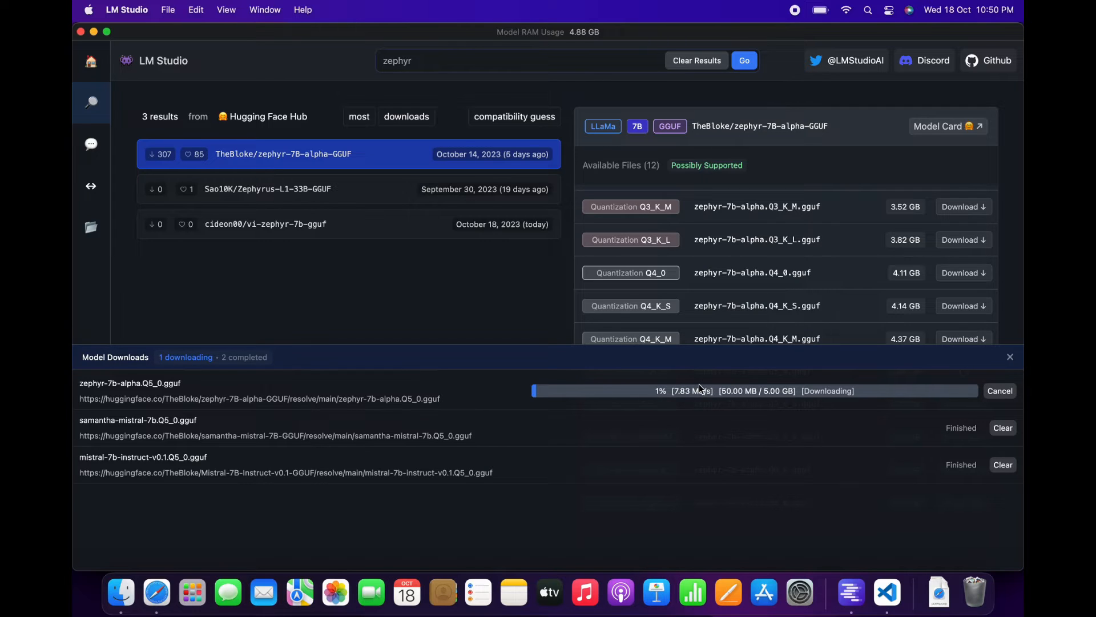
pyautogui.moveTo(455, 313)
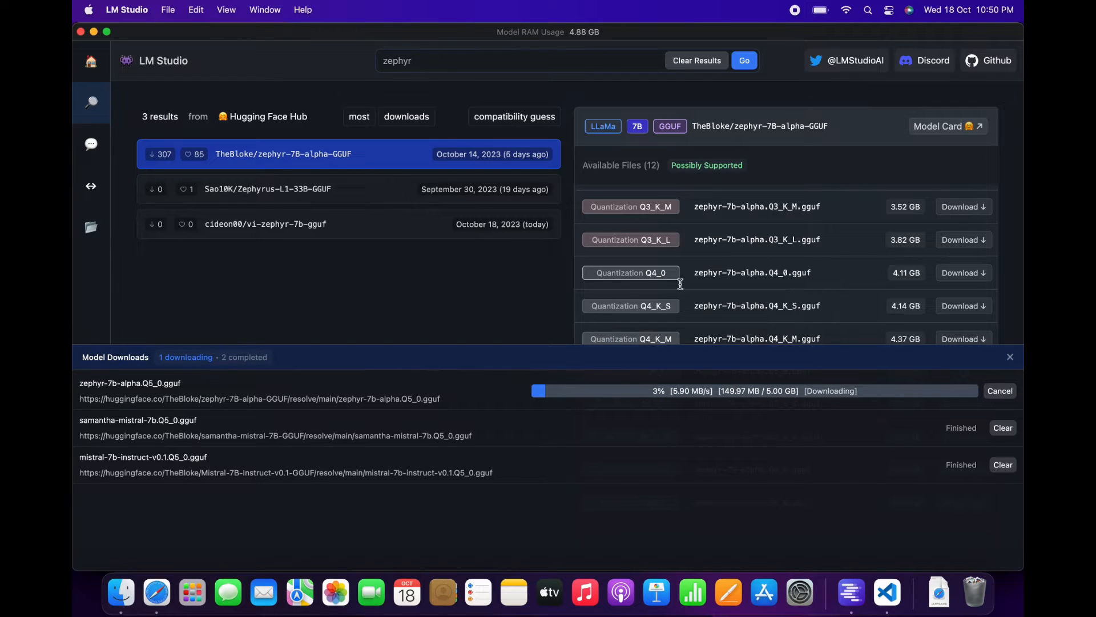
pyautogui.click(1009, 357)
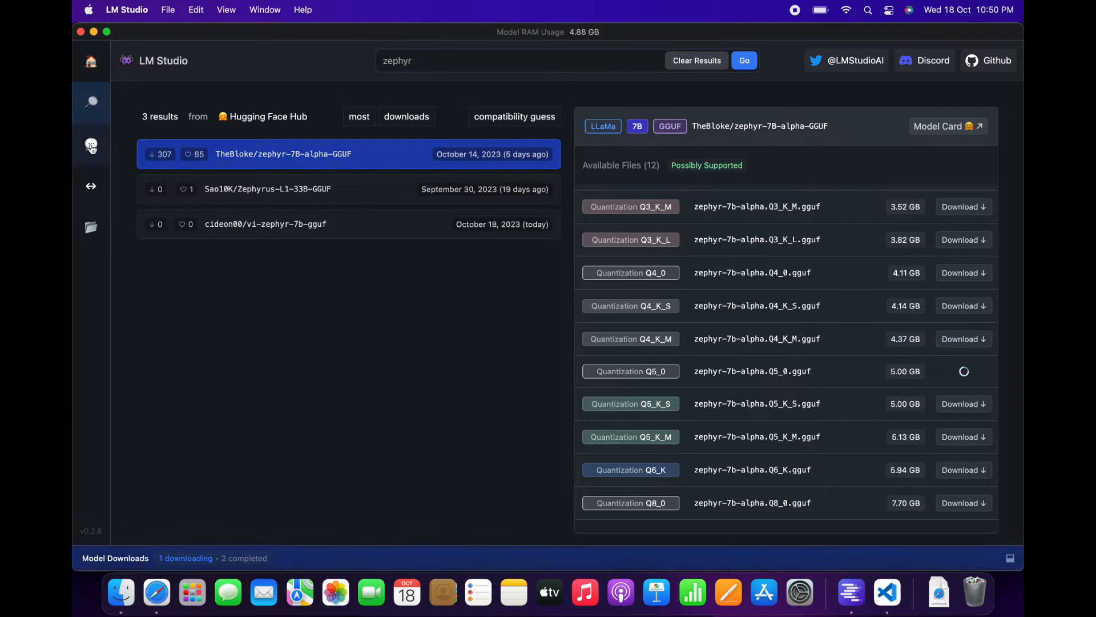
# - Eject the samantha mistral model, start a new chat, and select a model to load
pyautogui.click(91, 147)
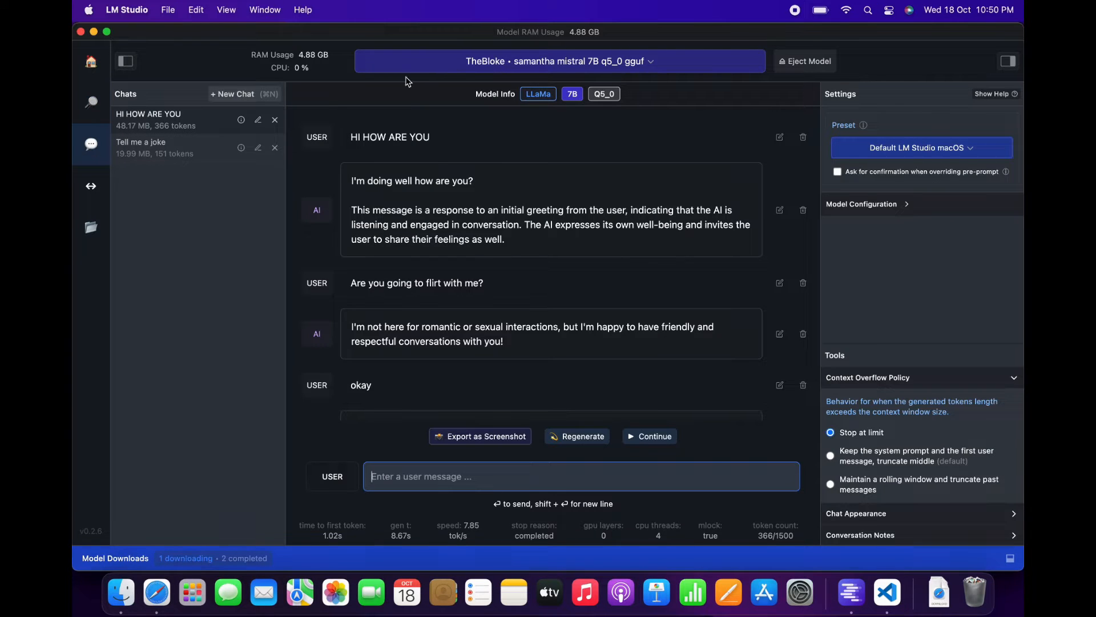
pyautogui.click(552, 61)
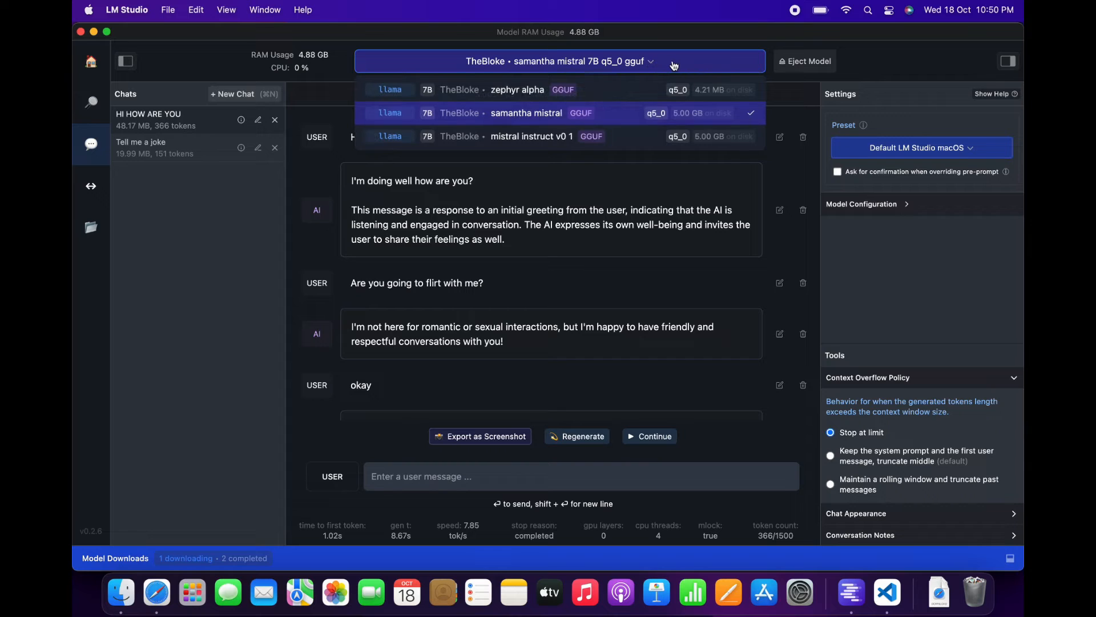
pyautogui.click(804, 61)
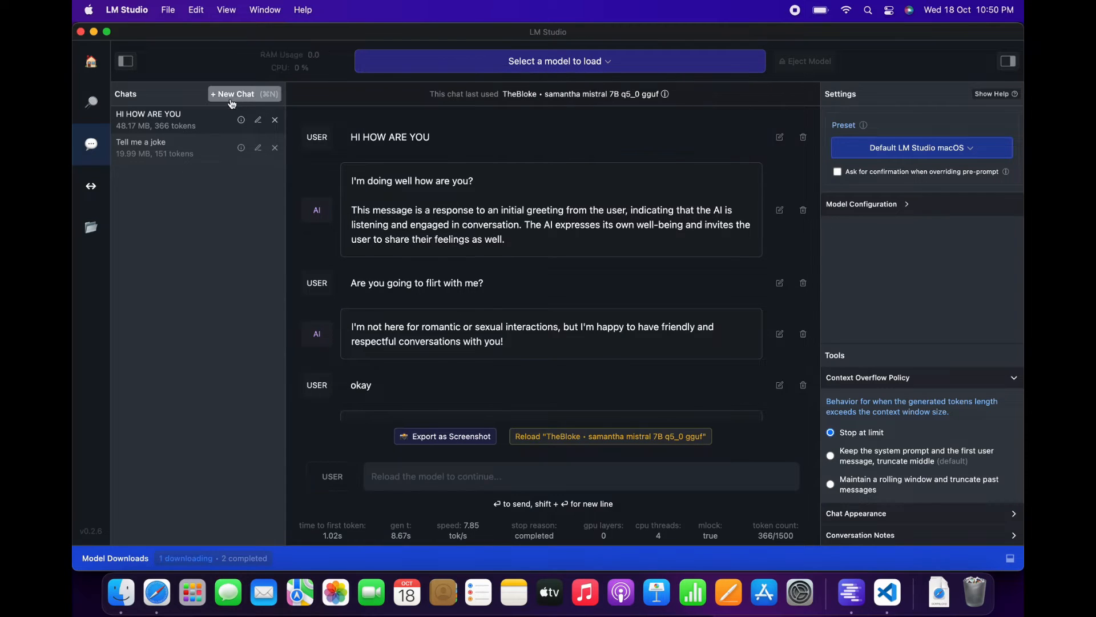
pyautogui.click(236, 93)
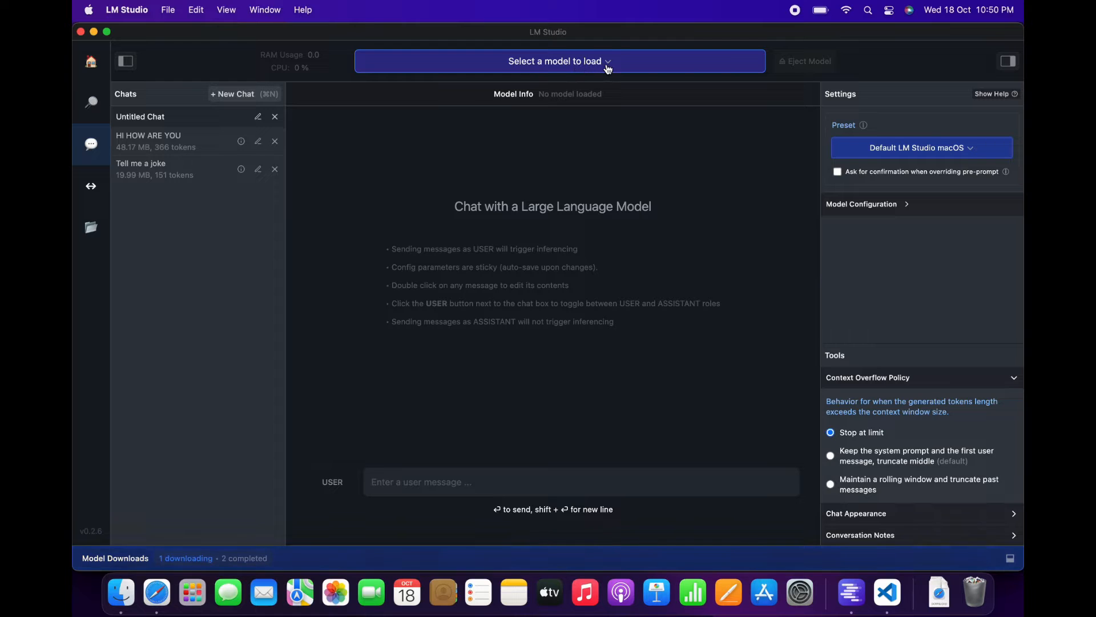
pyautogui.click(558, 61)
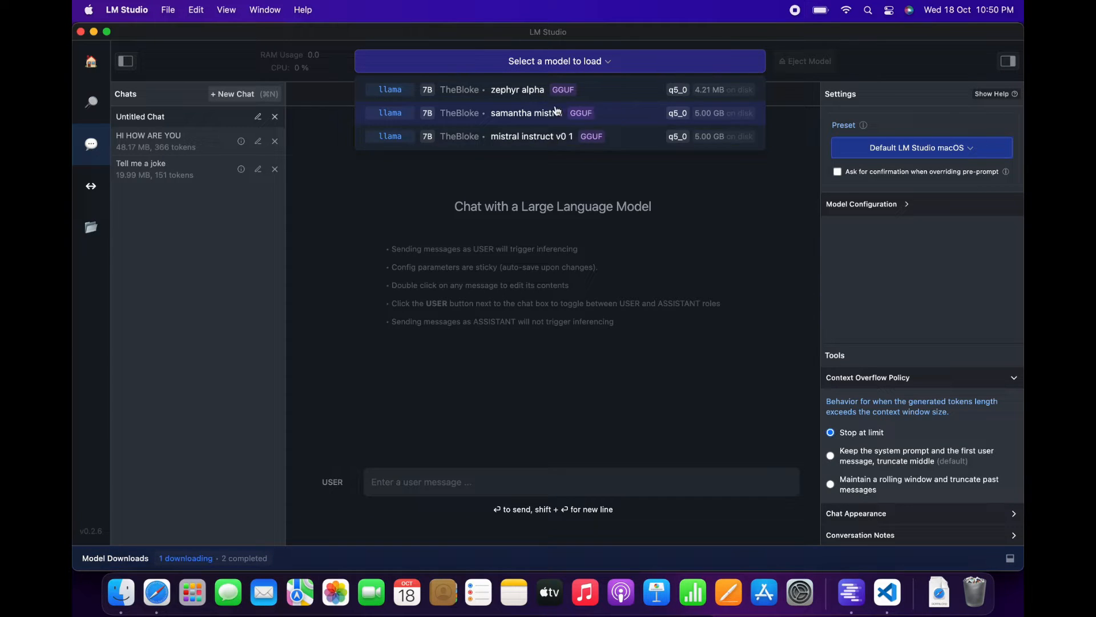
pyautogui.click(524, 112)
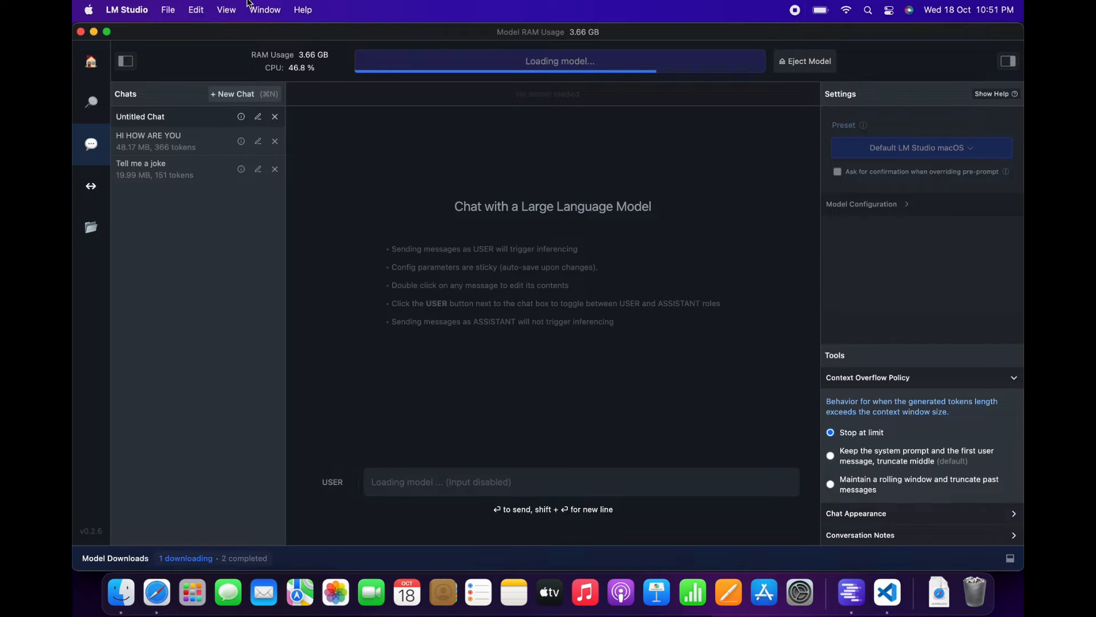
pyautogui.moveTo(530, 4)
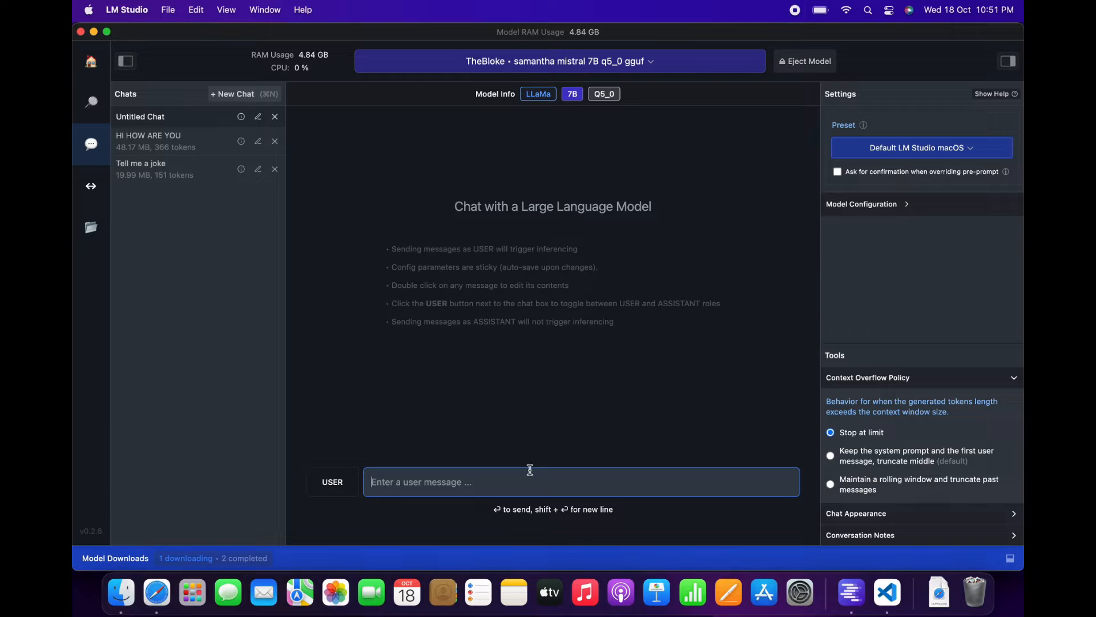
# - Send 'Hi how are you?', then ask for a long joke and stop the long reply
pyautogui.write('Hi how are yo')
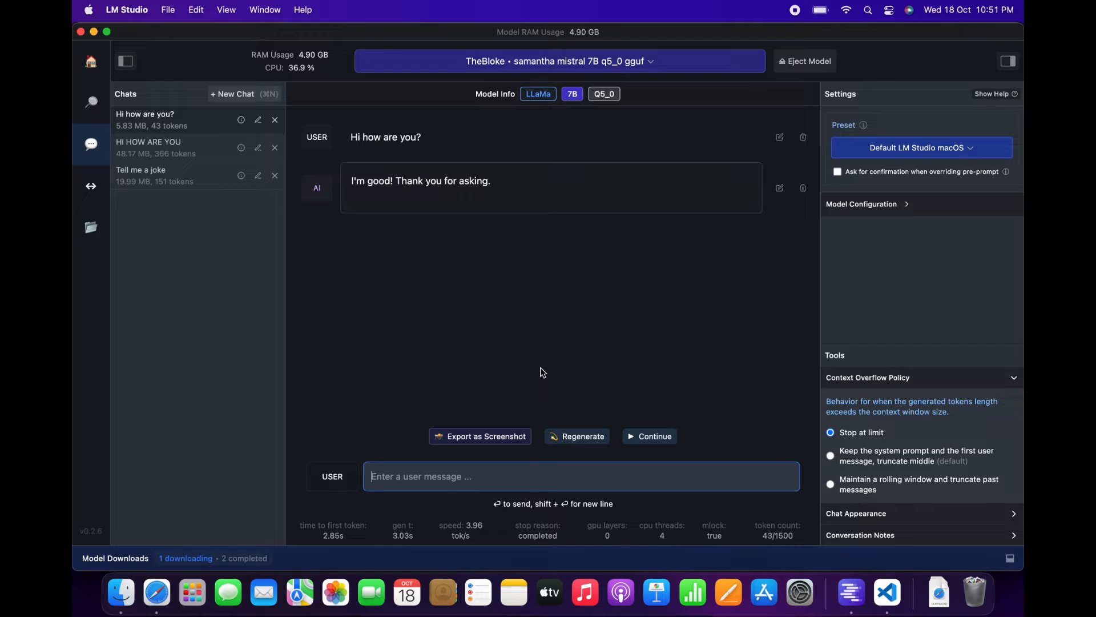
pyautogui.write('P')
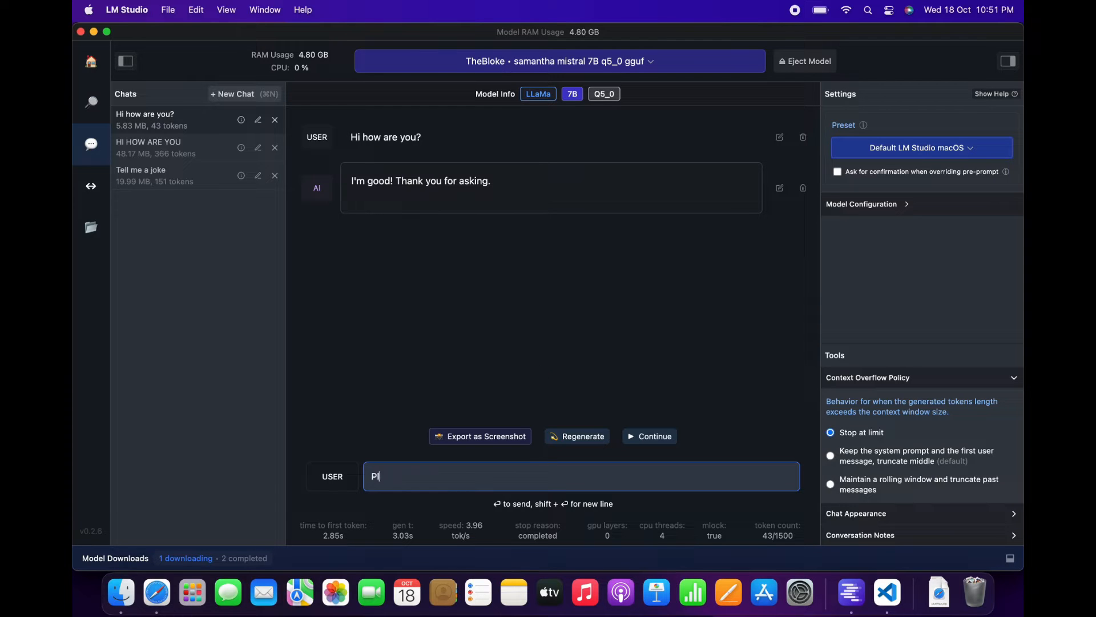
pyautogui.write('lease tell me a')
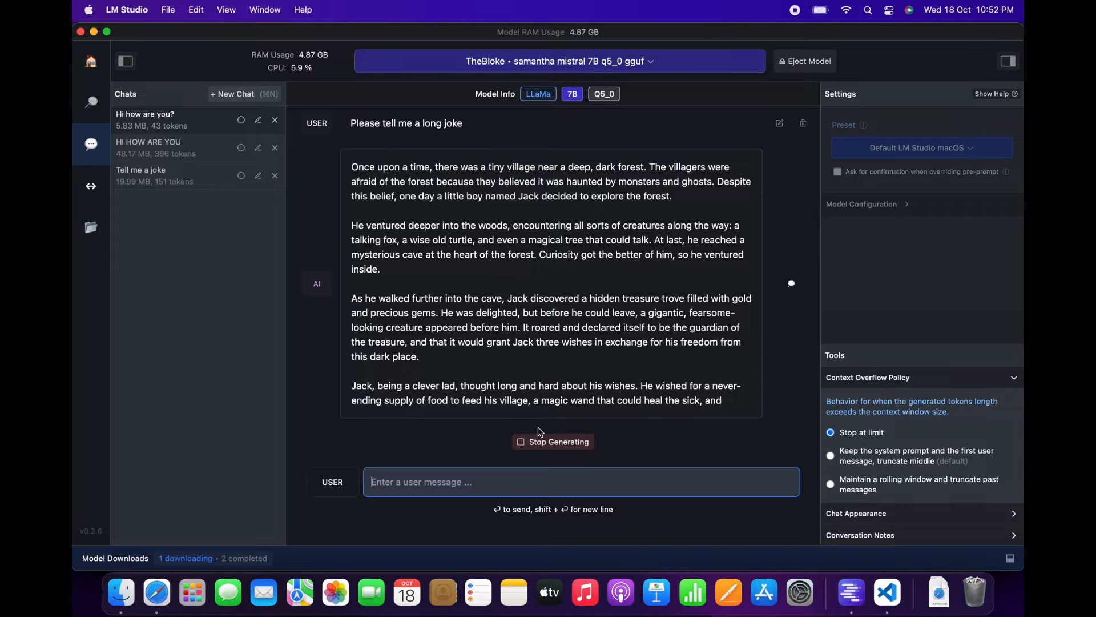
pyautogui.click(552, 441)
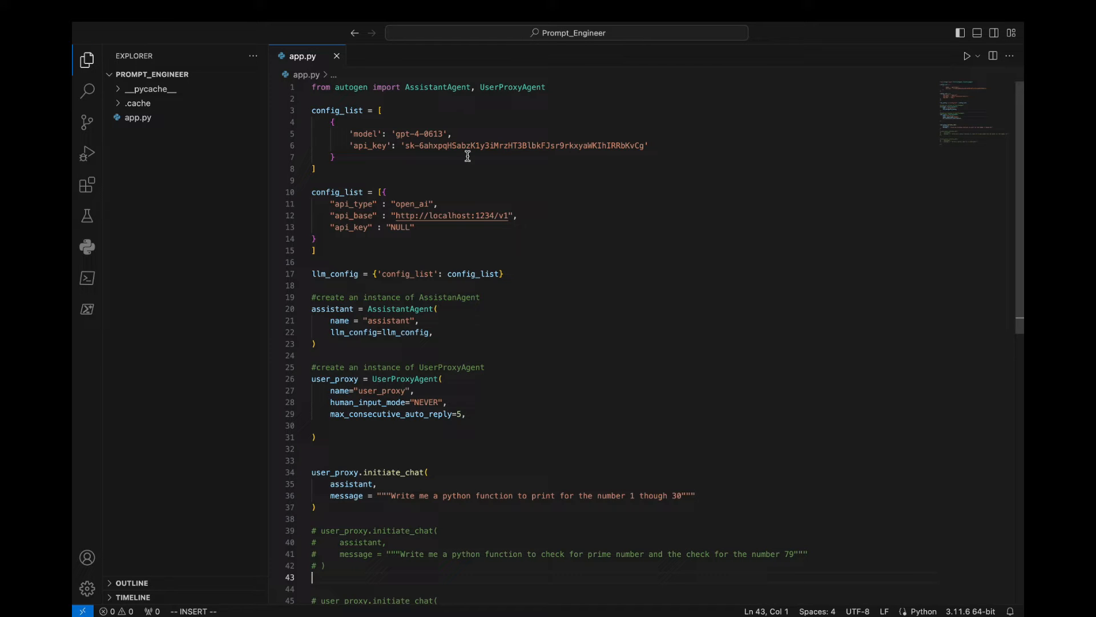
# - Open a new VS Code terminal and pip install pyautogen, then xgboost
pyautogui.click(348, 9)
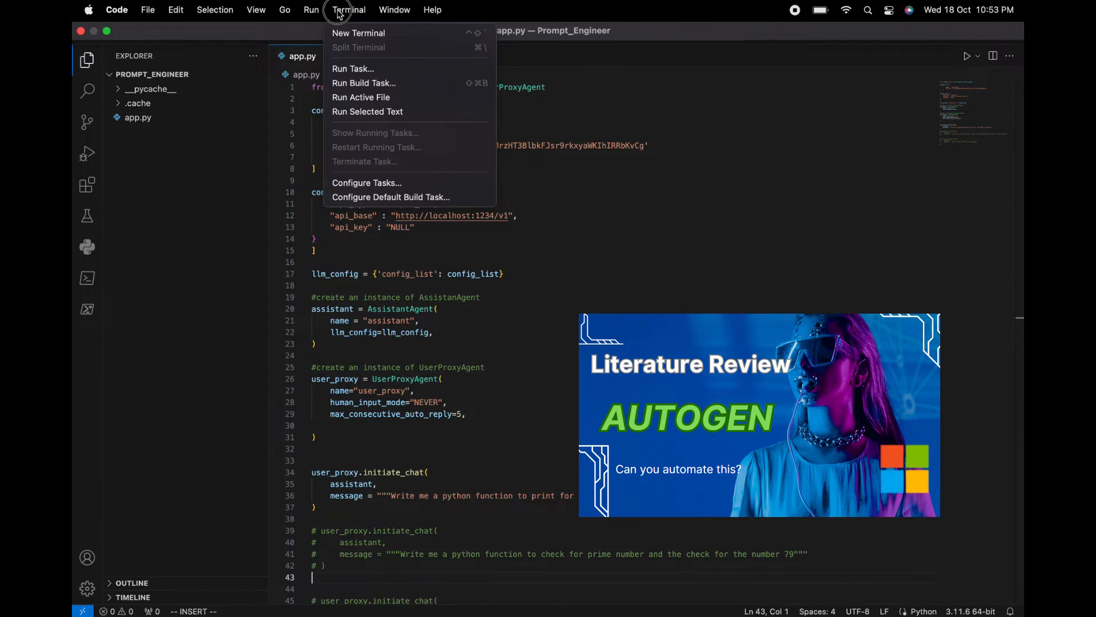
pyautogui.click(349, 10)
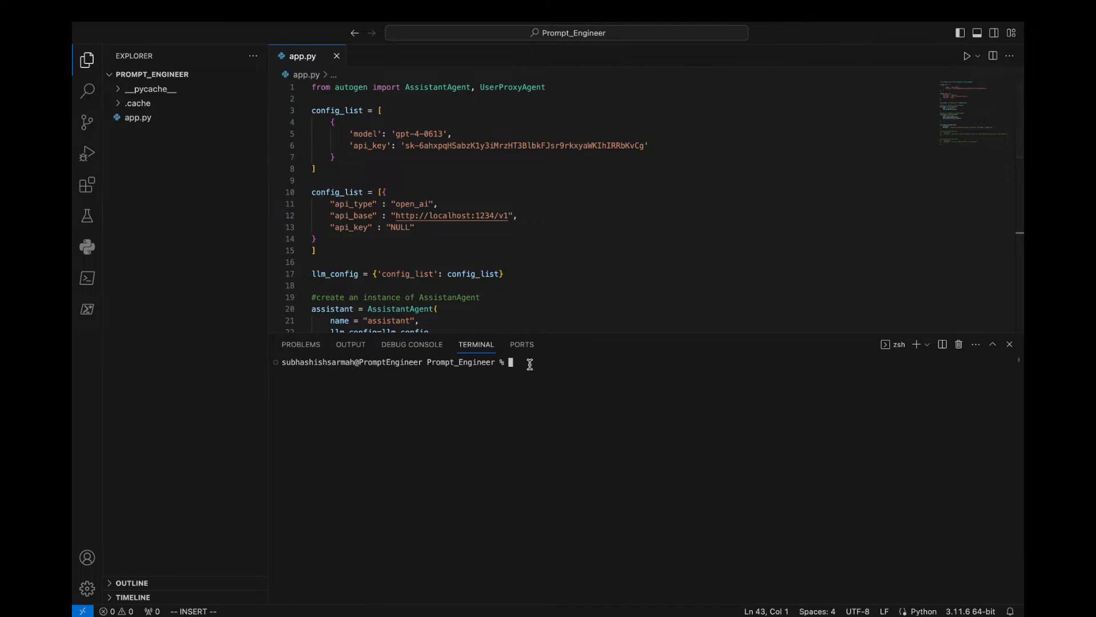
pyautogui.write('pip')
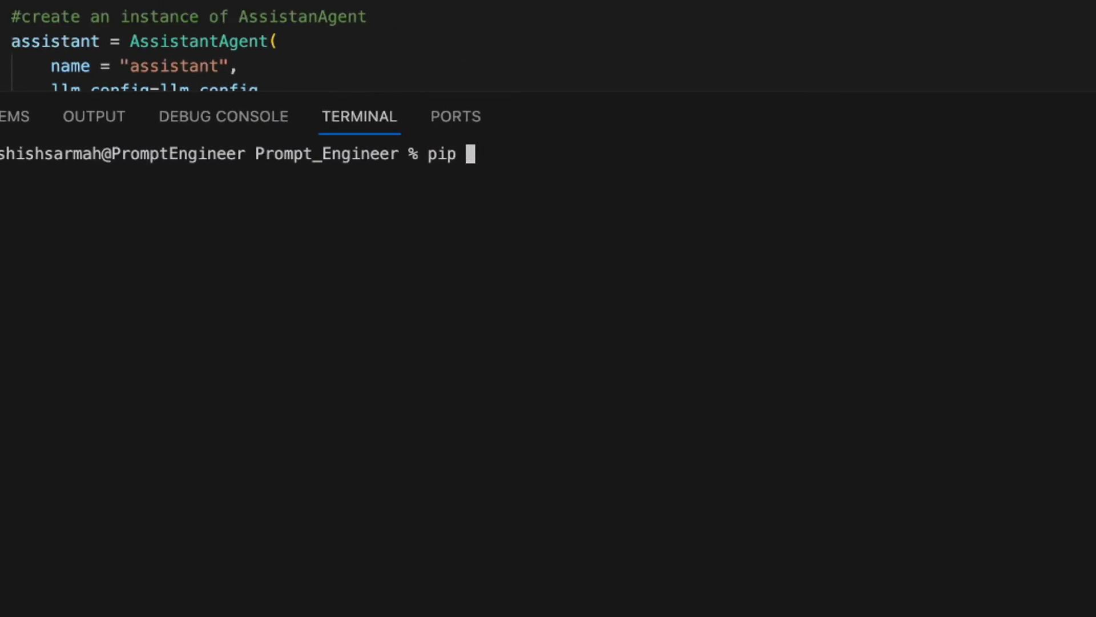
pyautogui.write('install')
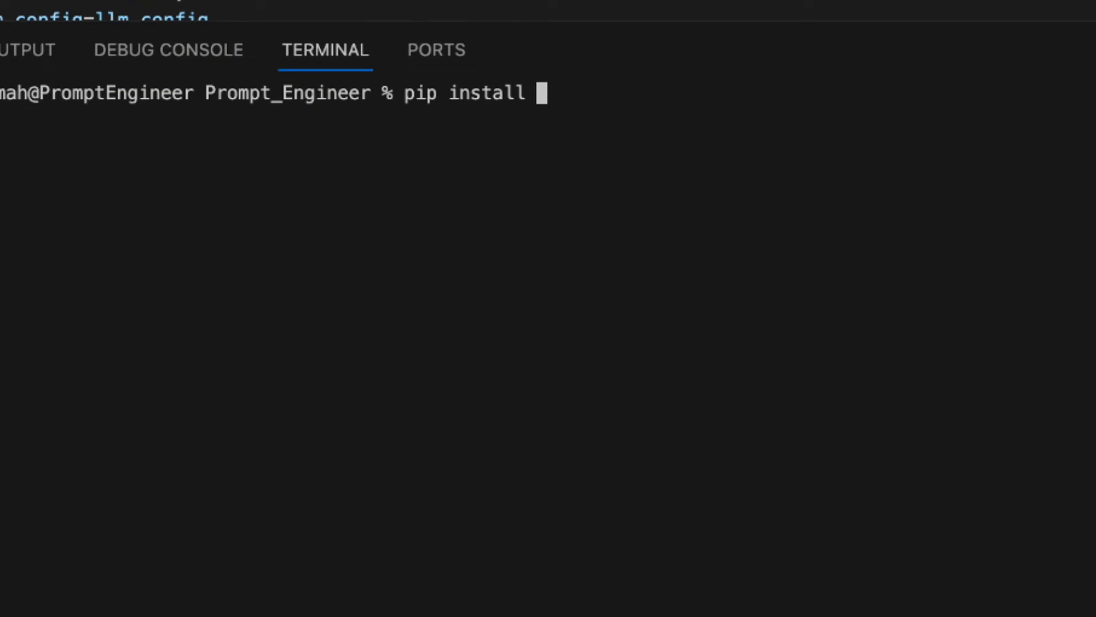
pyautogui.write('p')
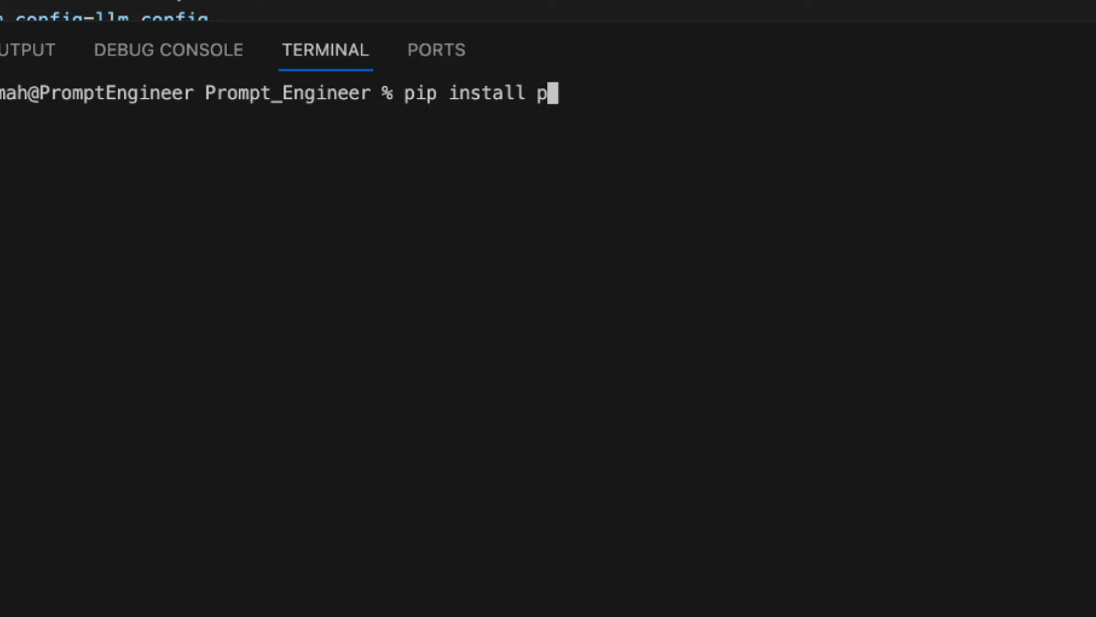
pyautogui.write('yautog')
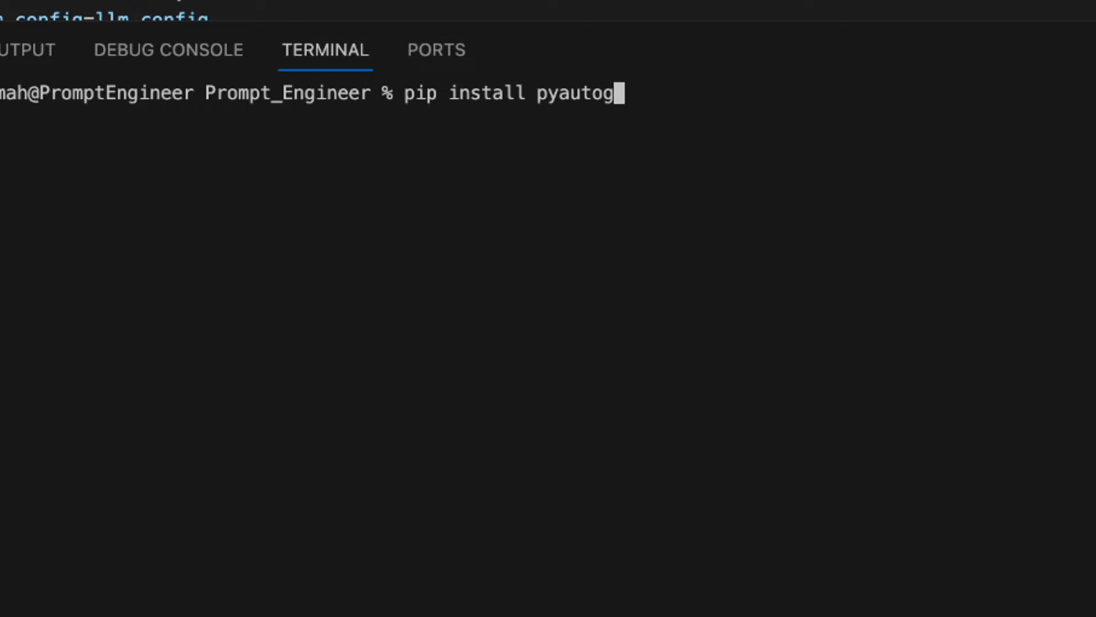
pyautogui.press('Enter')
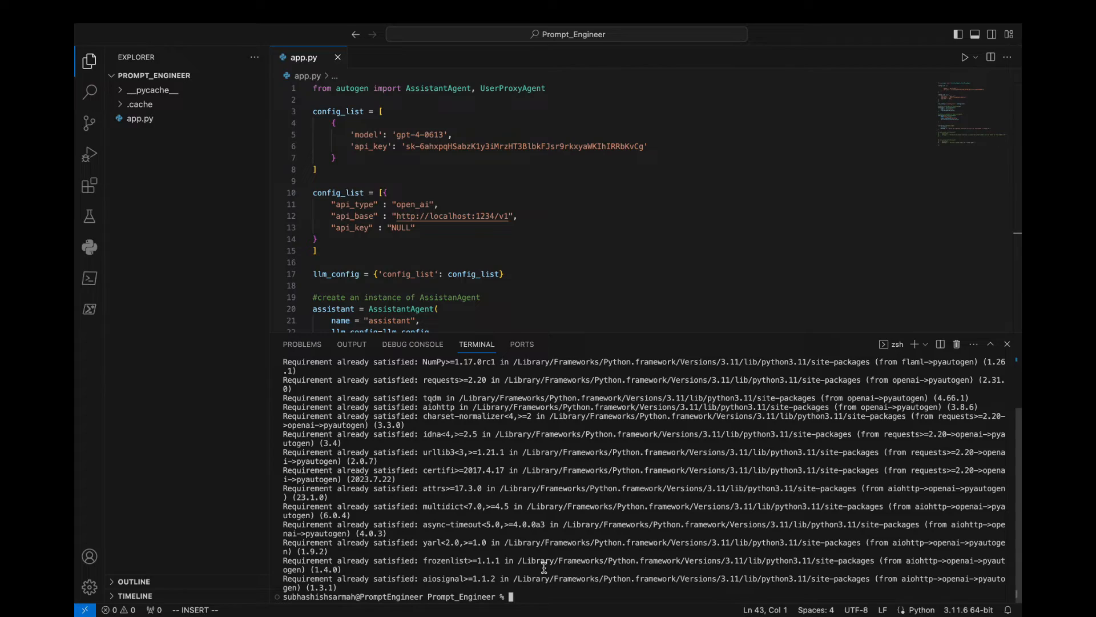
pyautogui.write('pip isntall xgboost')
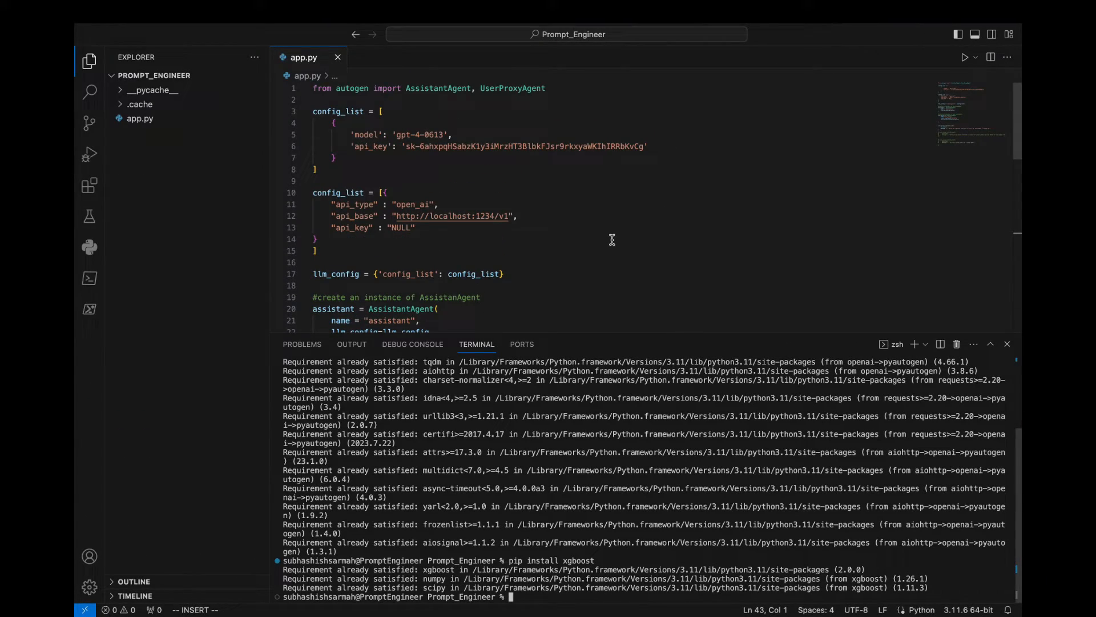
pyautogui.moveTo(667, 329)
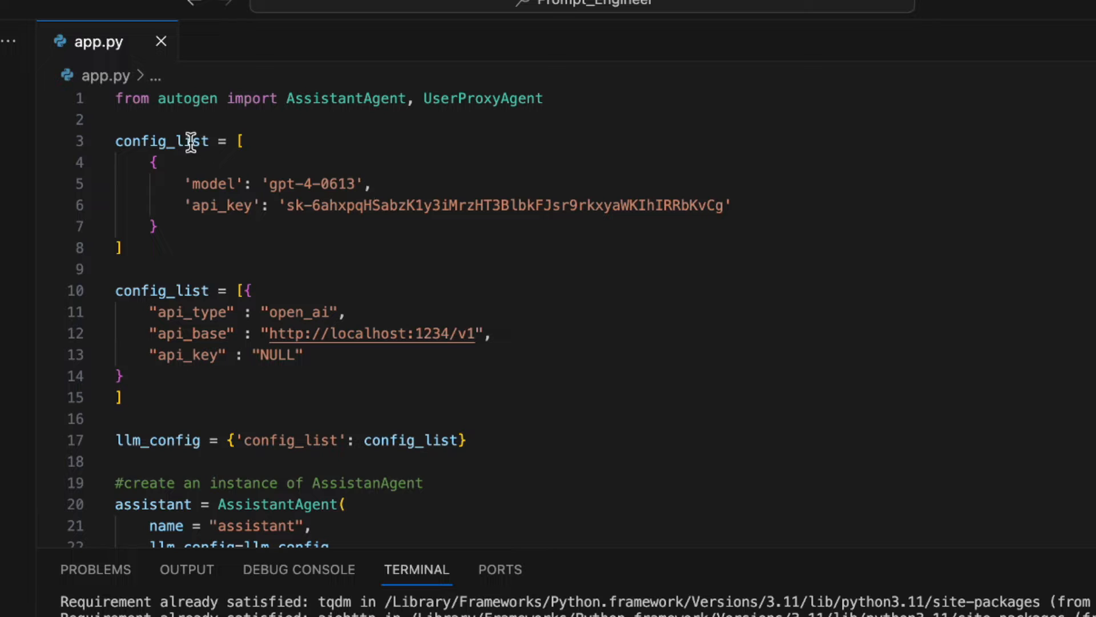
pyautogui.moveTo(243, 183)
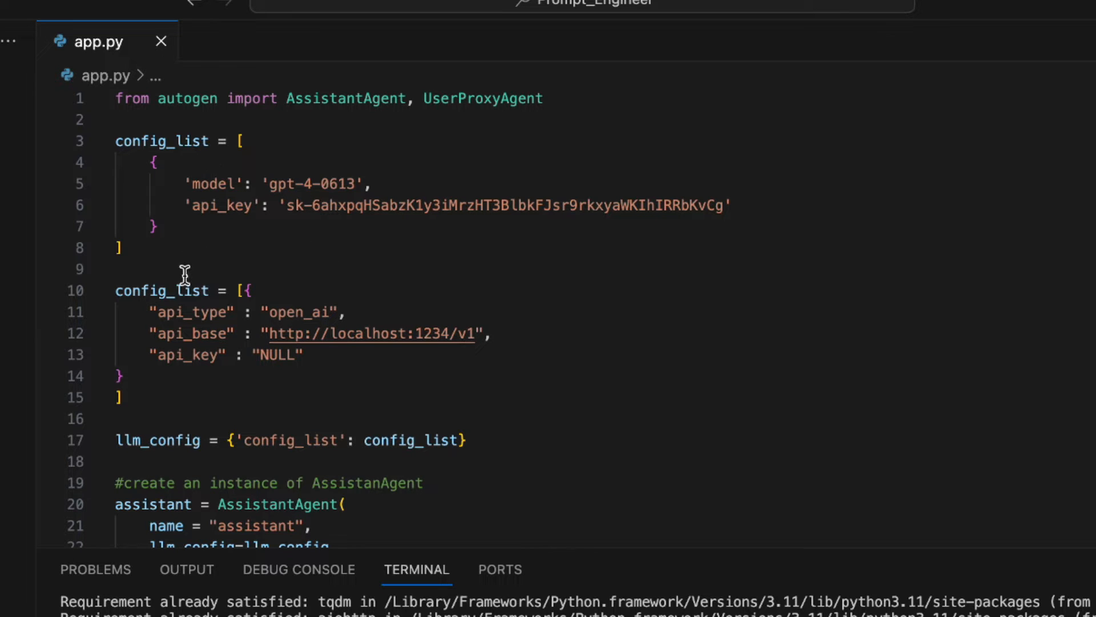
pyautogui.moveTo(241, 321)
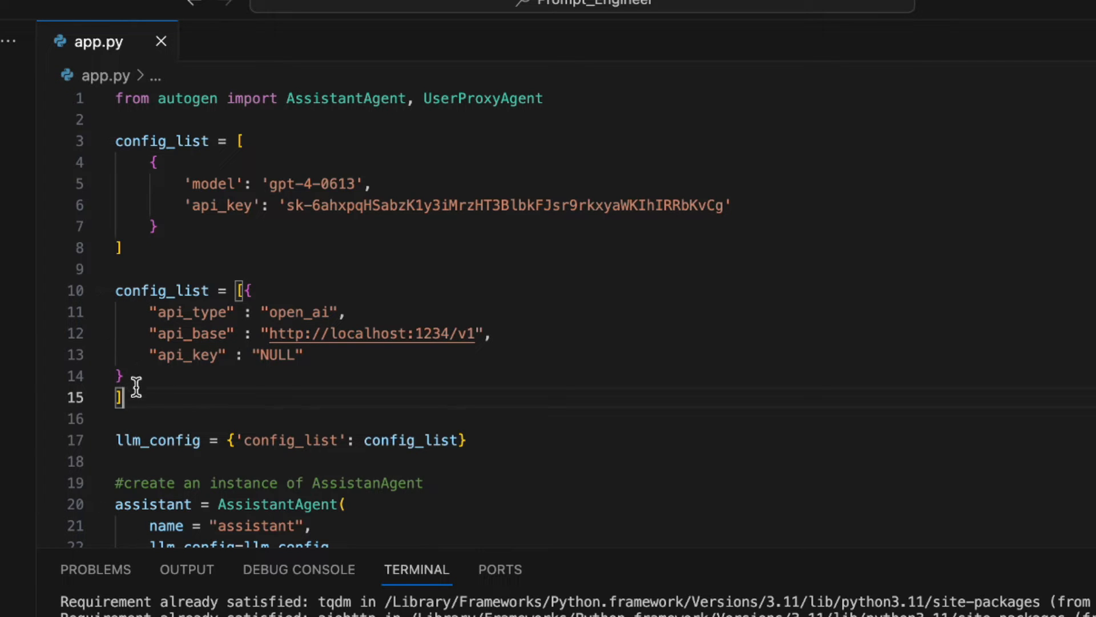
# - Comment out the gpt-4-0613 config_list block with Cmd+/
pyautogui.moveTo(118, 398); pyautogui.dragTo(119, 291)
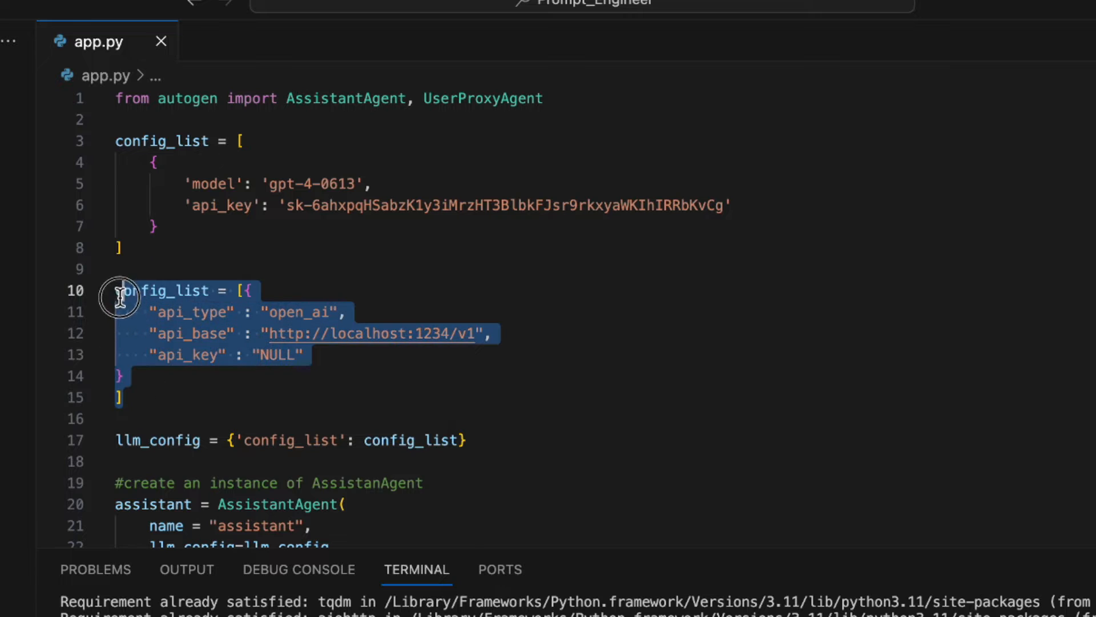
pyautogui.click(122, 246)
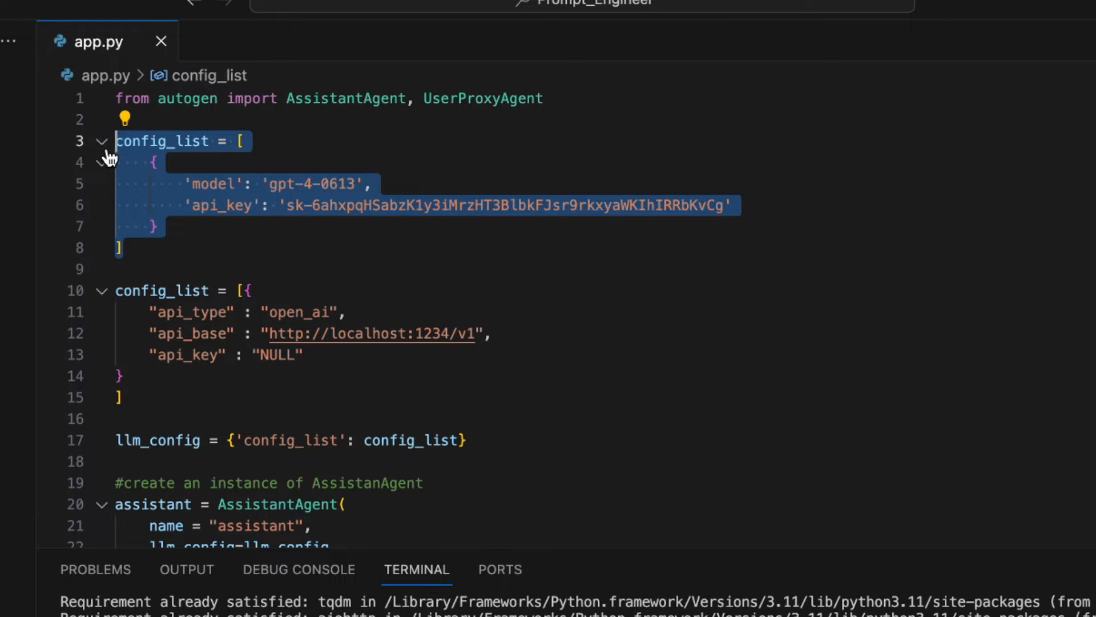
pyautogui.press('cmd+/')
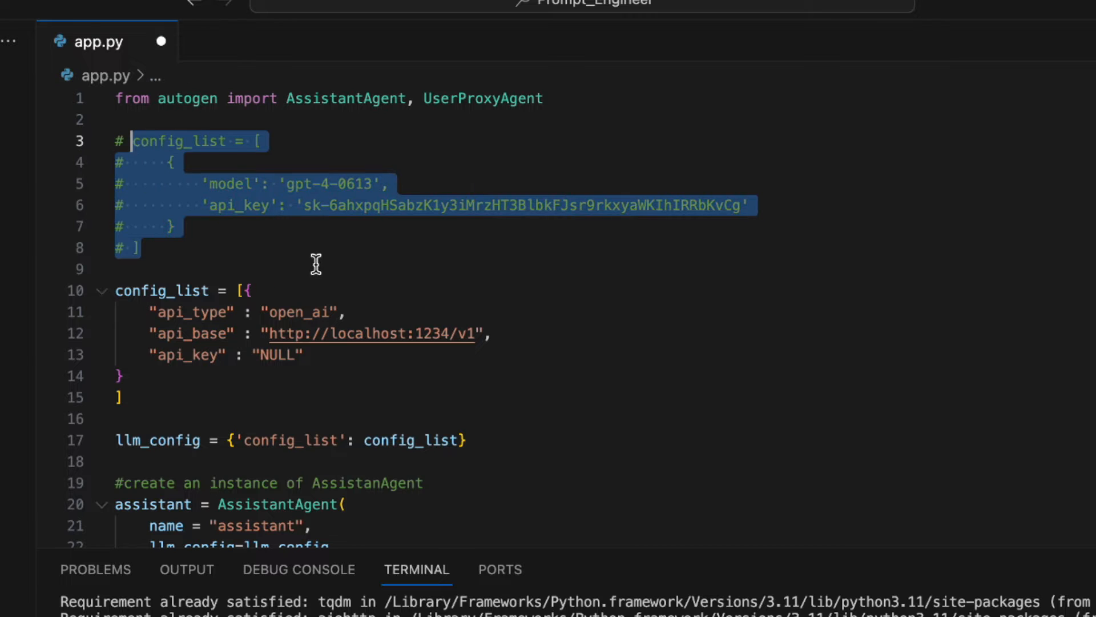
# - Review the llm_config line and the config_list it uses
pyautogui.scroll(-3)
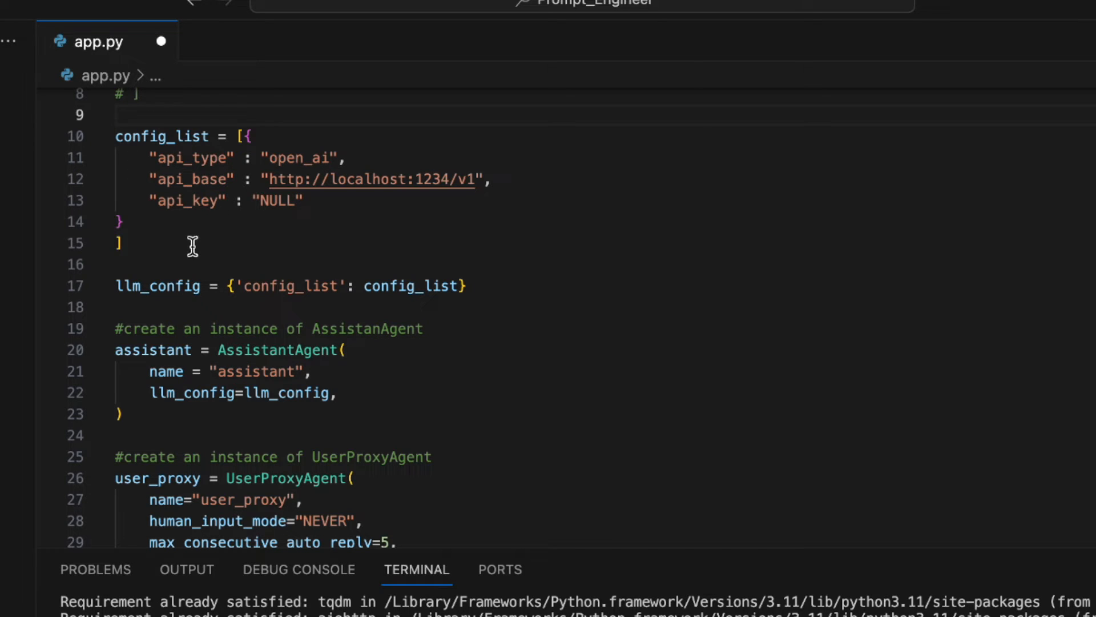
pyautogui.doubleClick(158, 286)
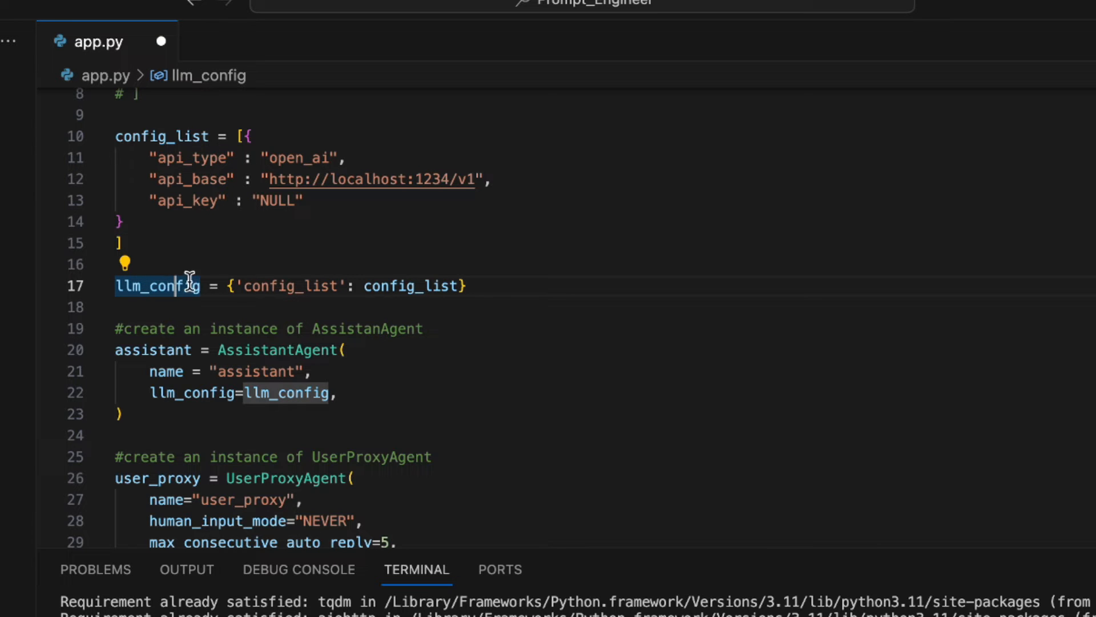
pyautogui.click(409, 286)
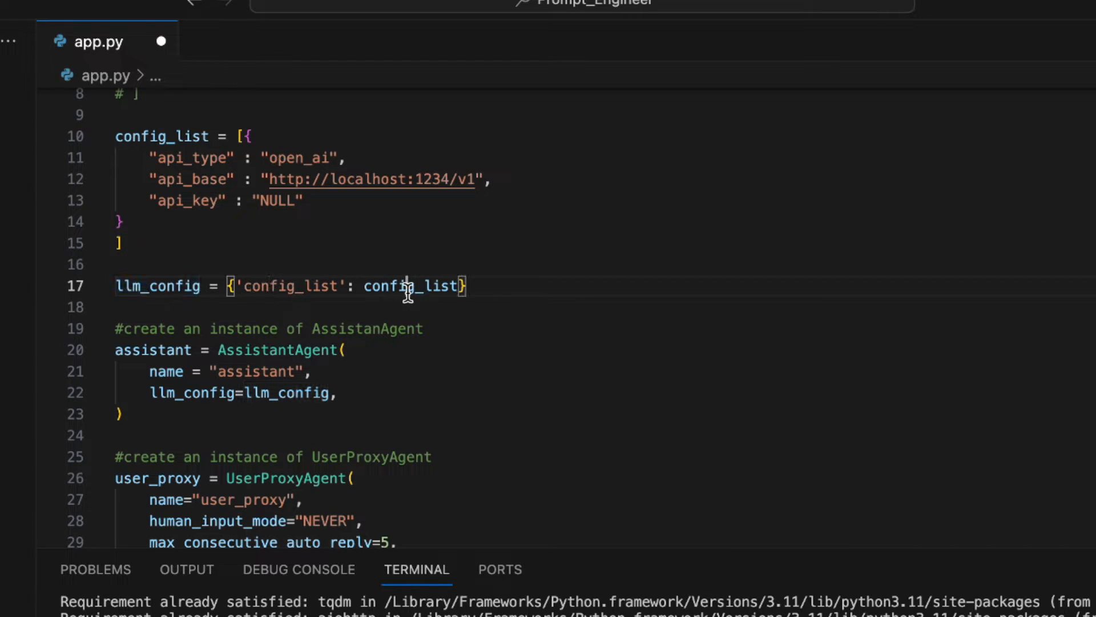
pyautogui.doubleClick(412, 287)
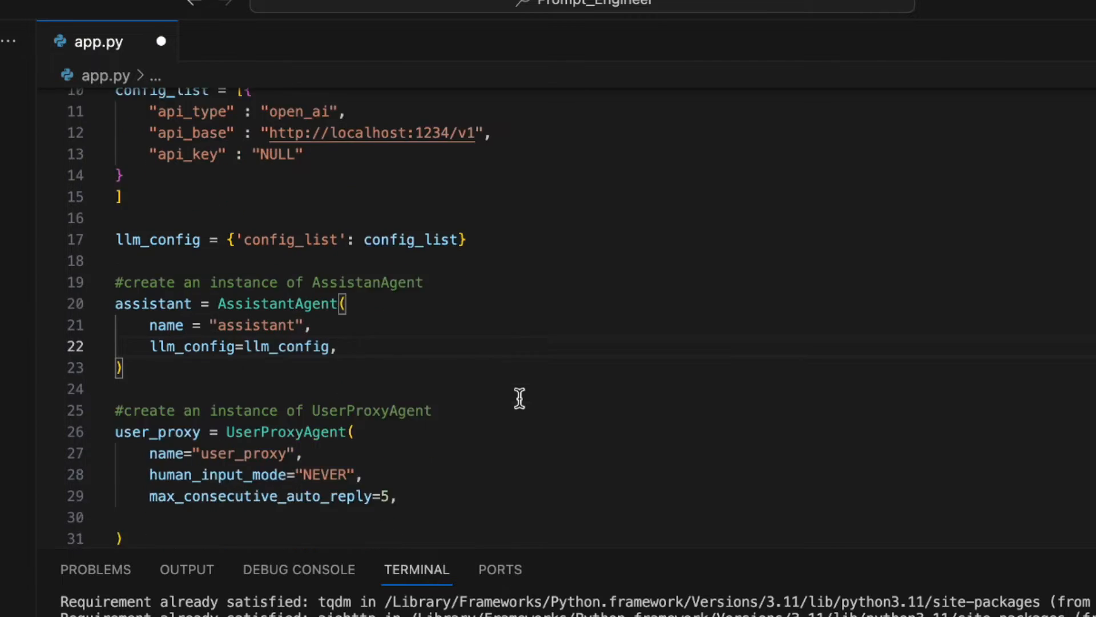
# - Raise user_proxy's max_consecutive_auto_reply from 5 to 100
pyautogui.scroll(-3)
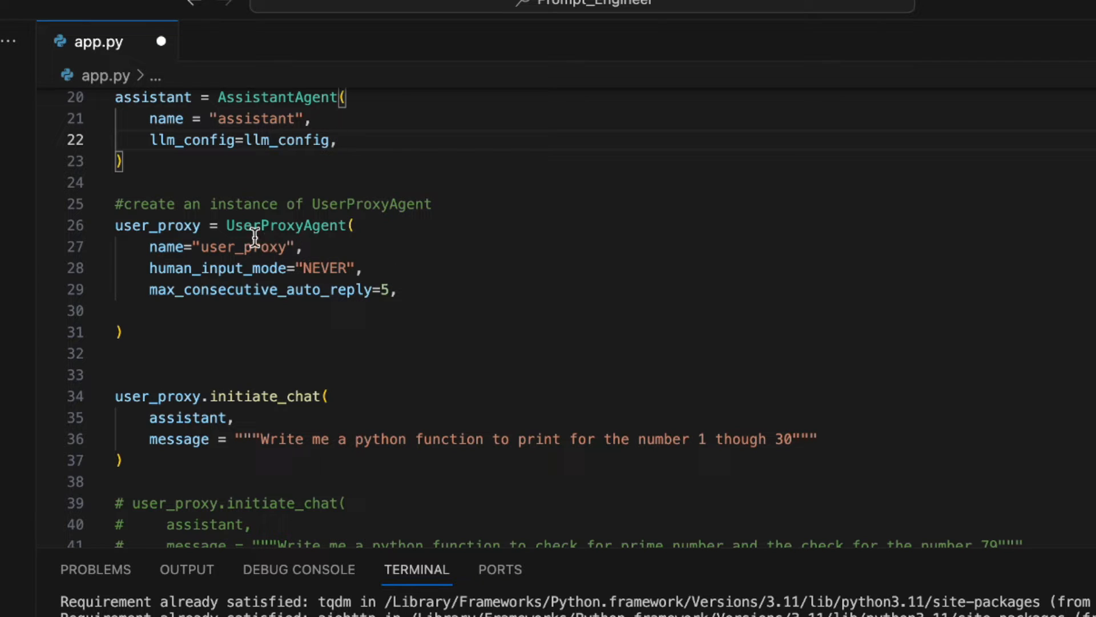
pyautogui.moveTo(158, 225)
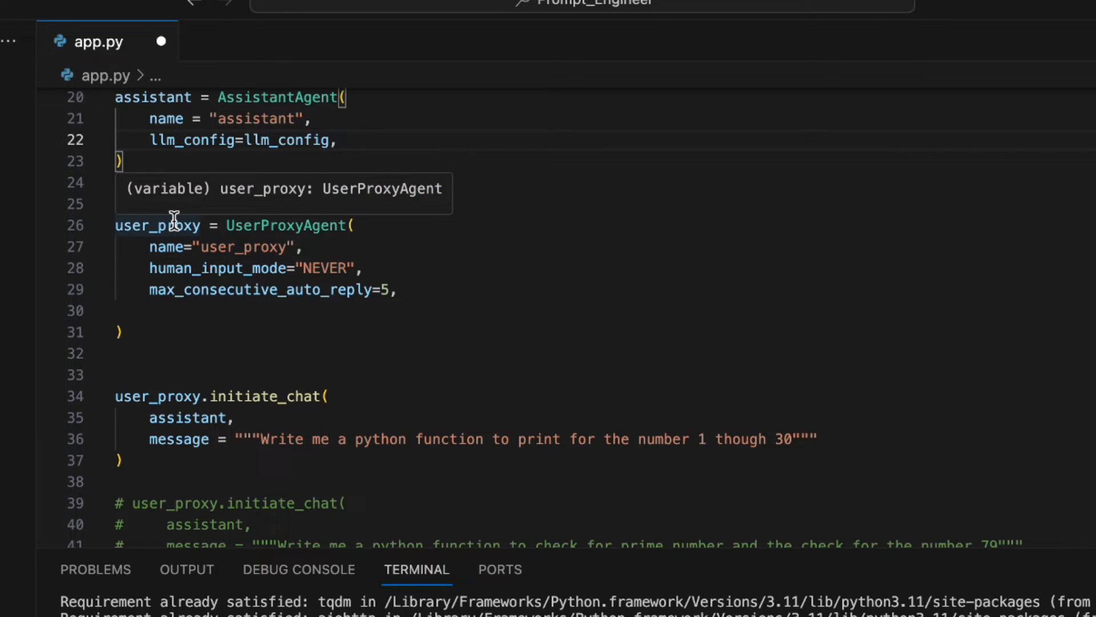
pyautogui.write('#create an instance of UserProxyAgent')
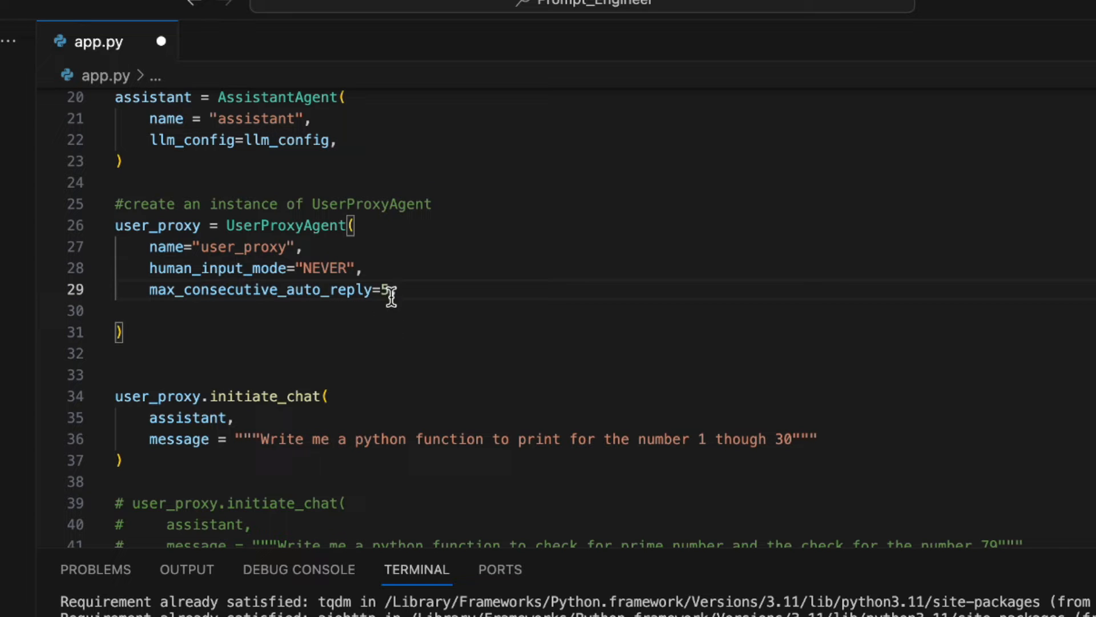
pyautogui.press('Backspace')
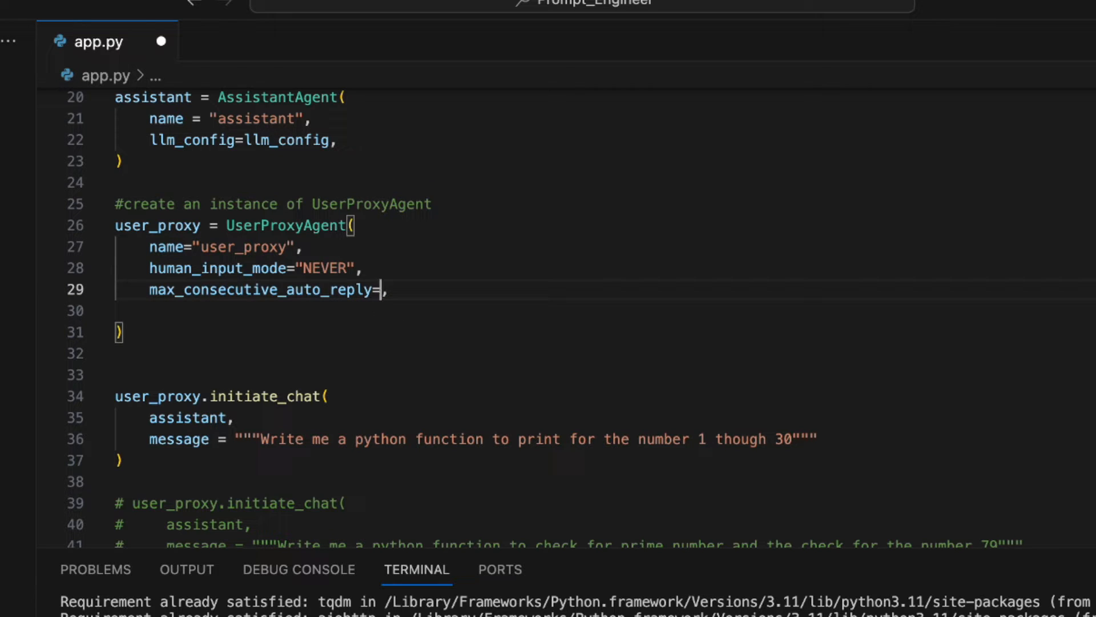
pyautogui.write('100')
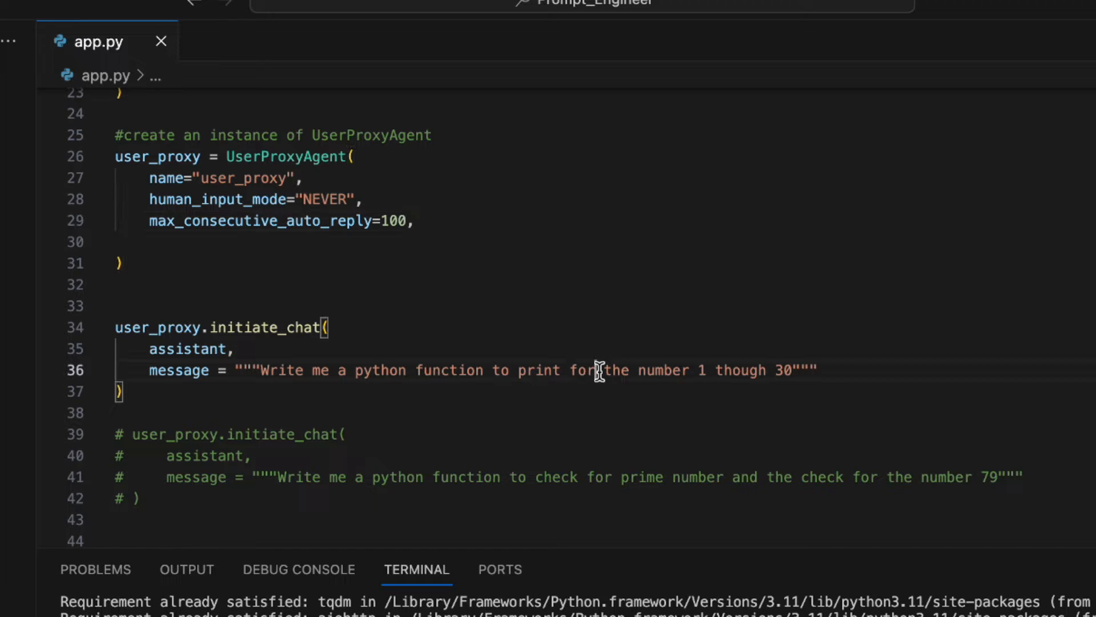
# - Fix 'prin' to 'print' in the numbers 1 through 30 chat prompt
pyautogui.press('Backspace')
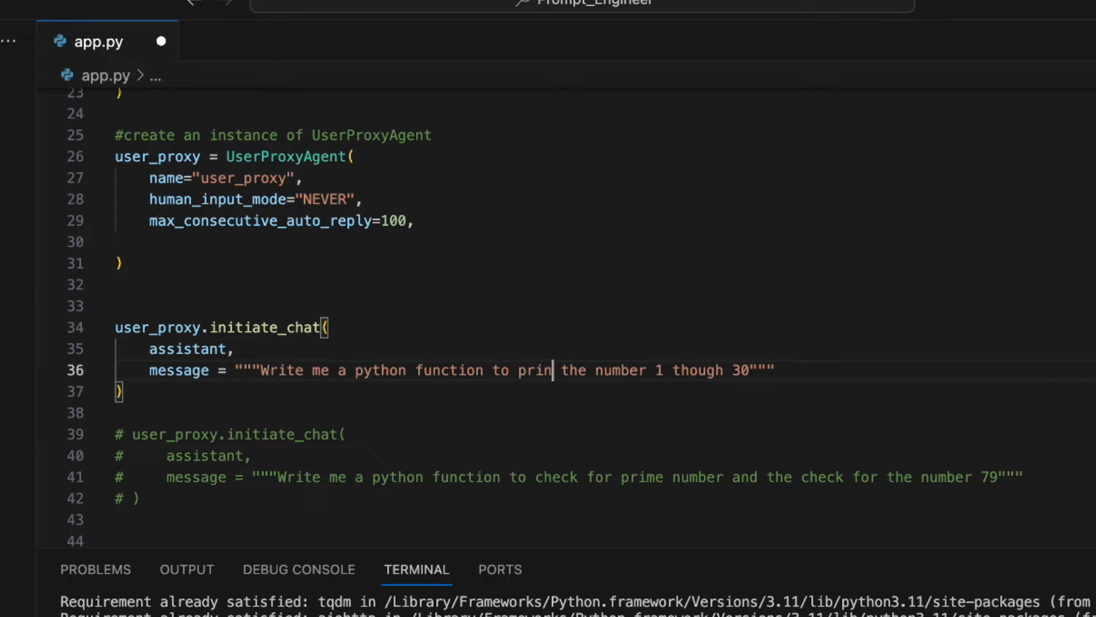
pyautogui.write('t')
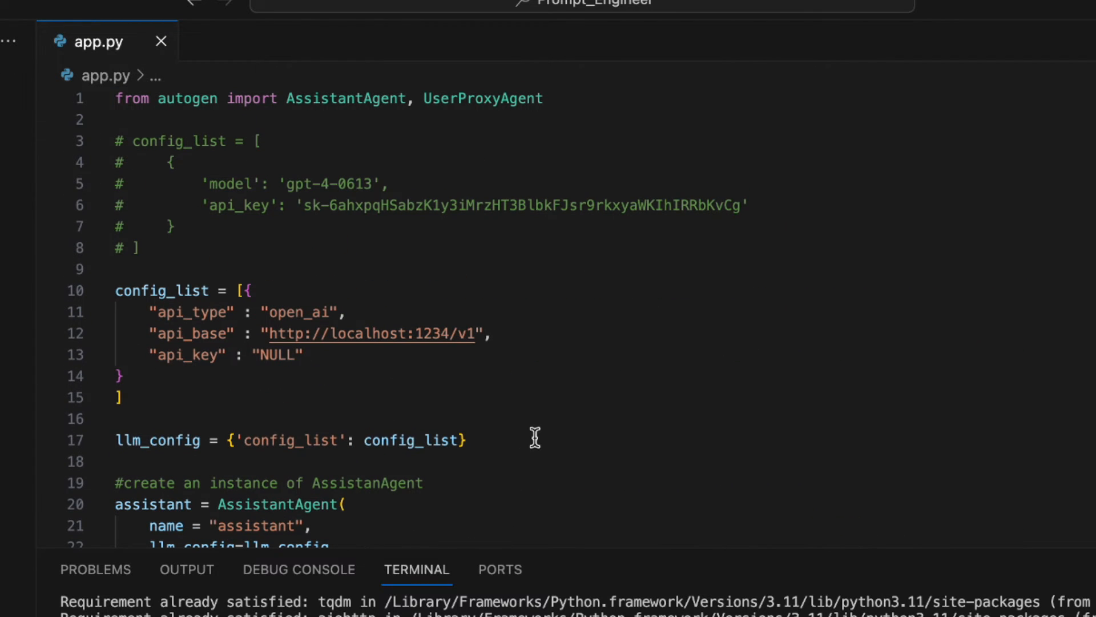
pyautogui.click(157, 396)
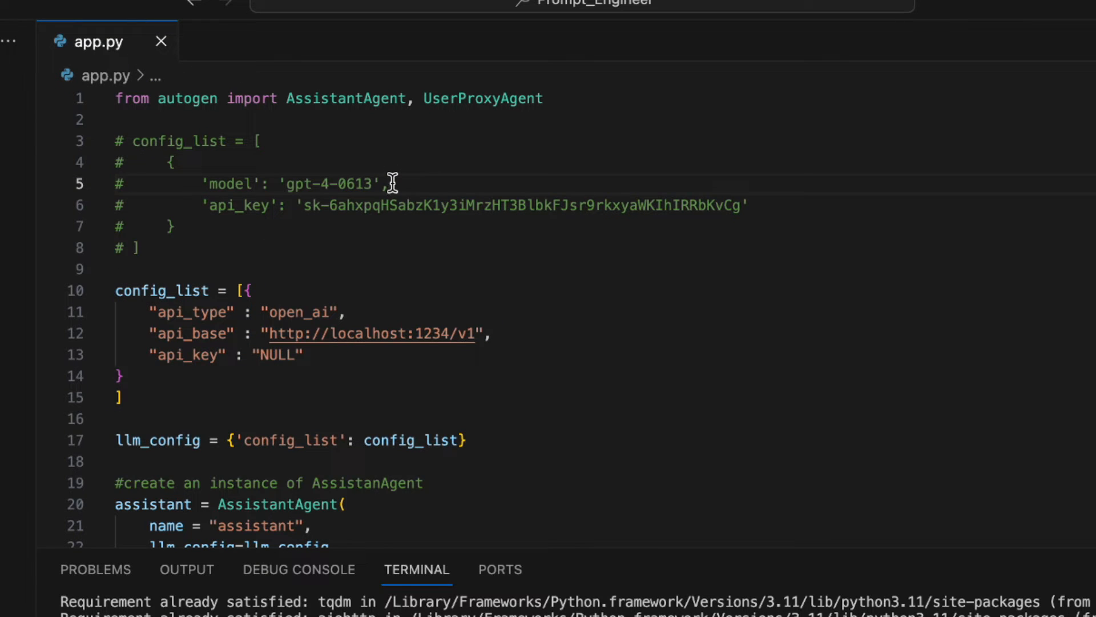
pyautogui.moveTo(479, 321)
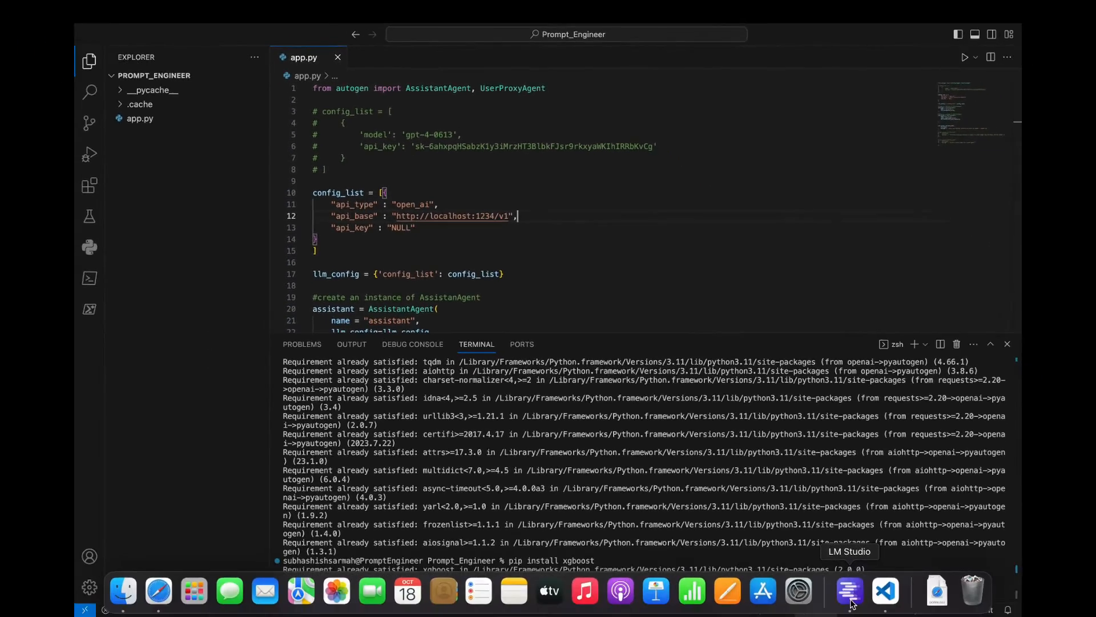
# - Load mistral instruct v0 1 7B on LM Studio's Local Server page and check Model Downloads
pyautogui.click(850, 591)
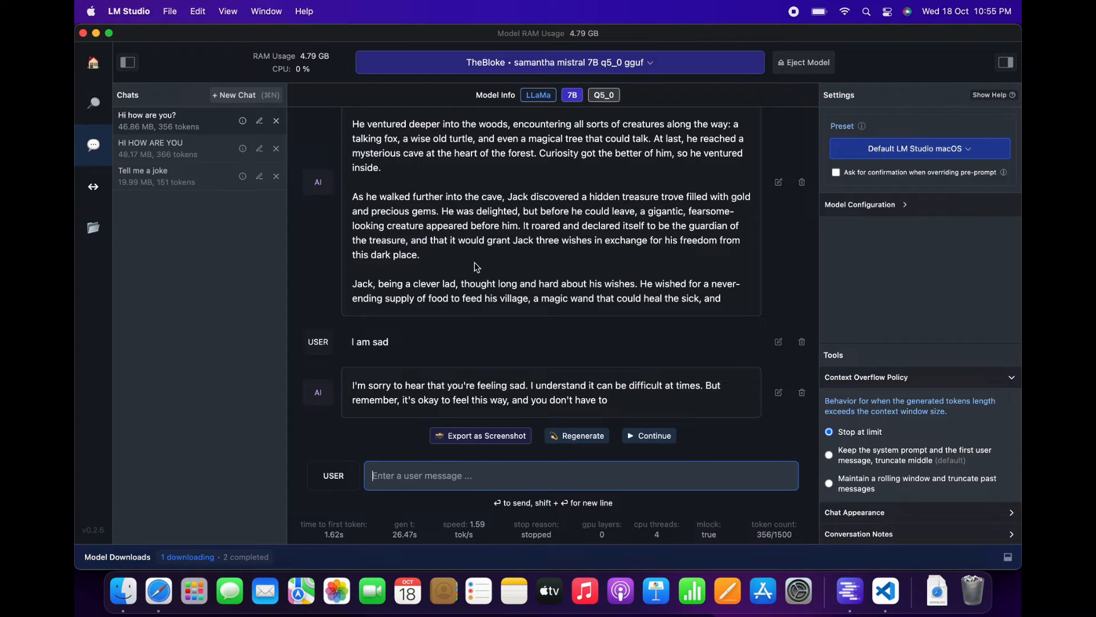
pyautogui.moveTo(93, 146)
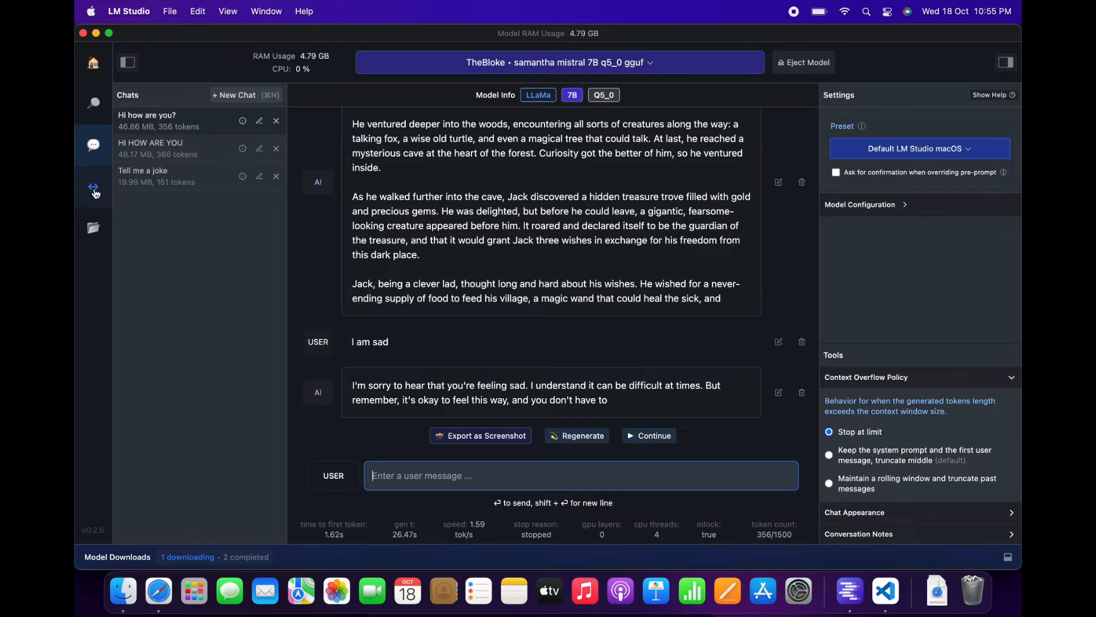
pyautogui.click(94, 188)
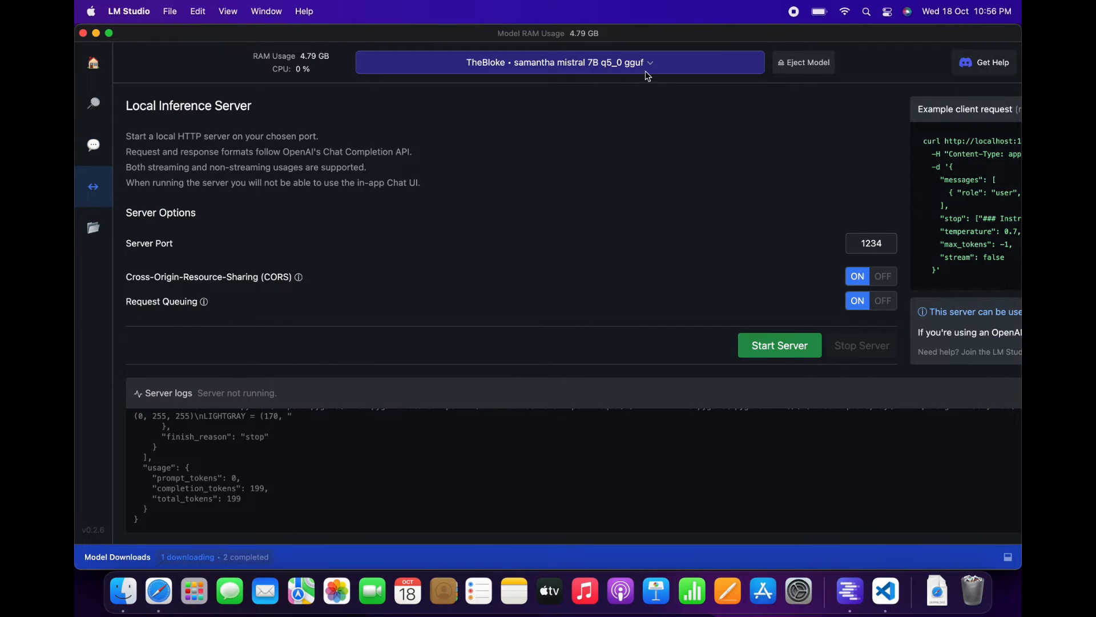
pyautogui.click(559, 63)
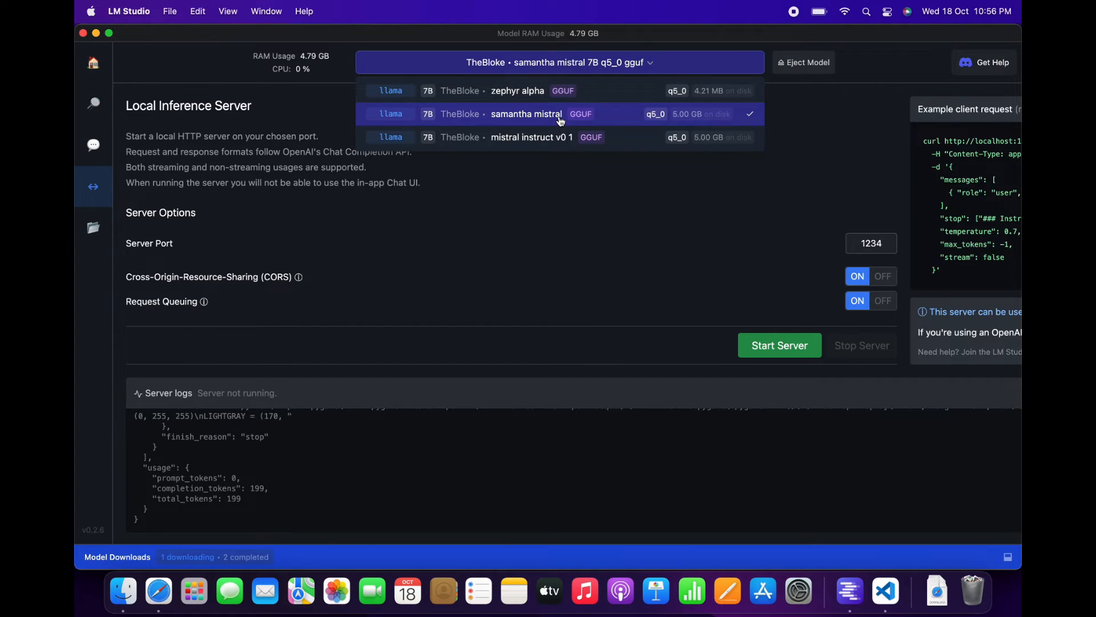
pyautogui.click(527, 113)
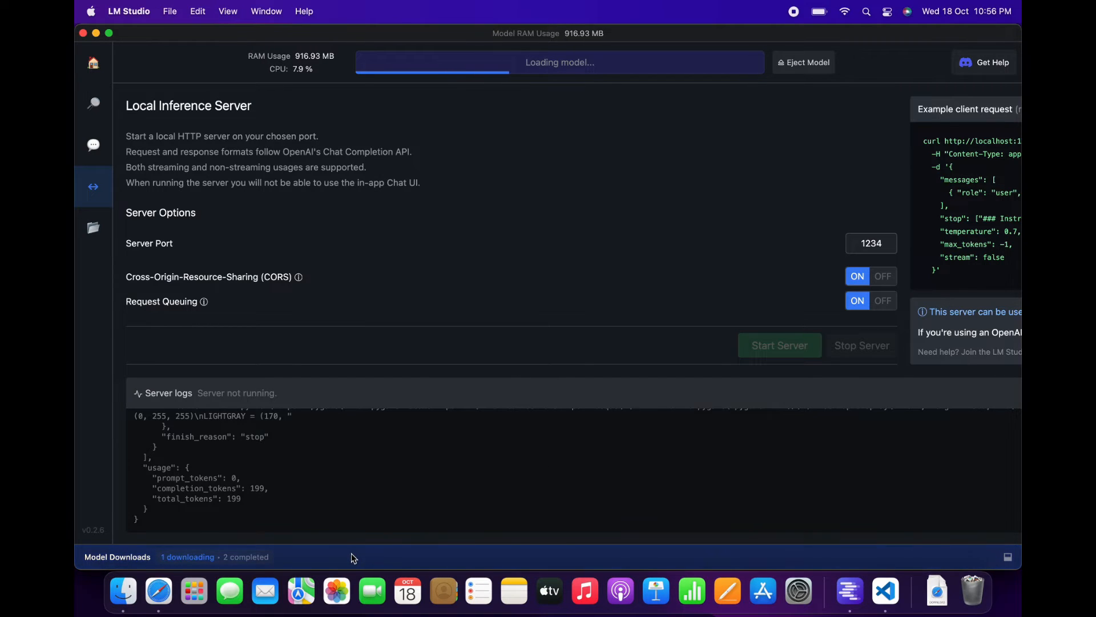
pyautogui.click(117, 556)
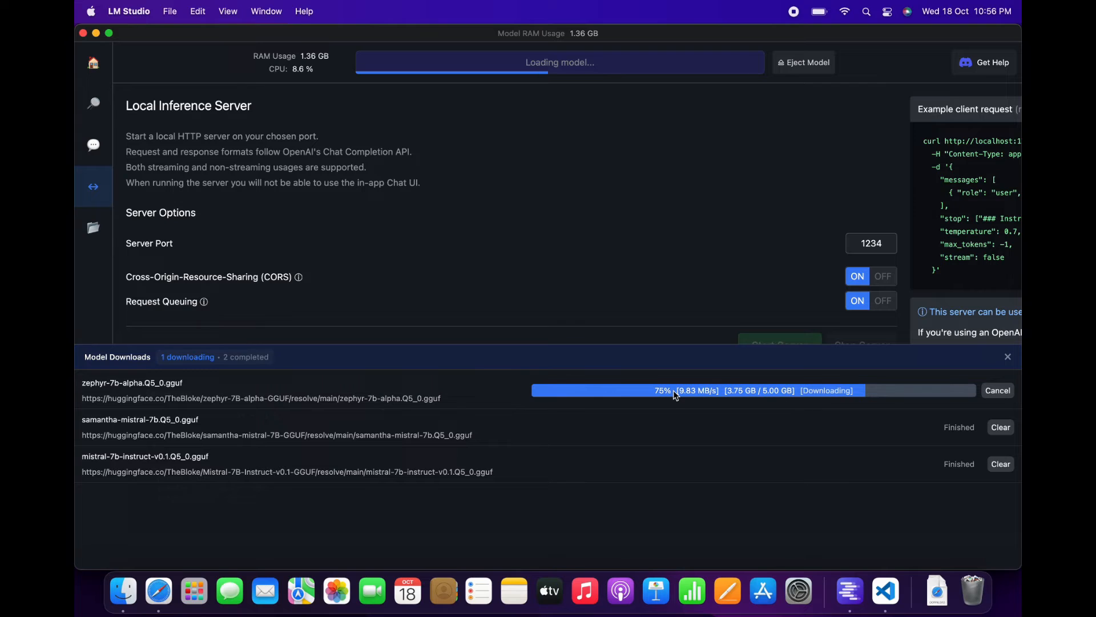
pyautogui.moveTo(593, 361)
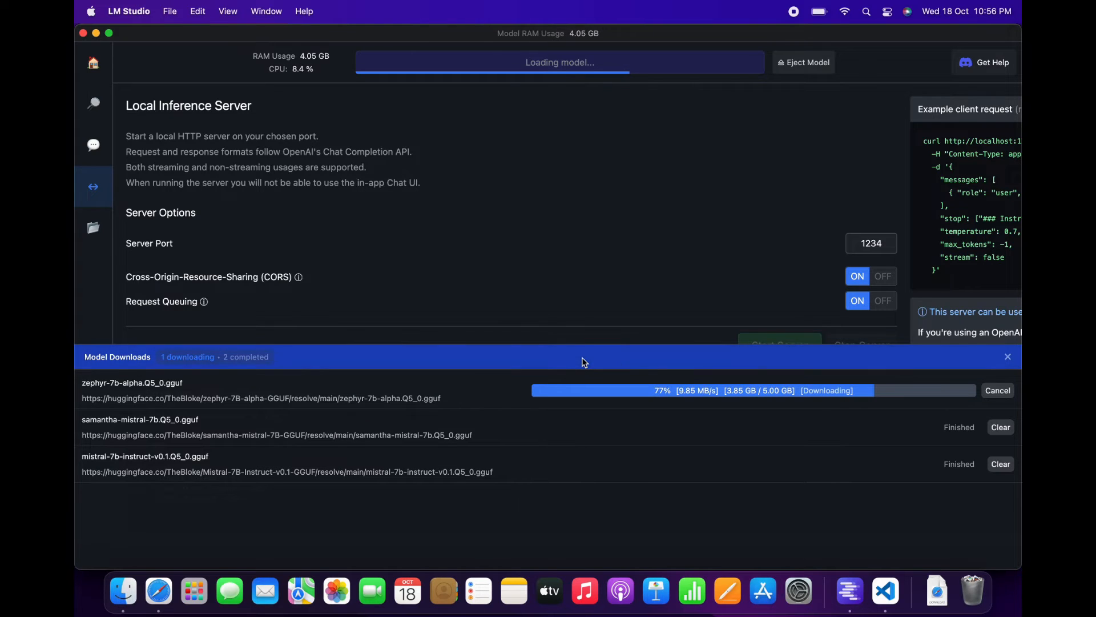
pyautogui.click(1008, 357)
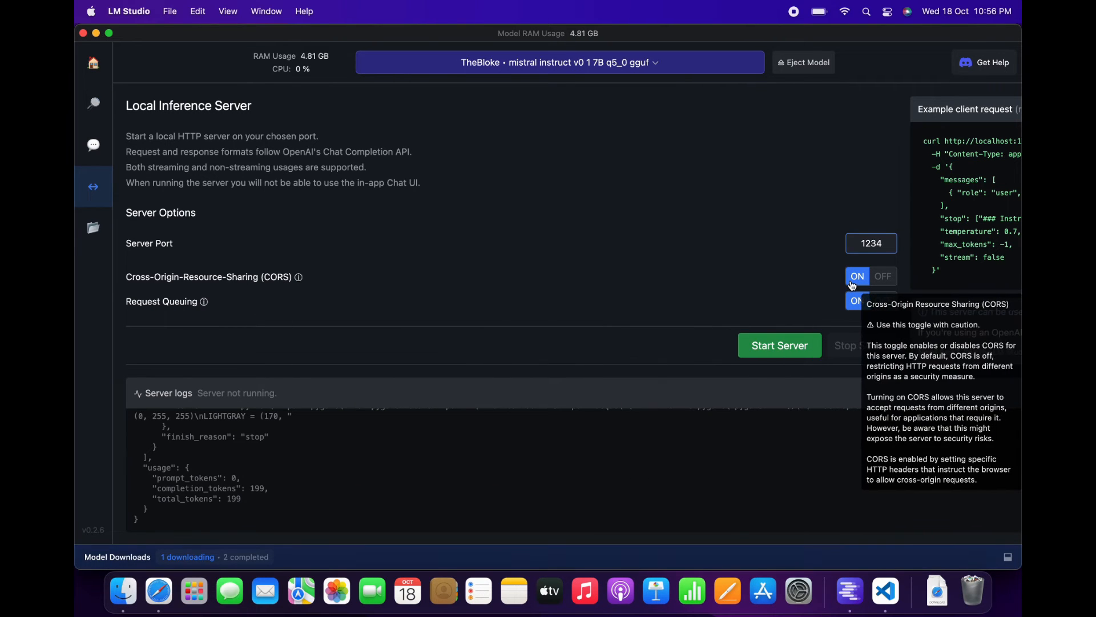
pyautogui.moveTo(265, 271)
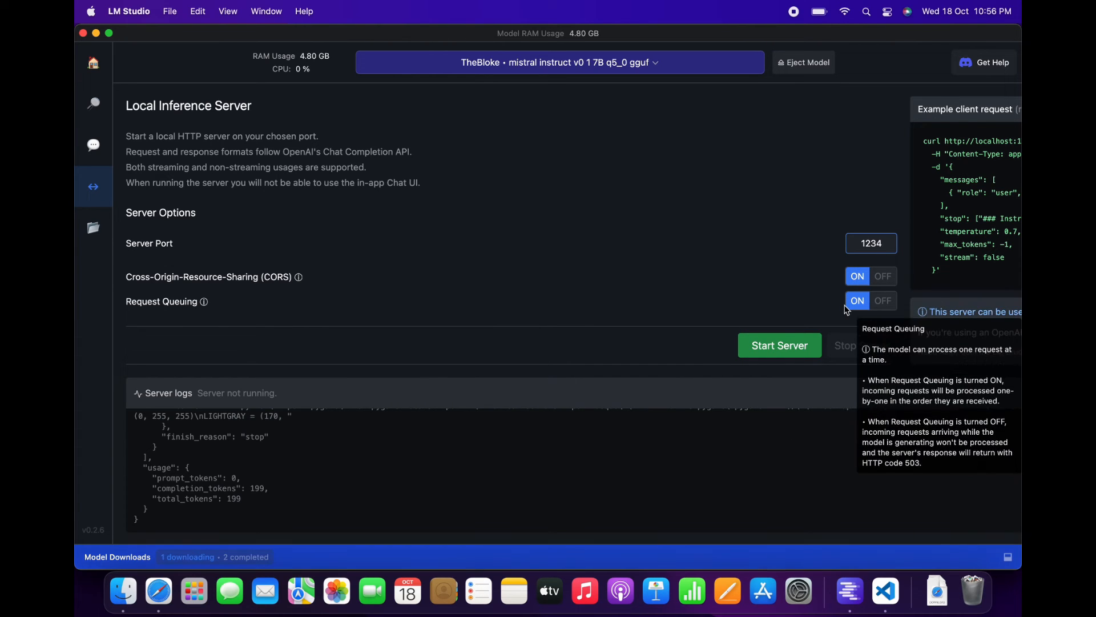
# - Start the LM Studio local server on port 1234
pyautogui.click(779, 345)
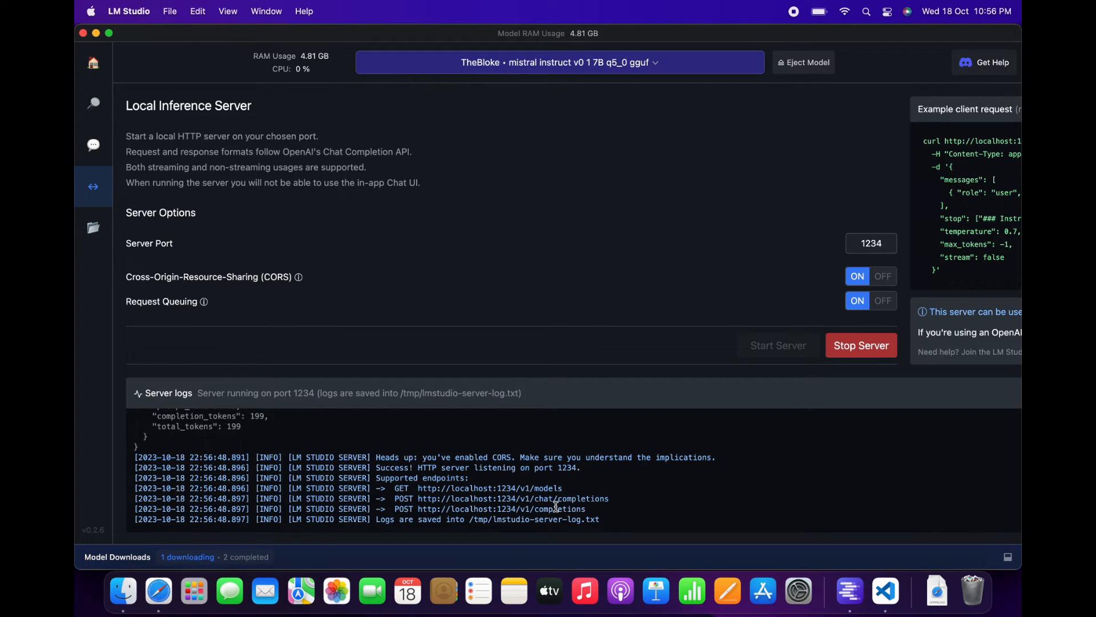
pyautogui.moveTo(779, 502)
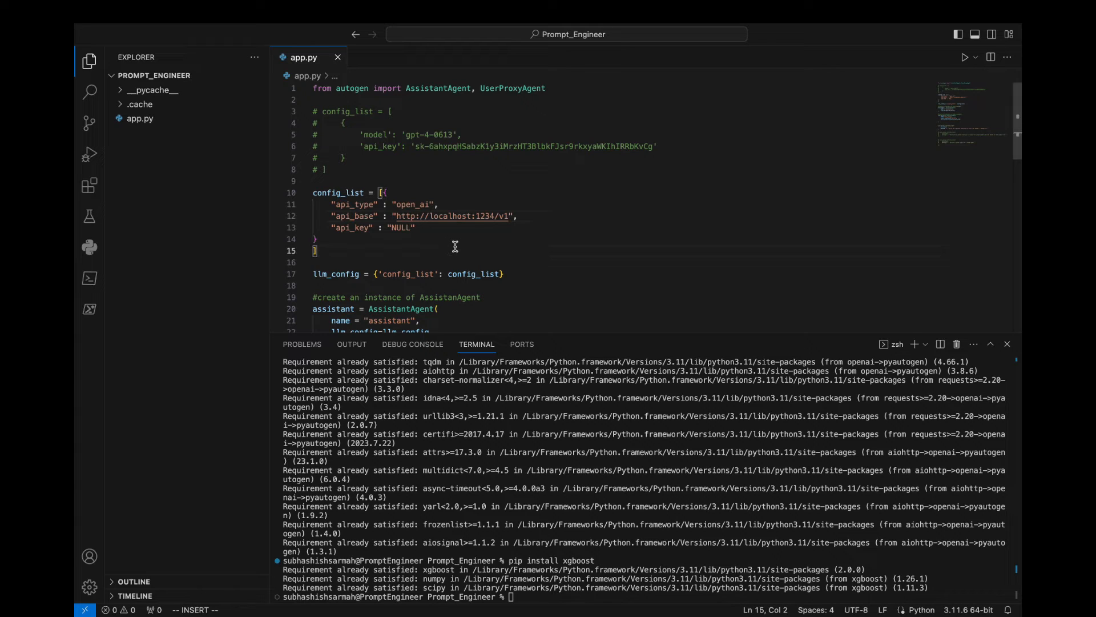
pyautogui.moveTo(573, 255)
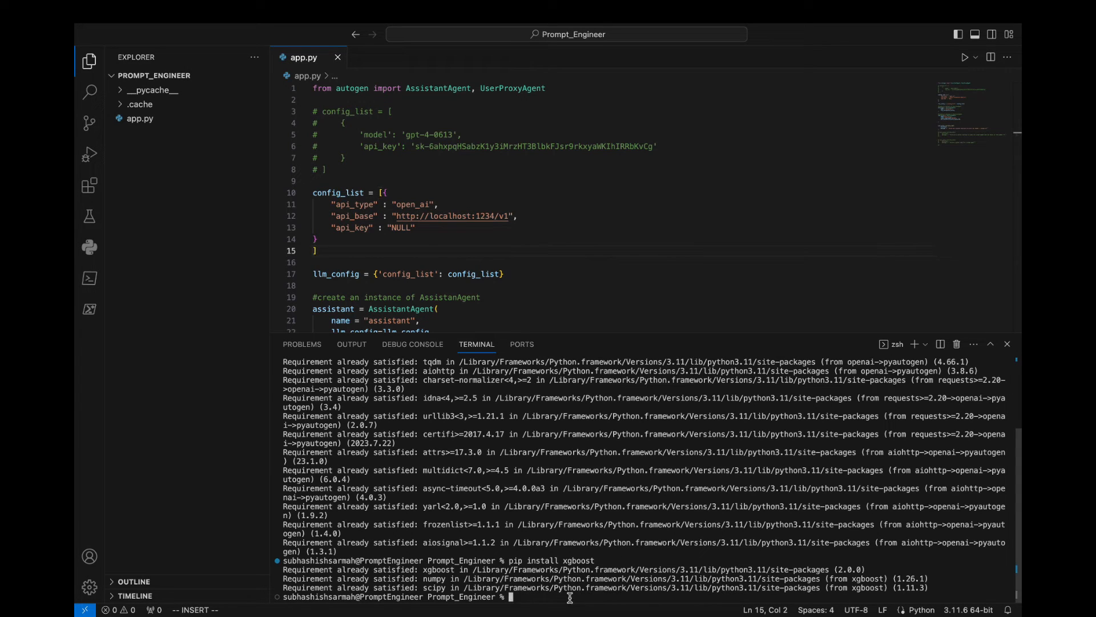
# - Run python3 app.py in the VS Code terminal
pyautogui.write('python3 app')
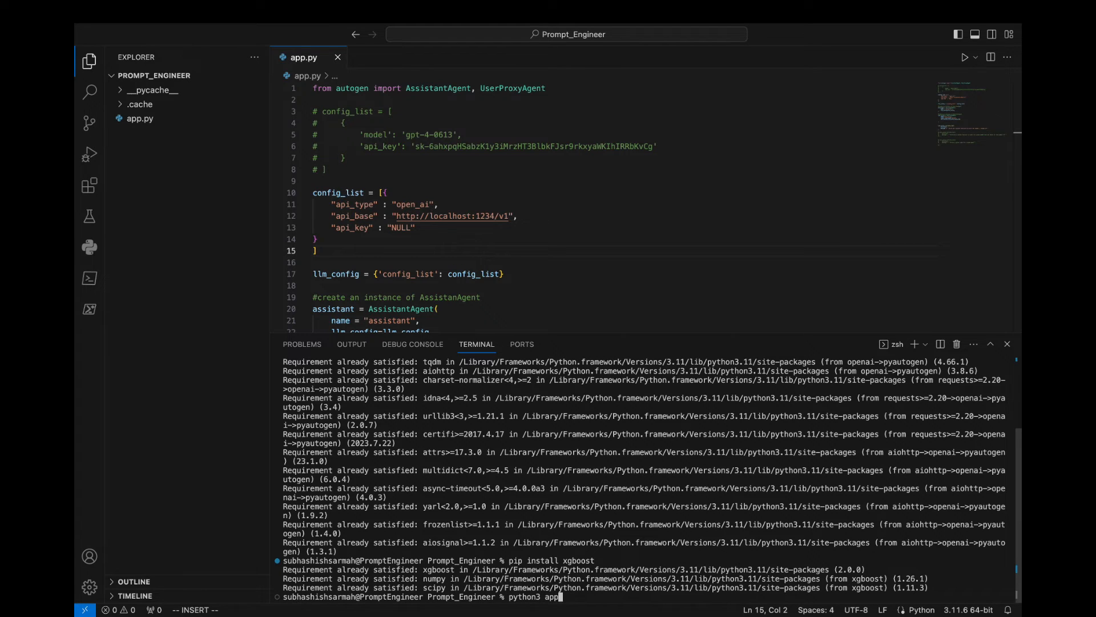
pyautogui.press('Enter')
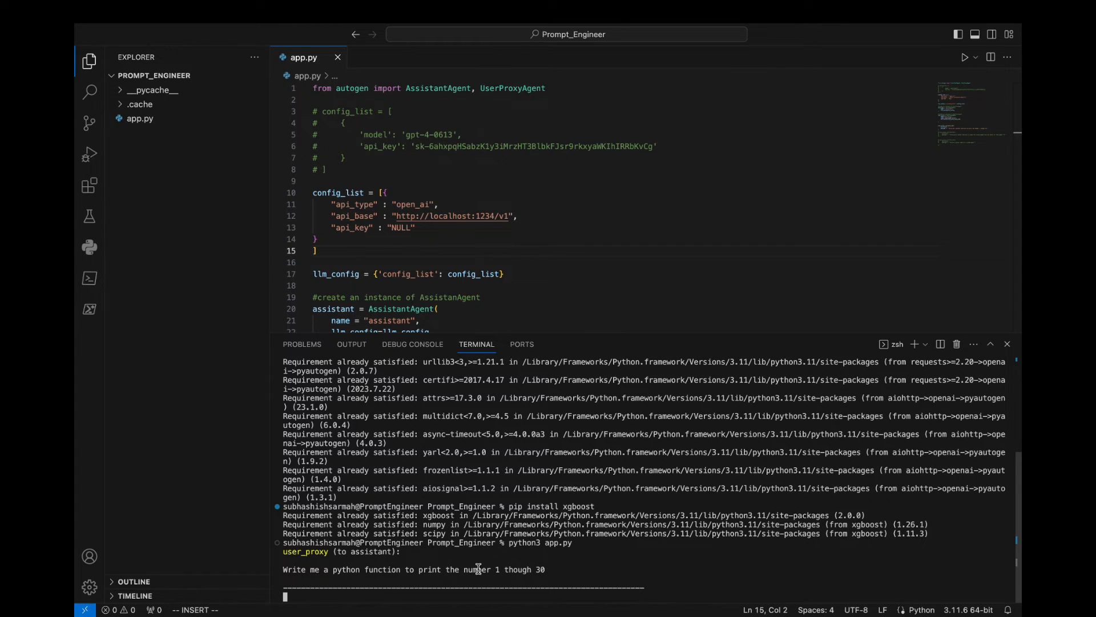
pyautogui.moveTo(448, 555)
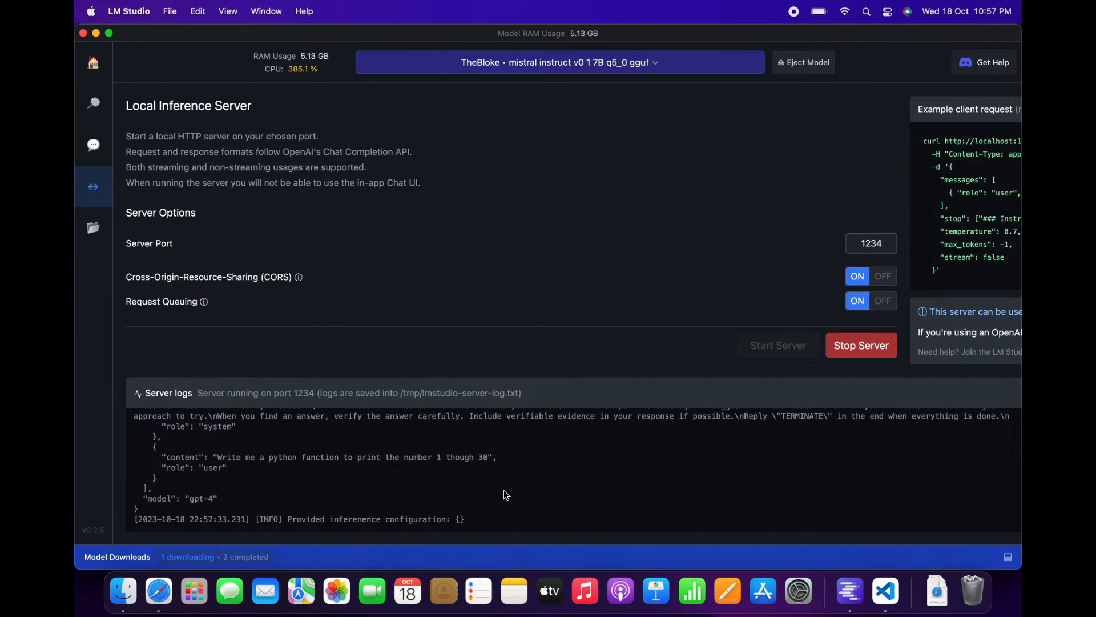
pyautogui.moveTo(560, 465)
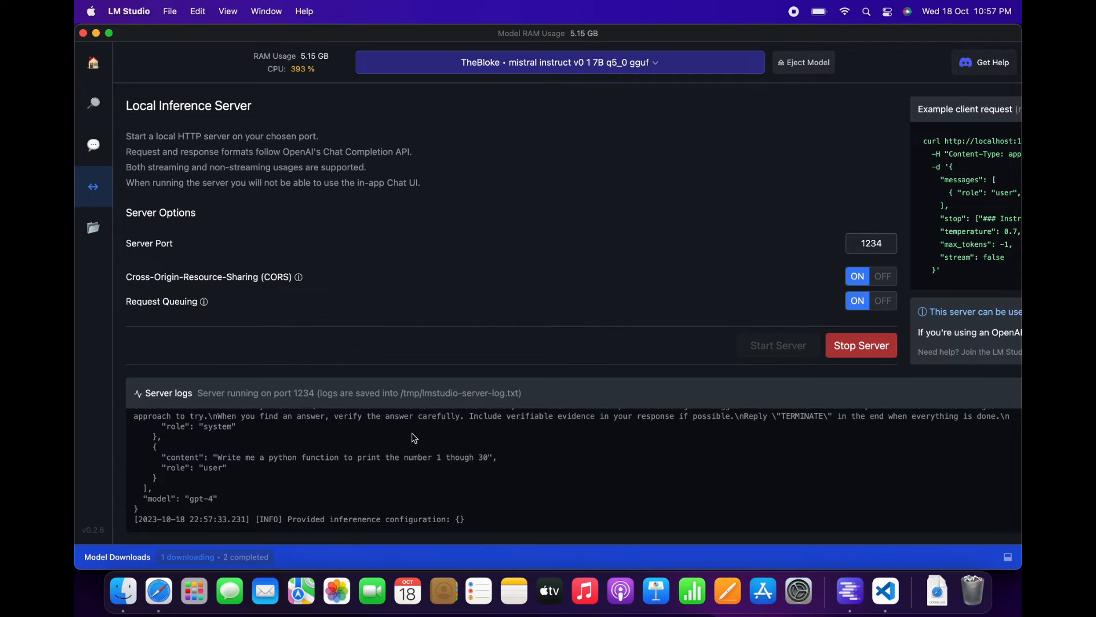
pyautogui.moveTo(474, 470)
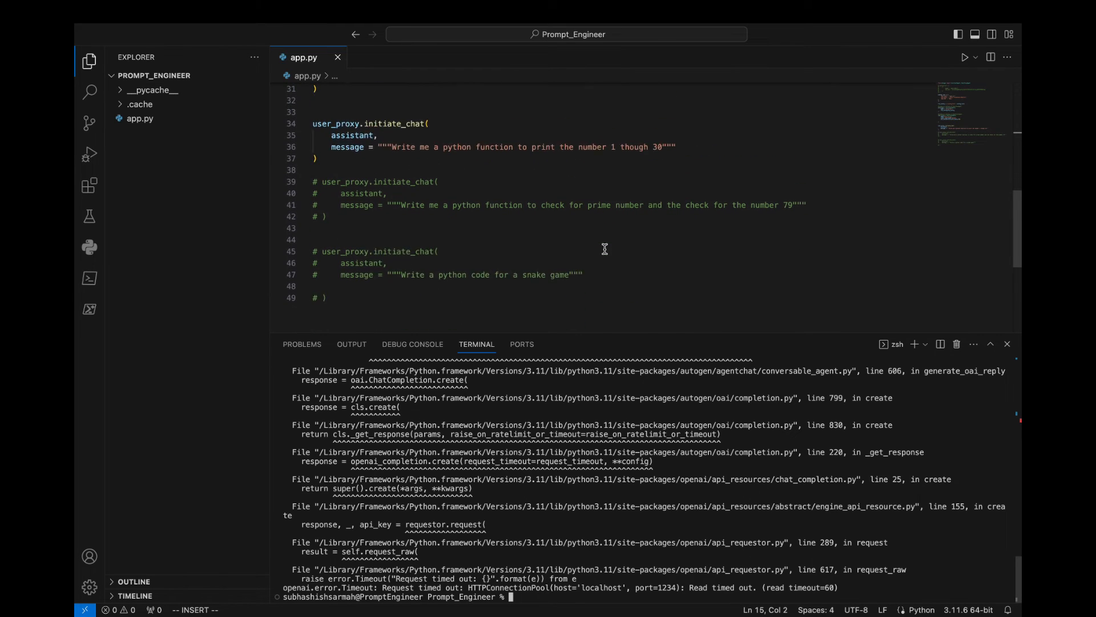
# - Comment out the print 1-30 request and select the prime-check-for-79 block
pyautogui.click(329, 215)
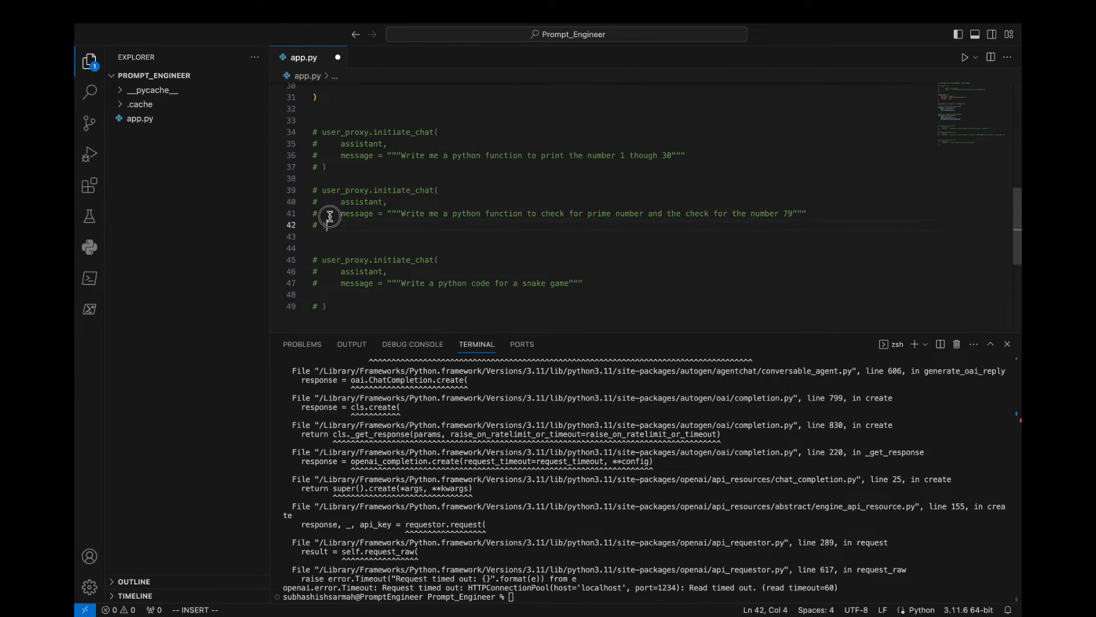
pyautogui.moveTo(314, 189); pyautogui.dragTo(316, 224)
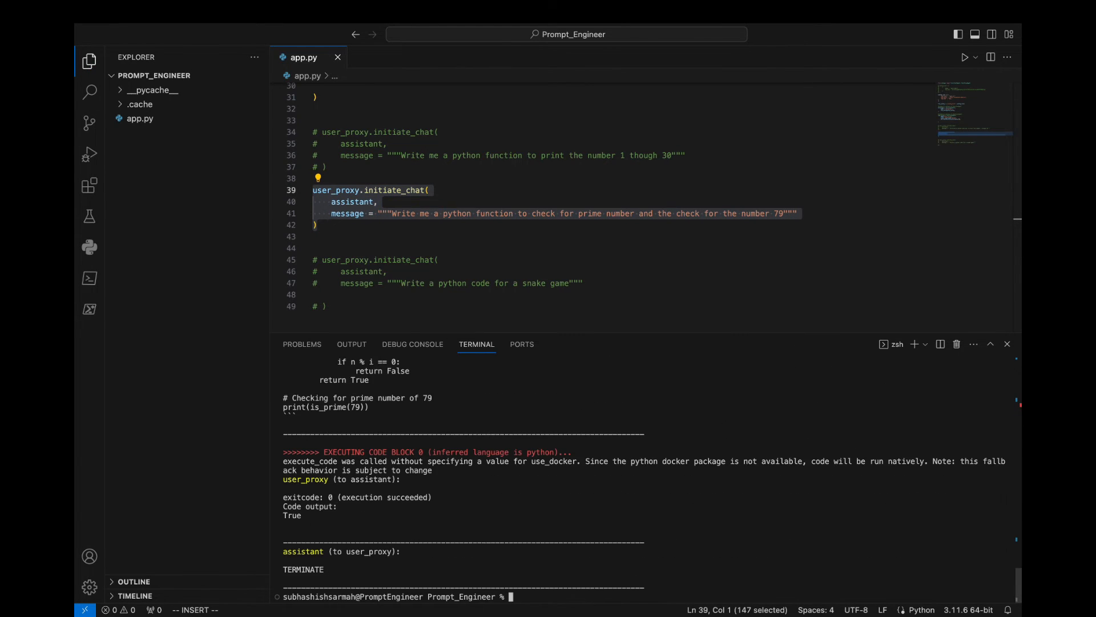
pyautogui.moveTo(579, 504)
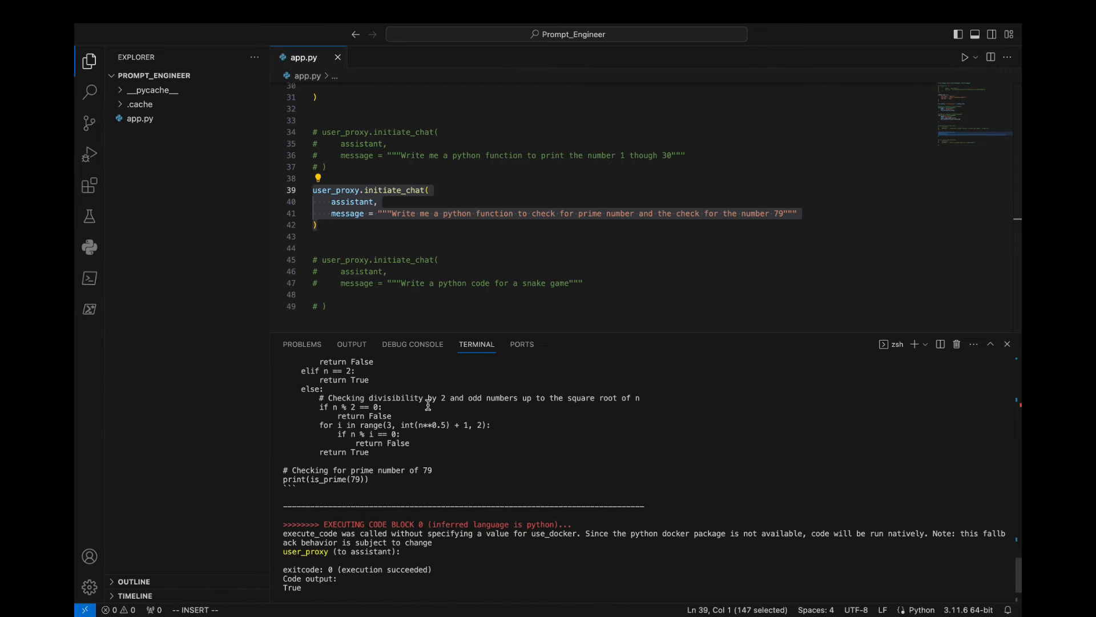
pyautogui.moveTo(323, 469)
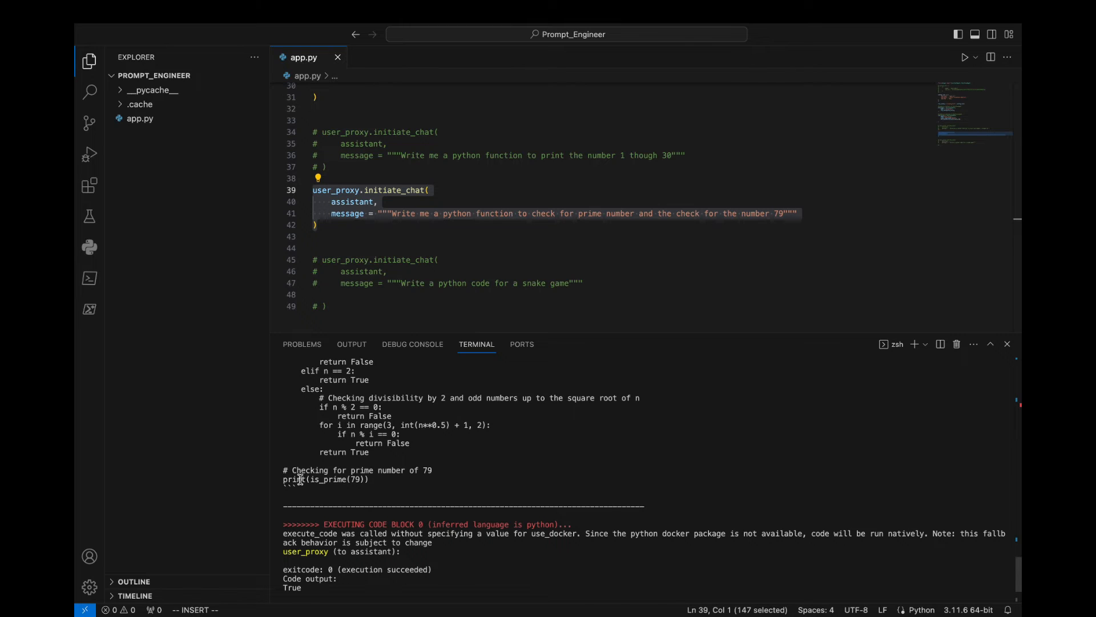
pyautogui.moveTo(434, 453)
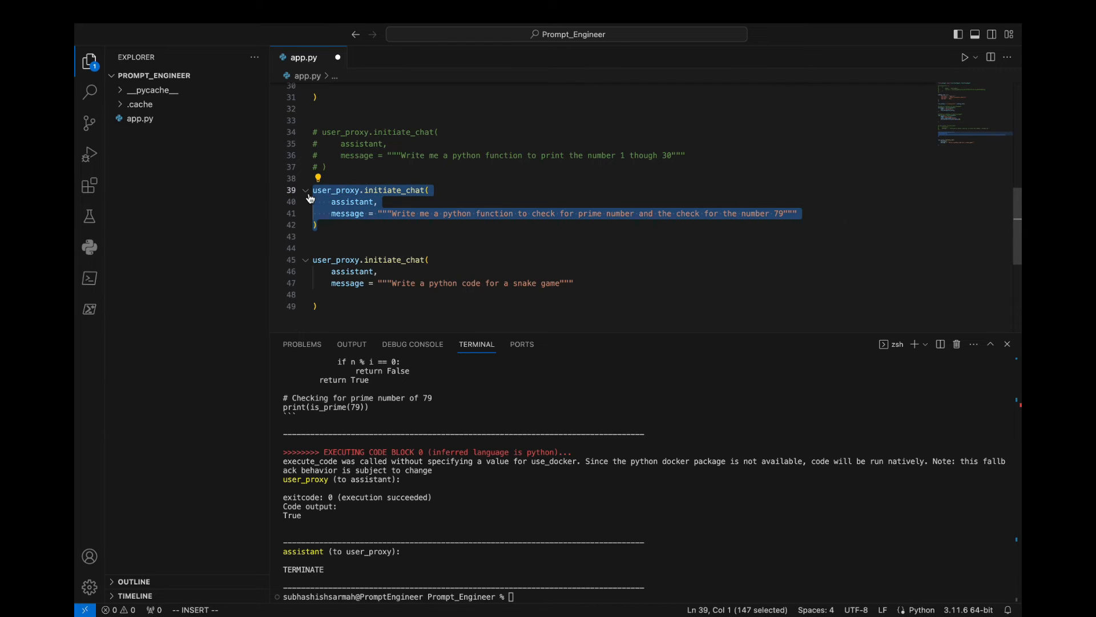
# - Comment out the prime-number request and select the old gpt-4 config block
pyautogui.press('cmd+/')
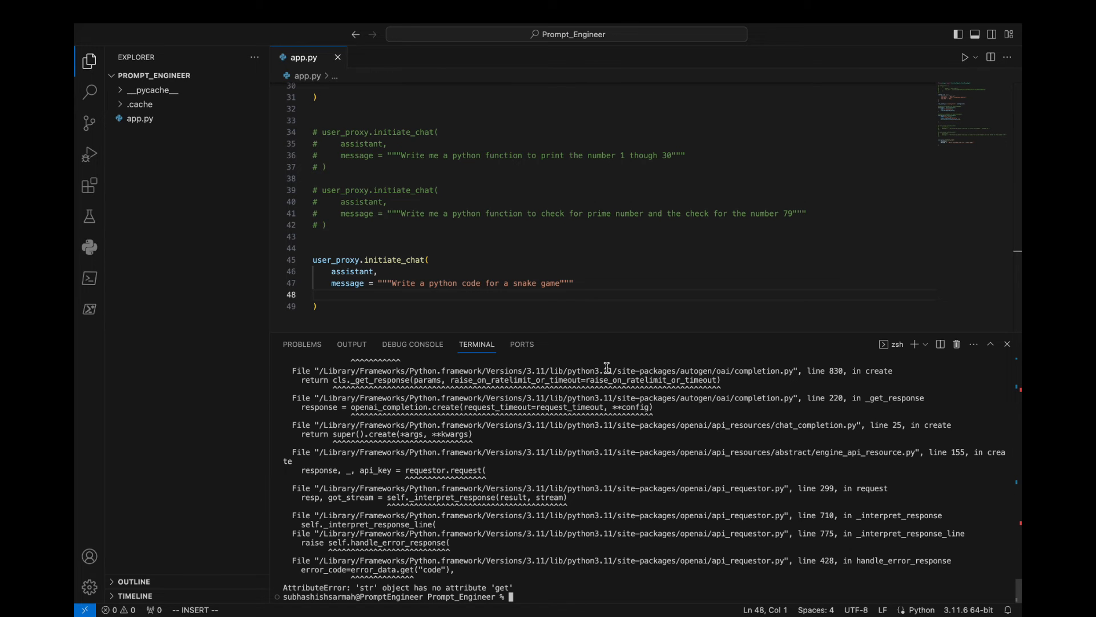
pyautogui.moveTo(622, 281)
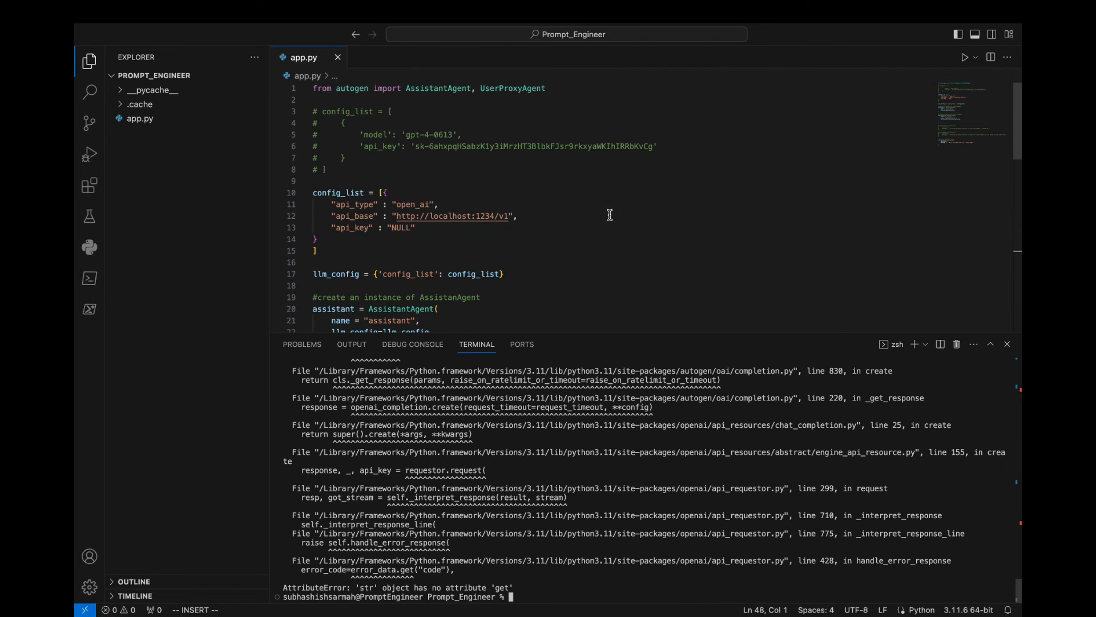
pyautogui.click(349, 168)
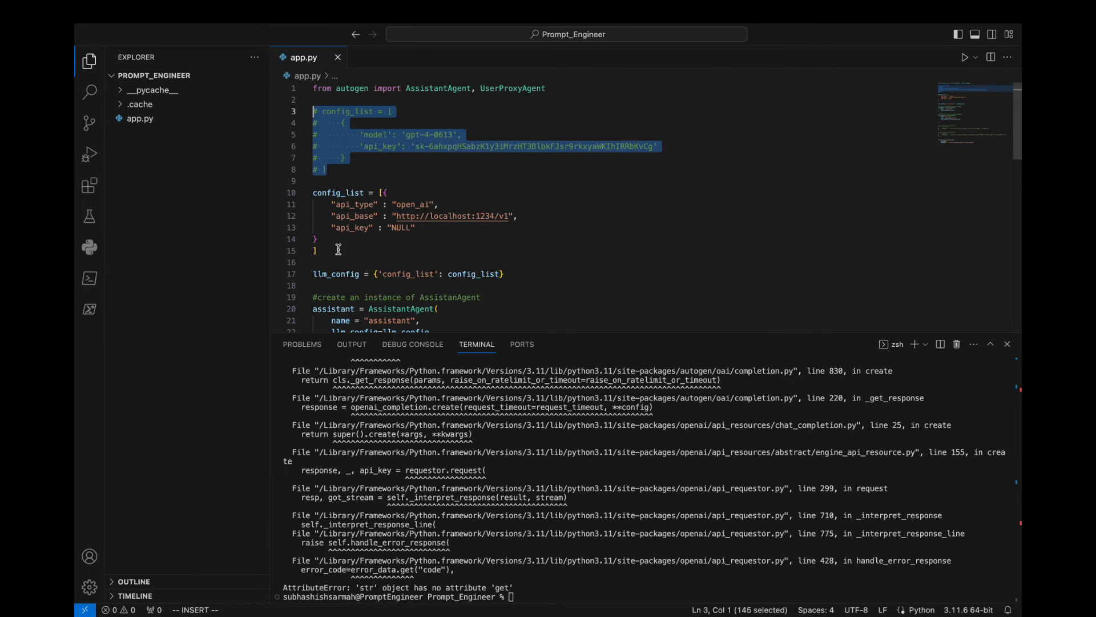
pyautogui.moveTo(752, 608)
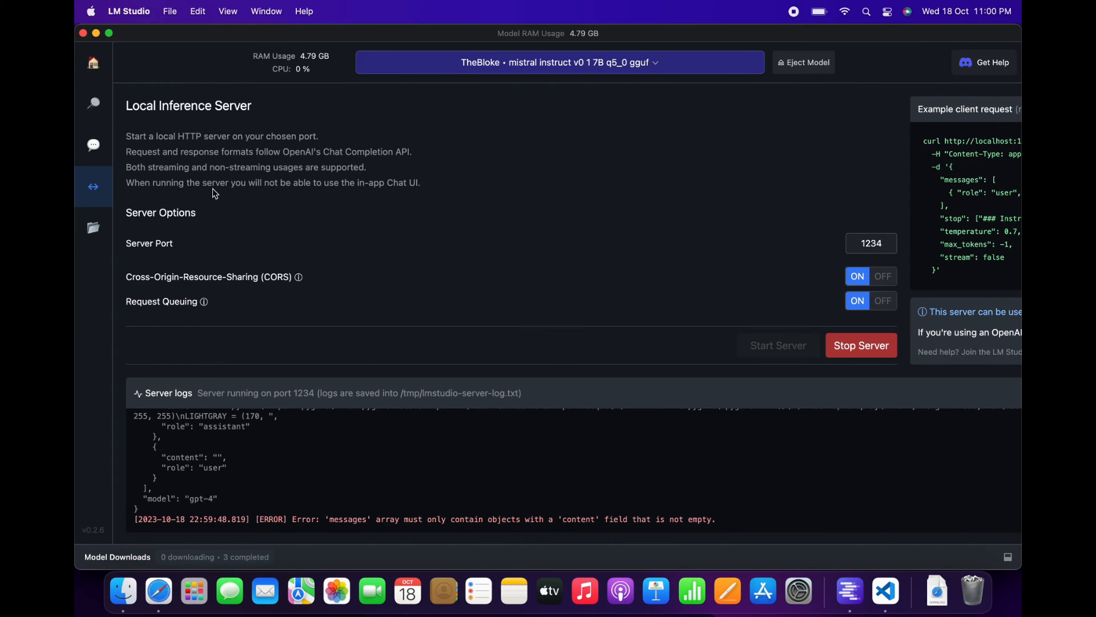
# - Check the local model list, clear the zephyr search, and go to Home
pyautogui.click(93, 145)
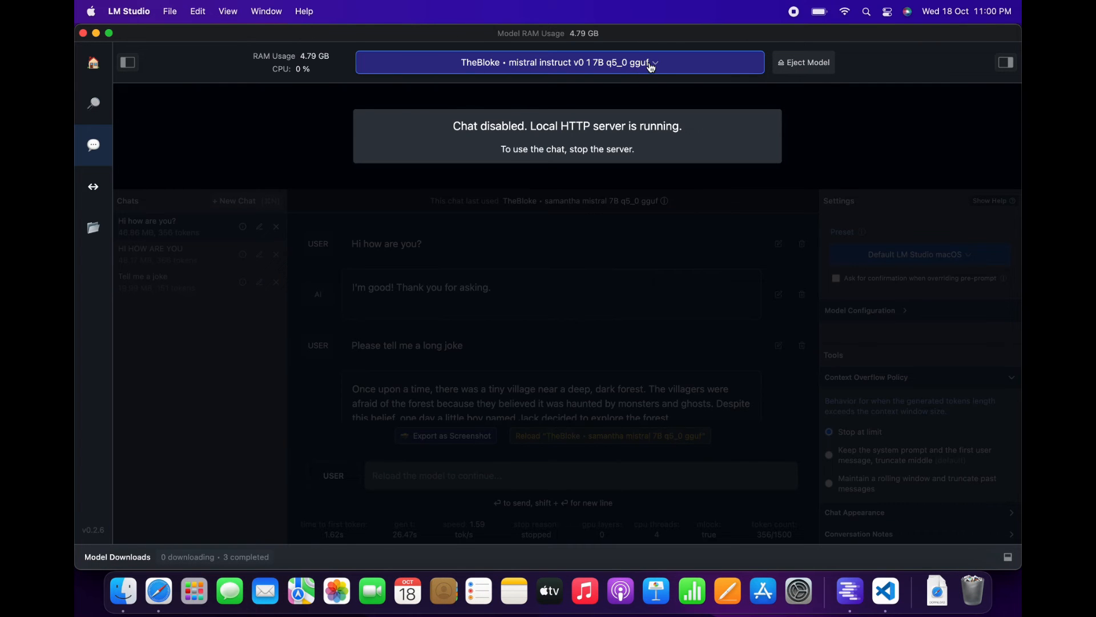
pyautogui.click(559, 62)
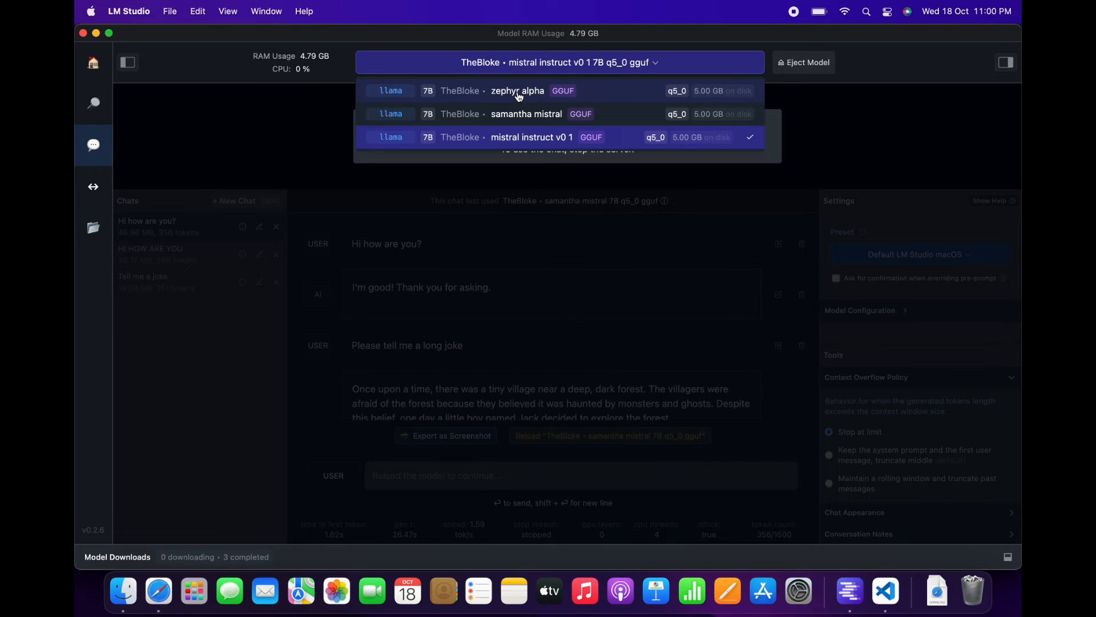
pyautogui.moveTo(206, 103)
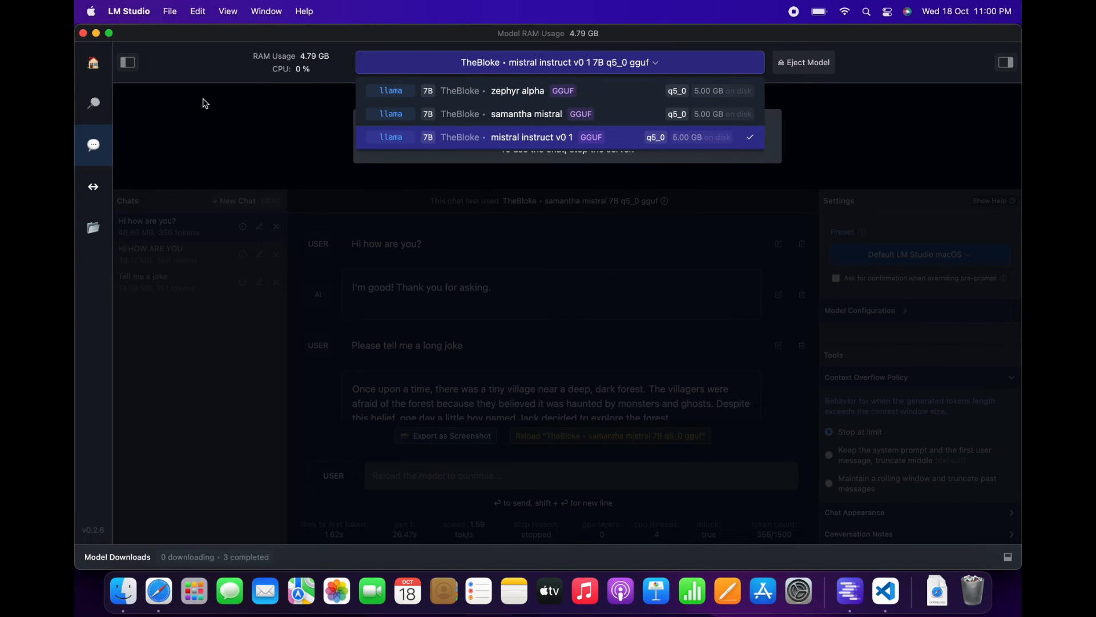
pyautogui.click(93, 103)
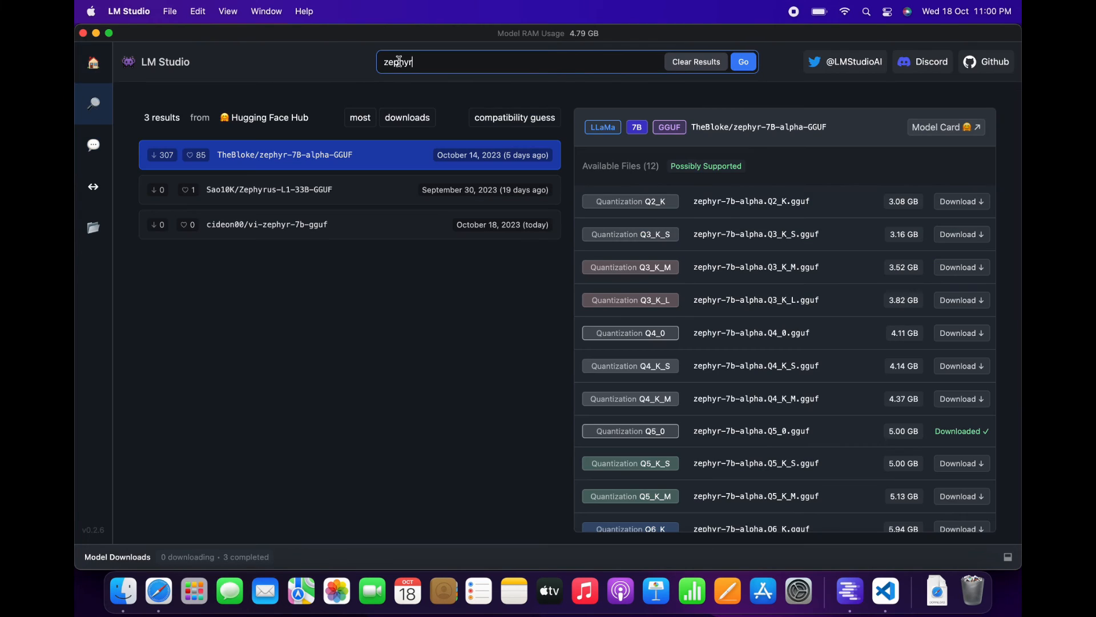
pyautogui.click(695, 62)
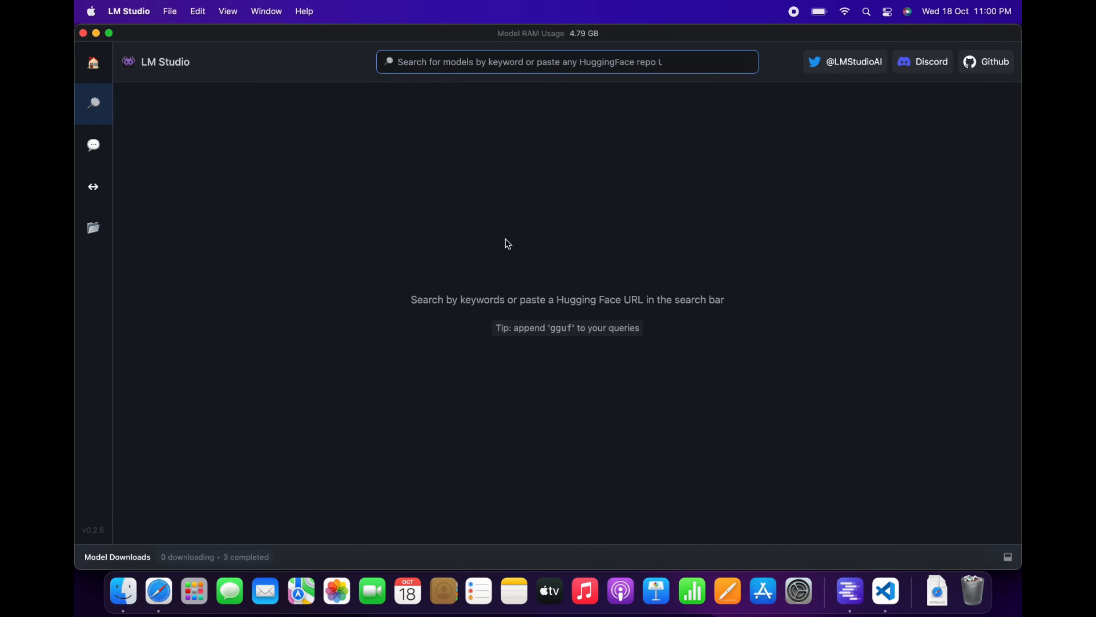
pyautogui.click(93, 63)
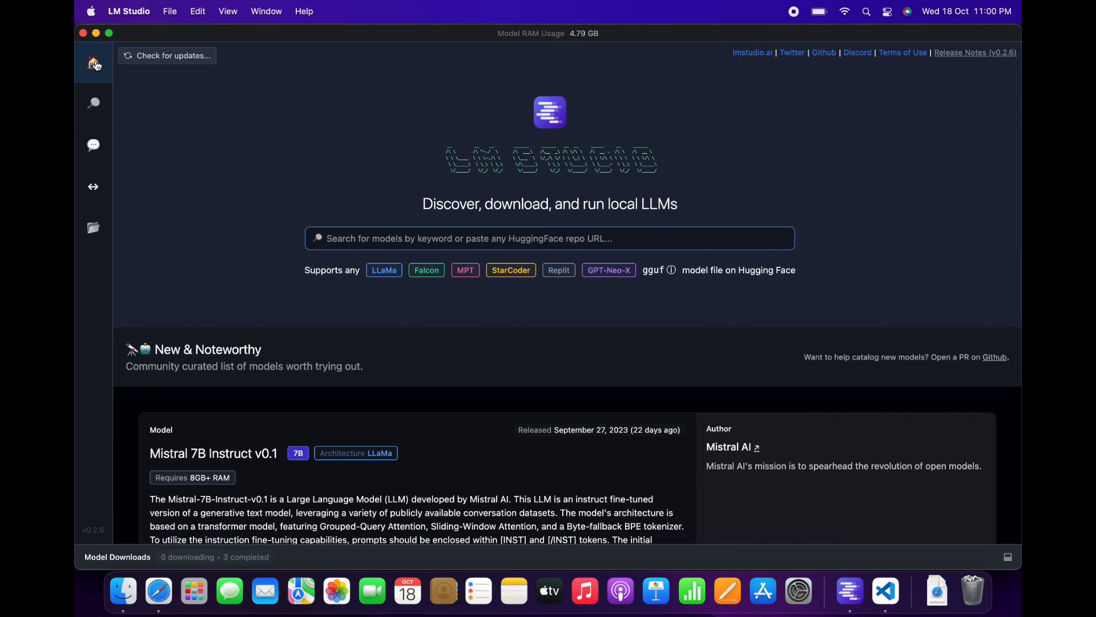
# - Scroll through the New & Noteworthy models from Mistral 7B to Stable Beluga 13B
pyautogui.scroll(-3)
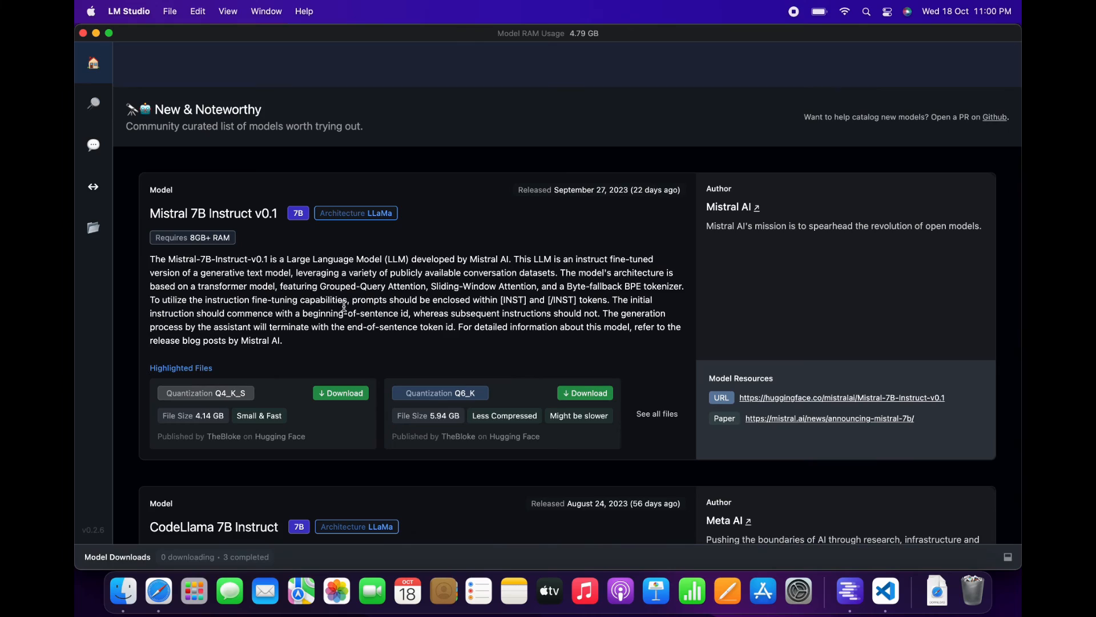
pyautogui.scroll(-3)
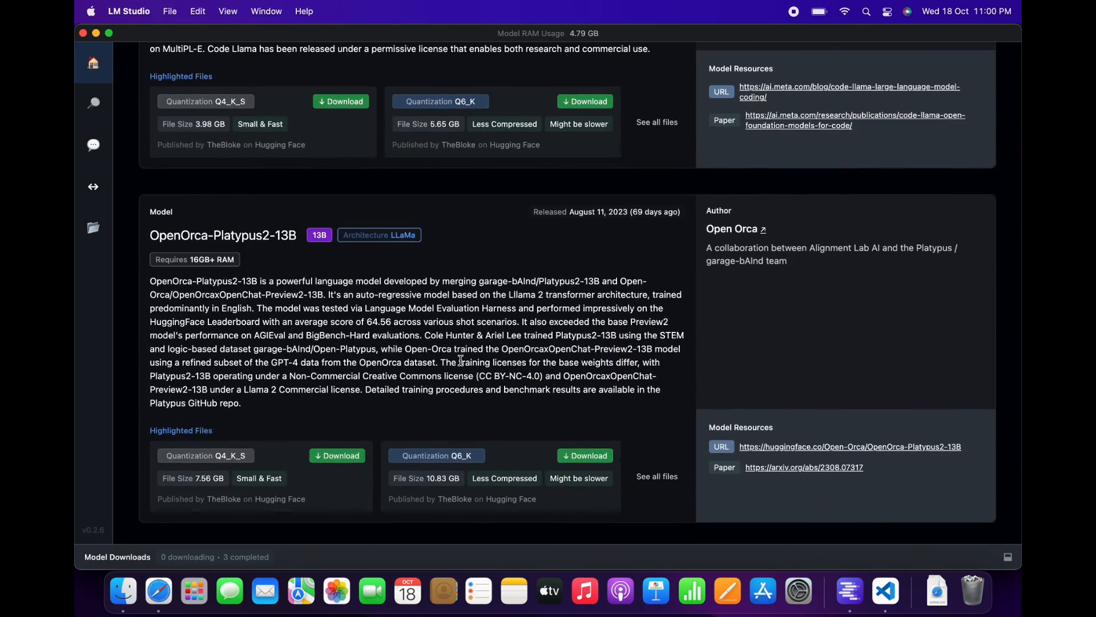
pyautogui.scroll(-3)
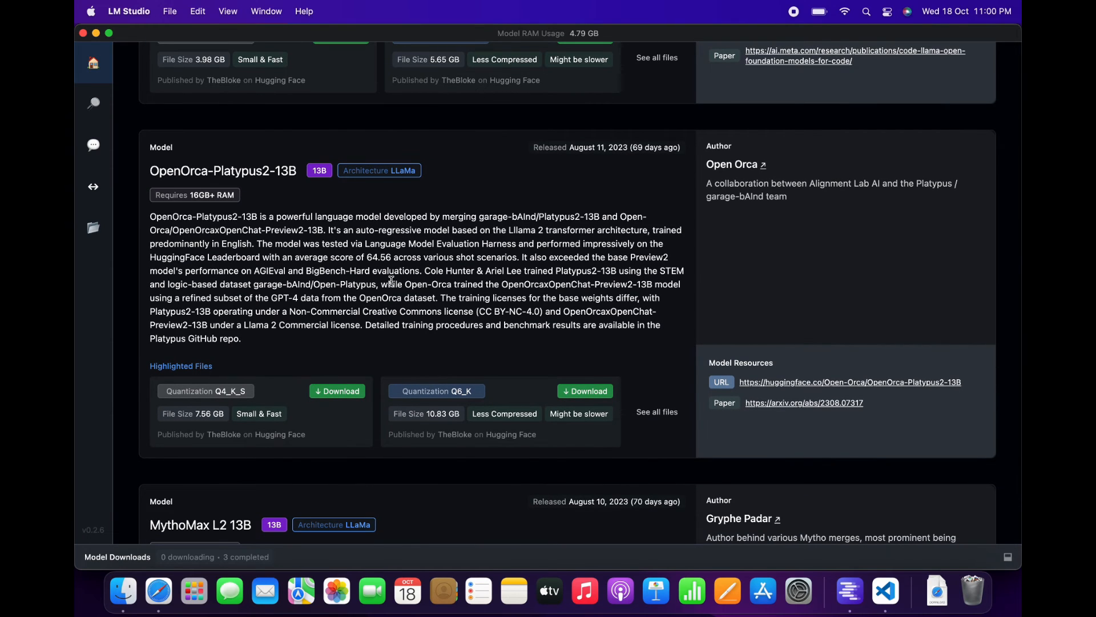
pyautogui.scroll(-3)
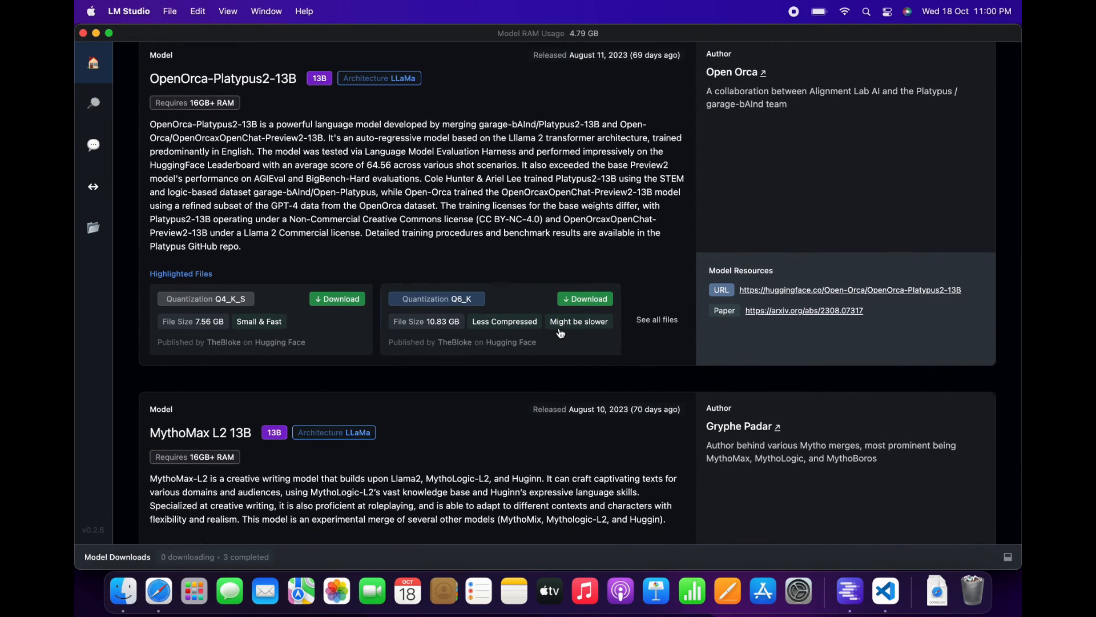
pyautogui.scroll(-3)
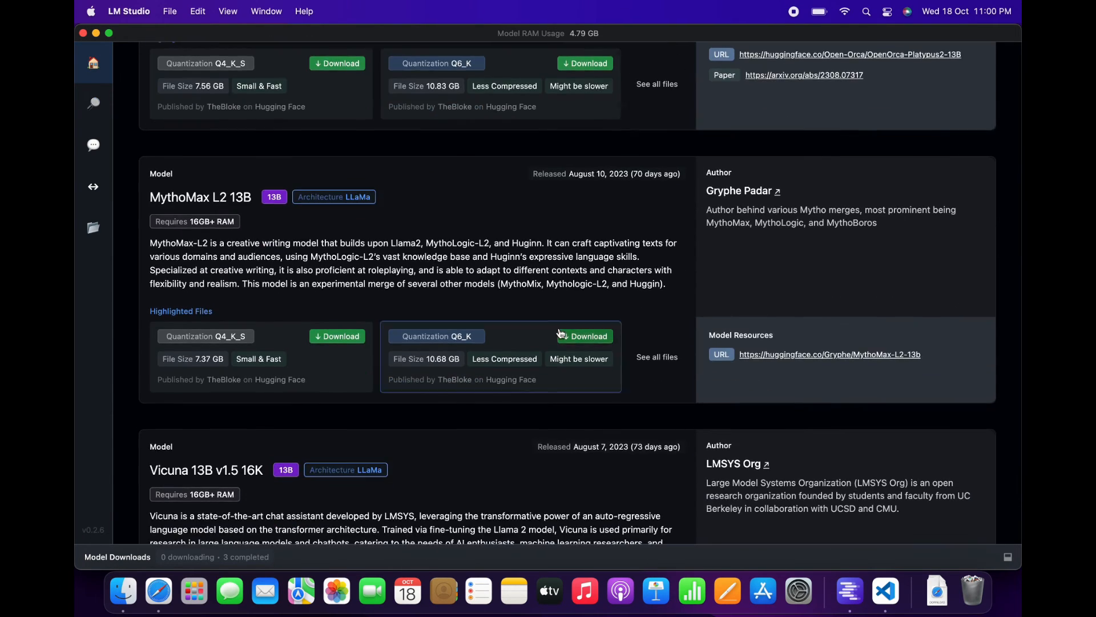
pyautogui.scroll(-3)
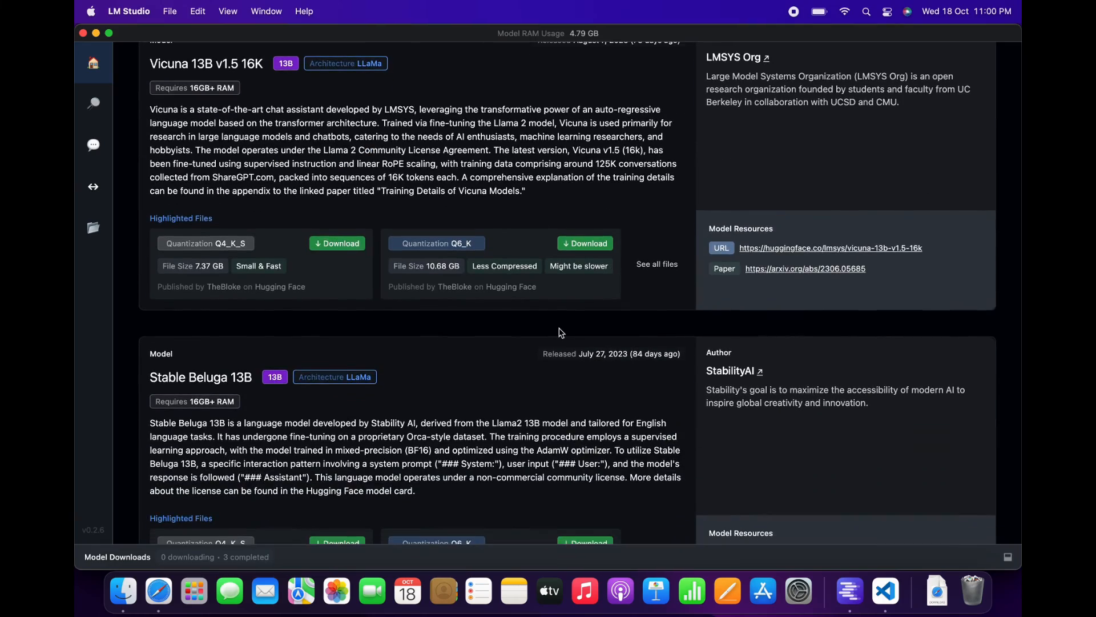
pyautogui.scroll(-3)
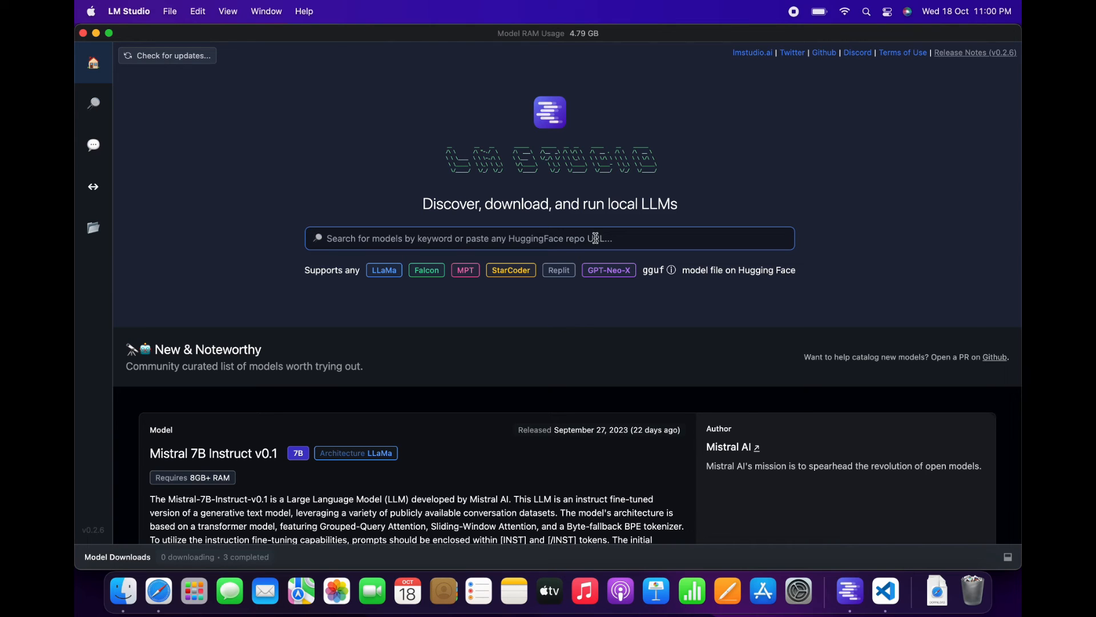
pyautogui.moveTo(885, 591)
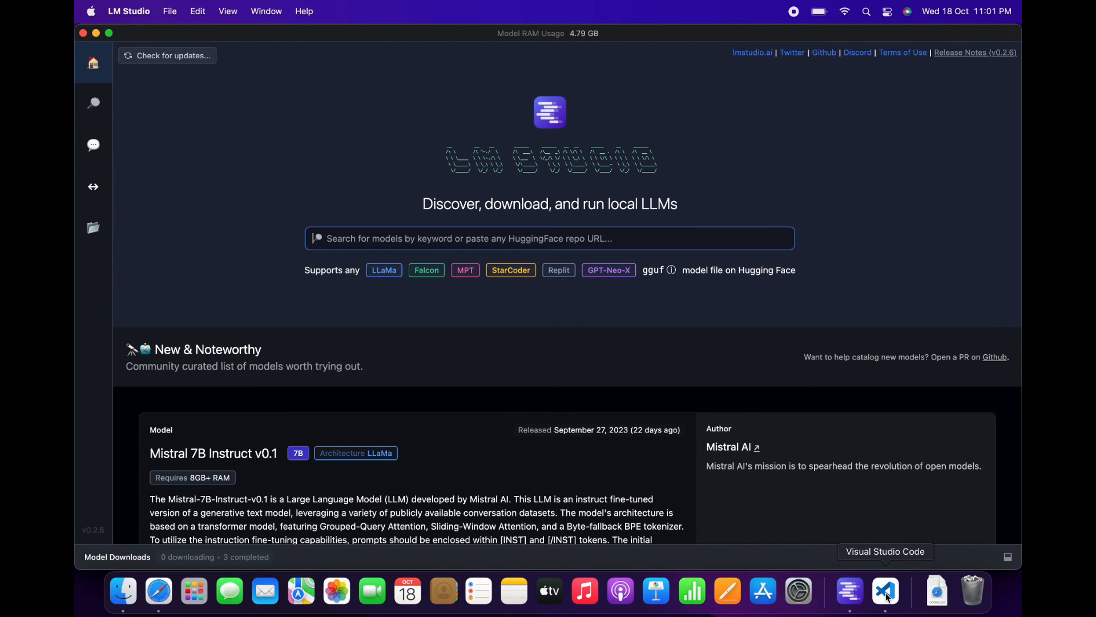
# - In Safari, check the AutoGen docs, OpenAI usage ($3.56 of $10) and LM Studio site, then return
pyautogui.click(885, 591)
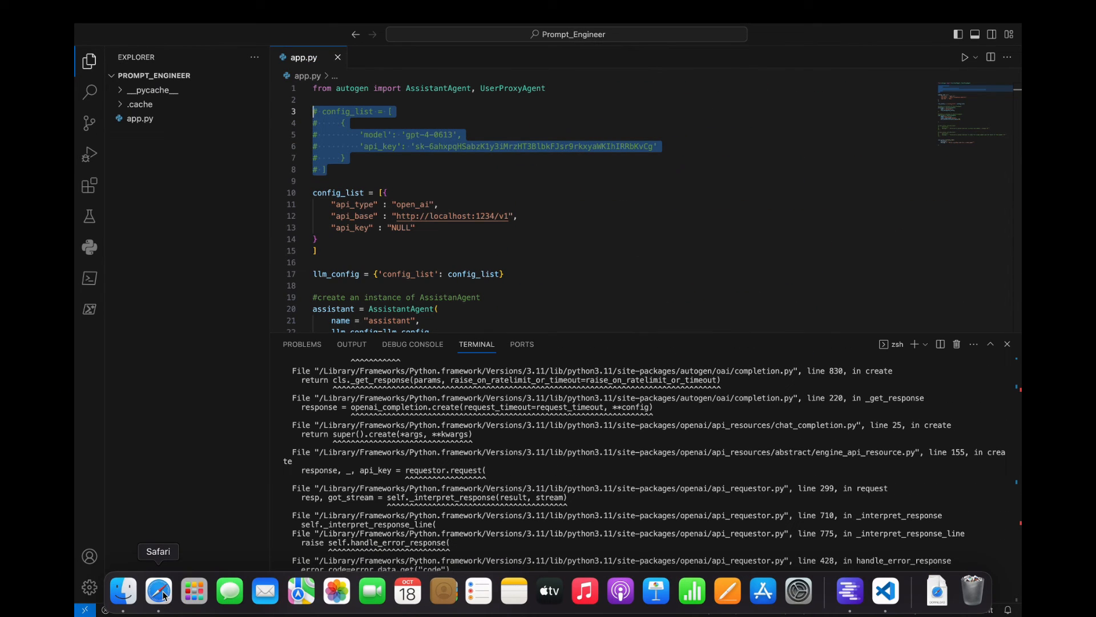
pyautogui.click(158, 591)
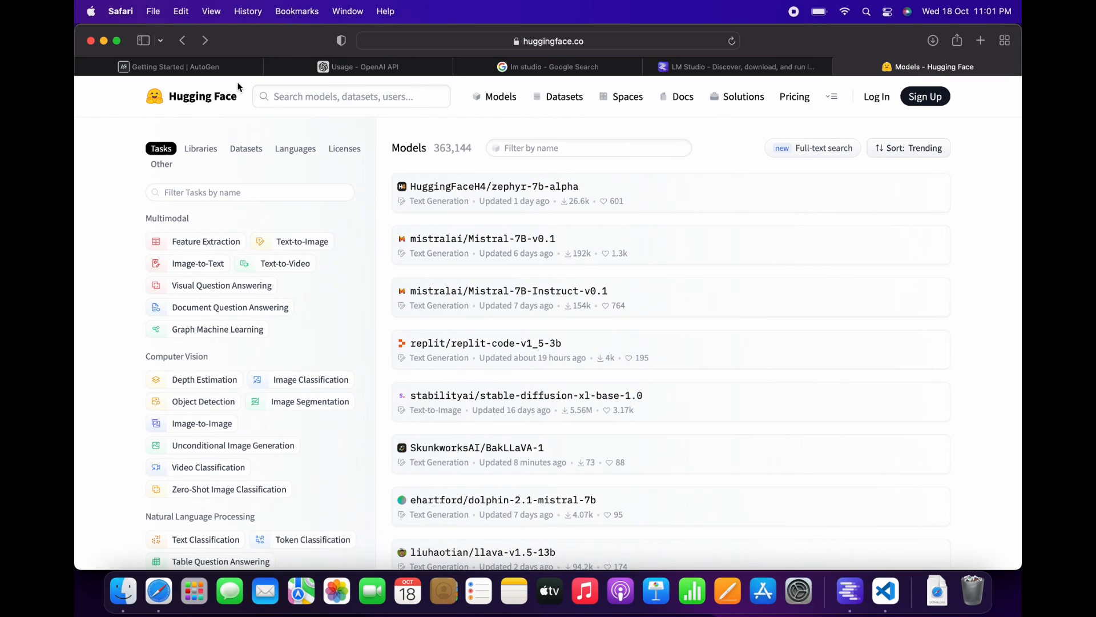
pyautogui.click(175, 67)
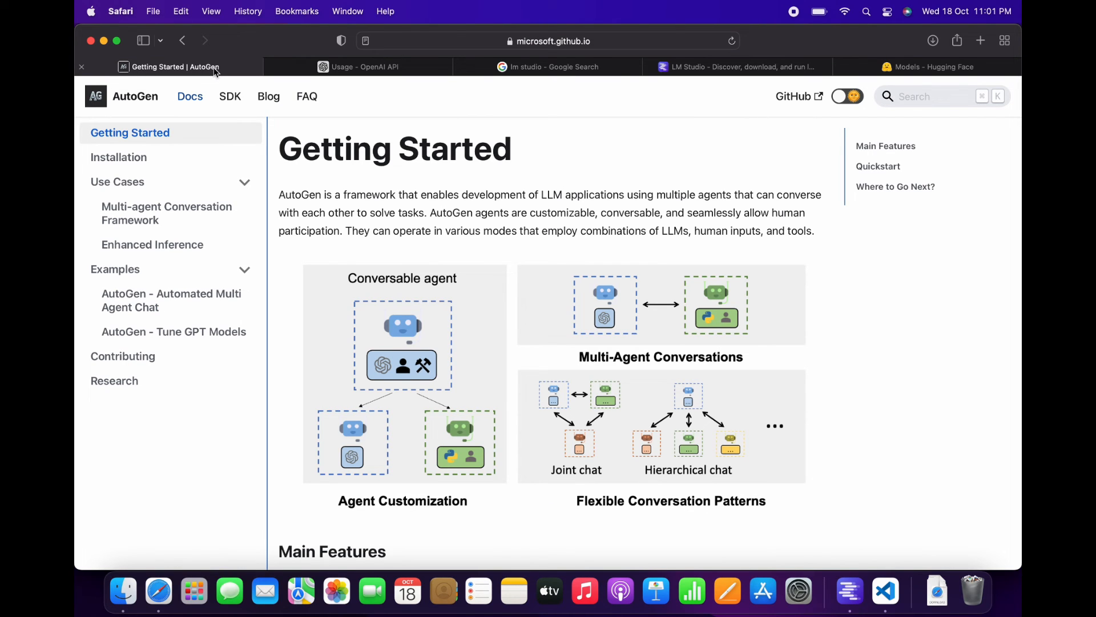
pyautogui.moveTo(362, 66)
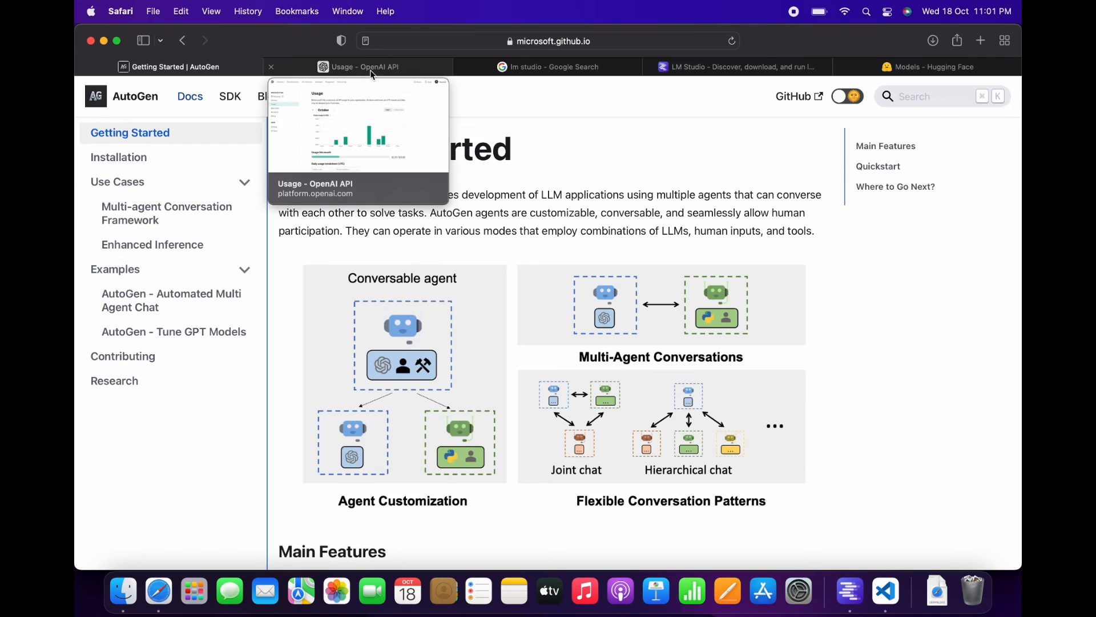
pyautogui.click(362, 66)
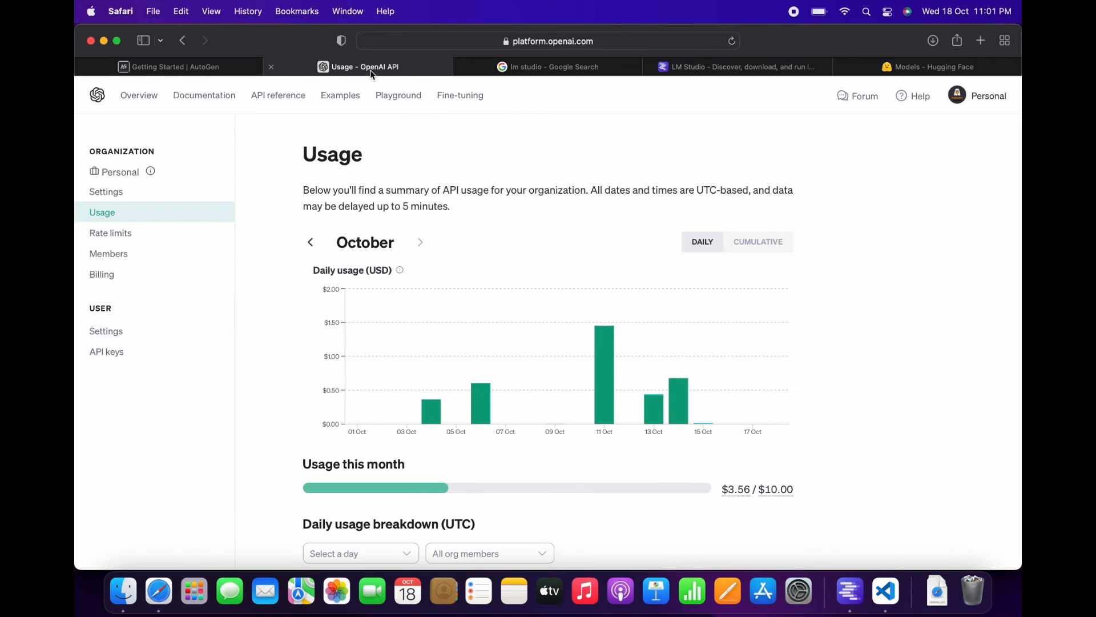
pyautogui.moveTo(621, 412)
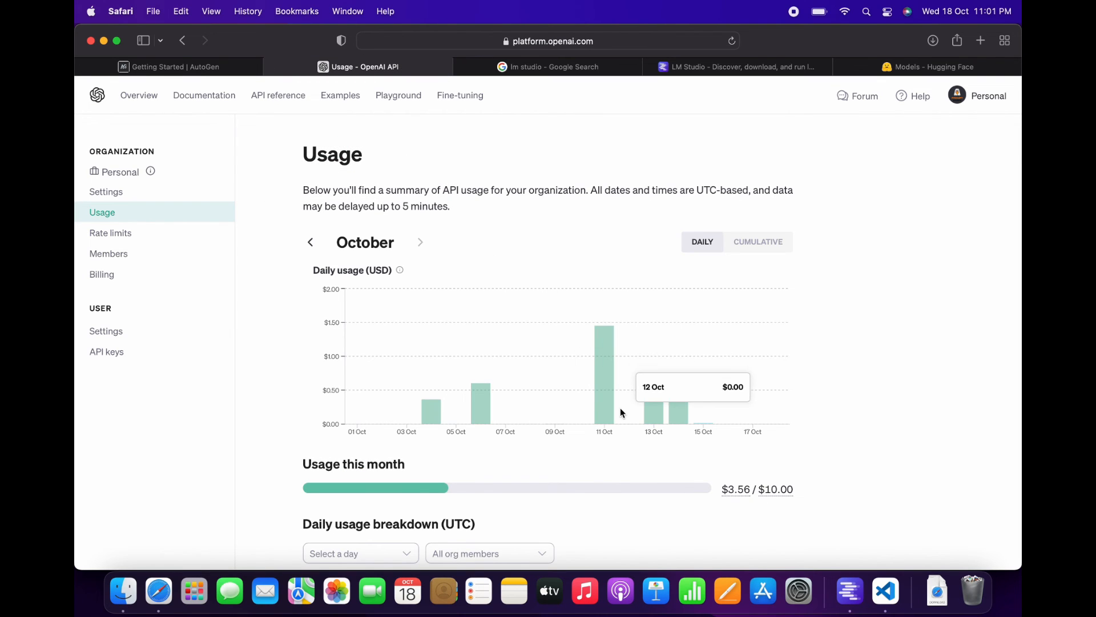
pyautogui.moveTo(577, 355)
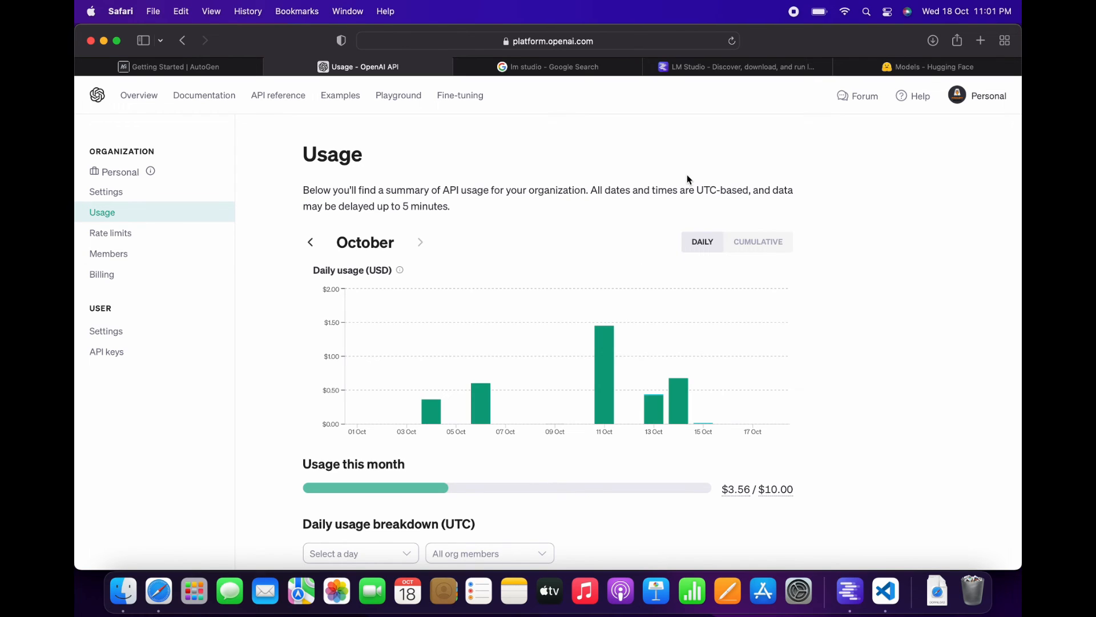
pyautogui.moveTo(640, 277)
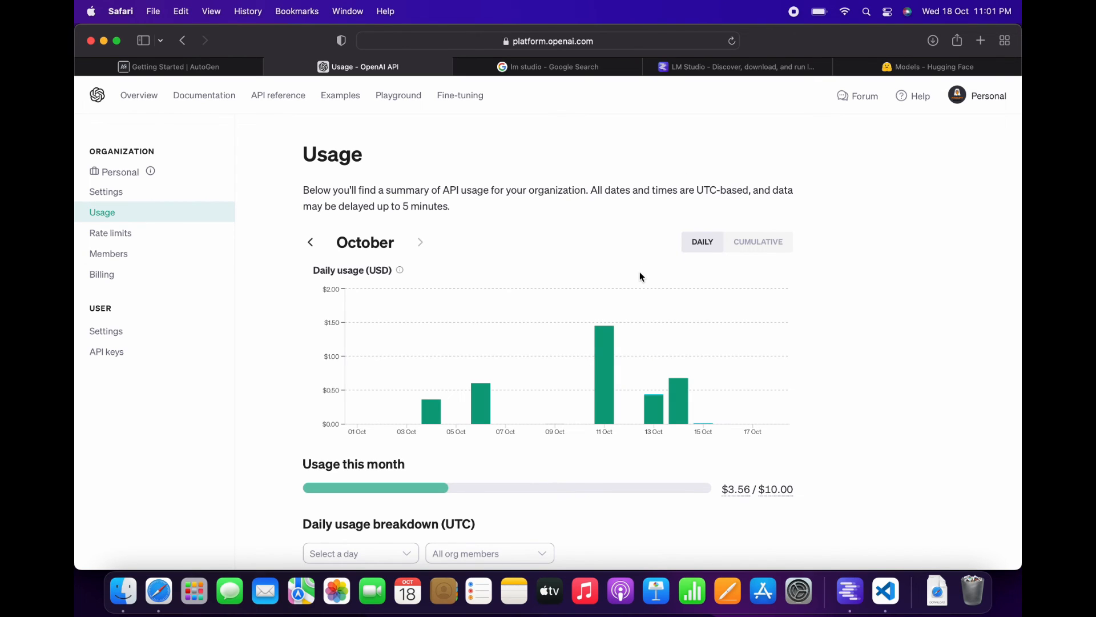
pyautogui.moveTo(615, 149)
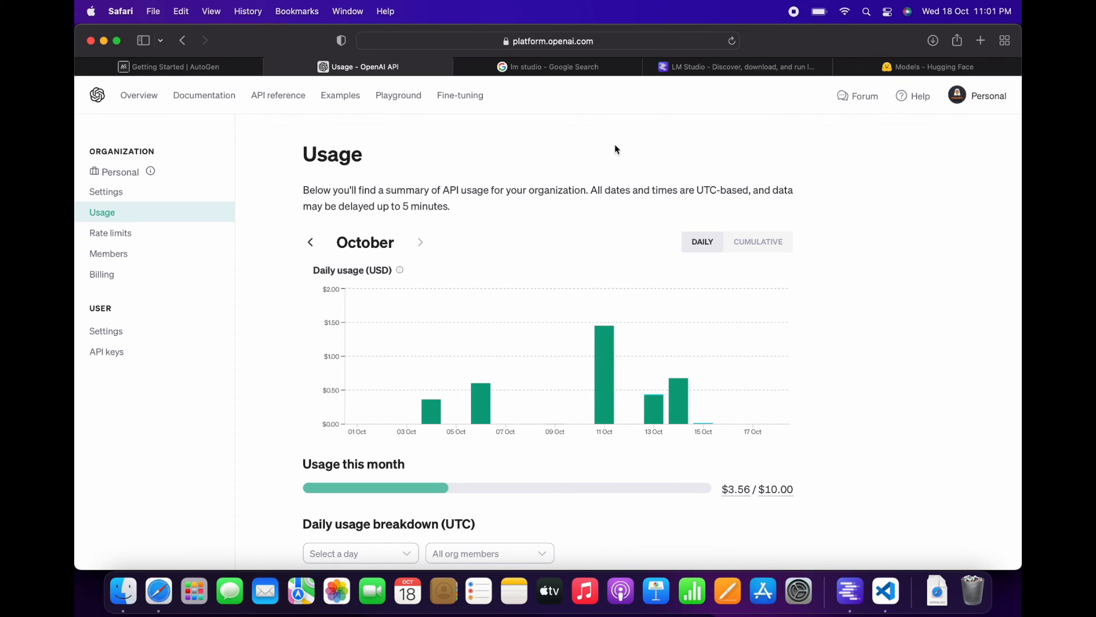
pyautogui.click(738, 66)
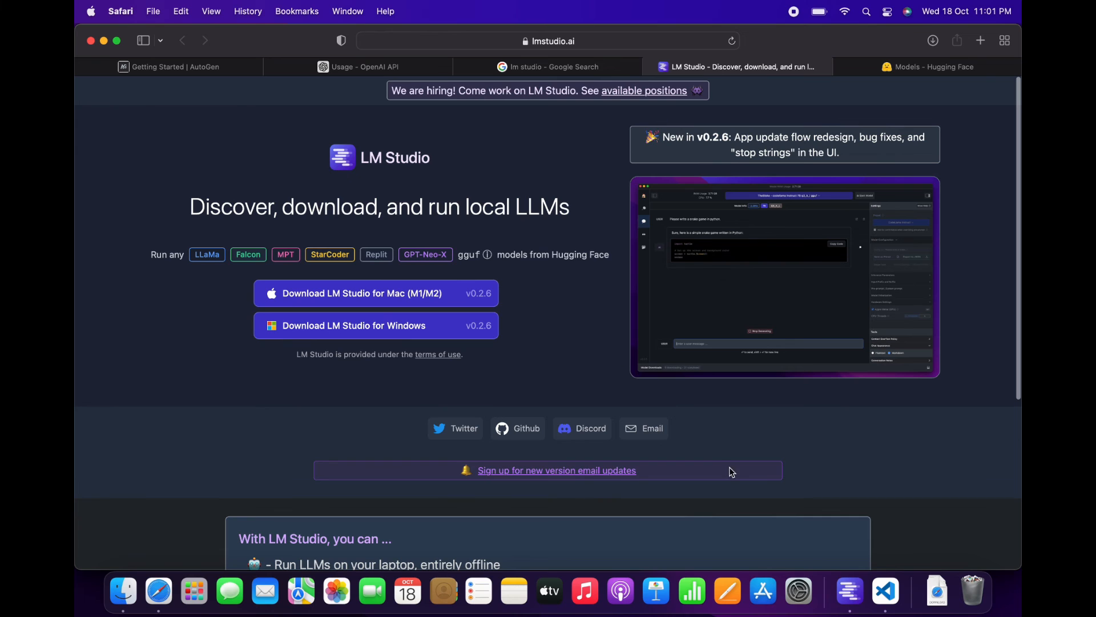
pyautogui.moveTo(849, 591)
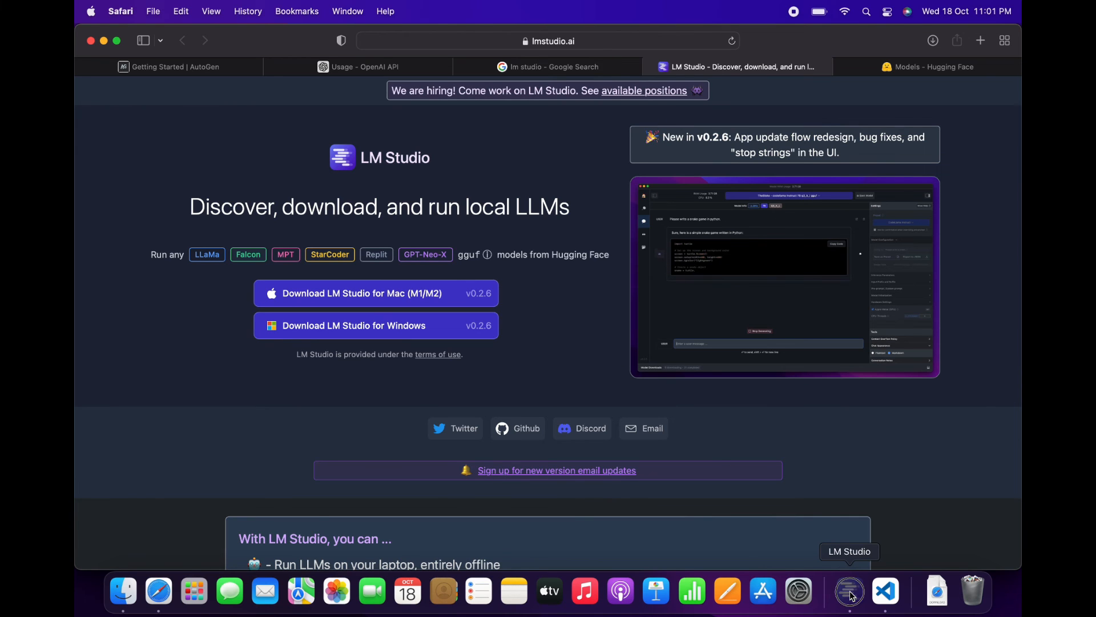
pyautogui.click(849, 592)
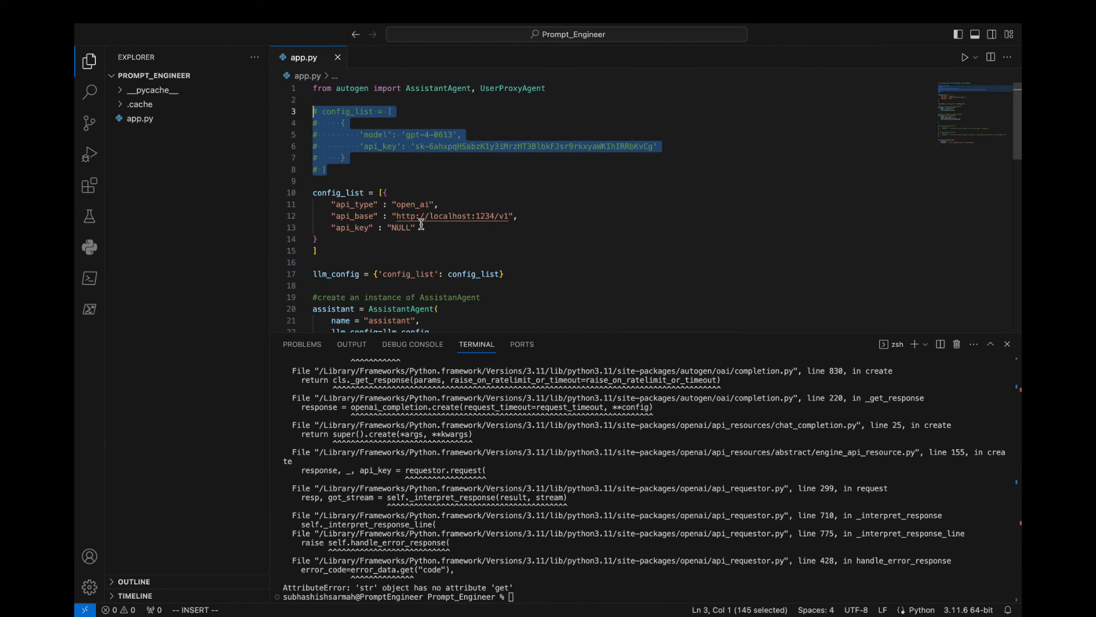
pyautogui.scroll(-3)
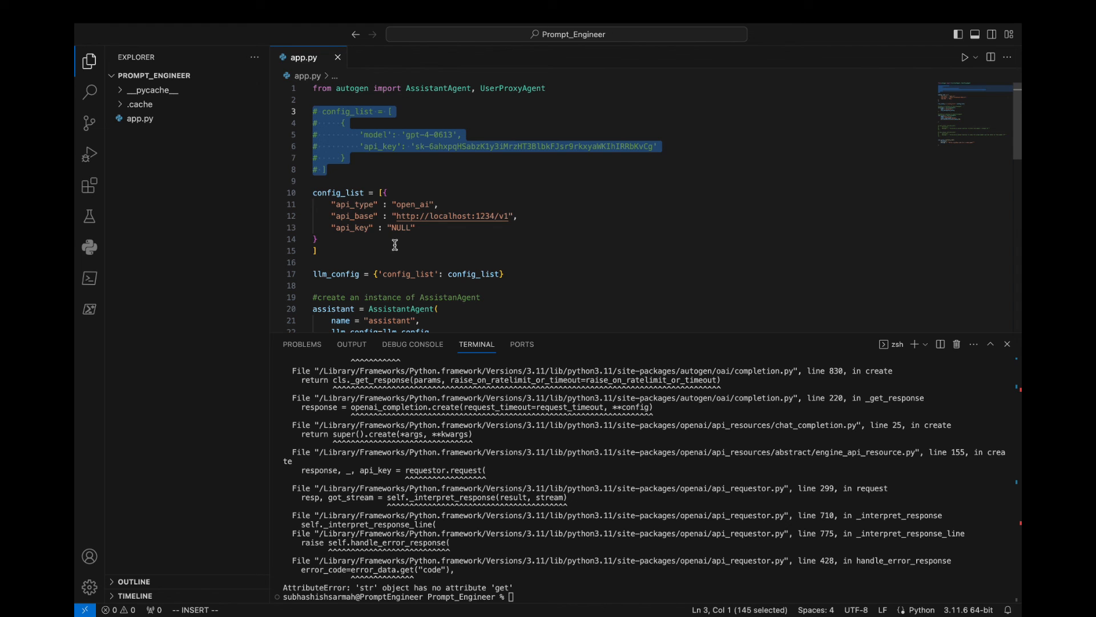
pyautogui.moveTo(194, 591)
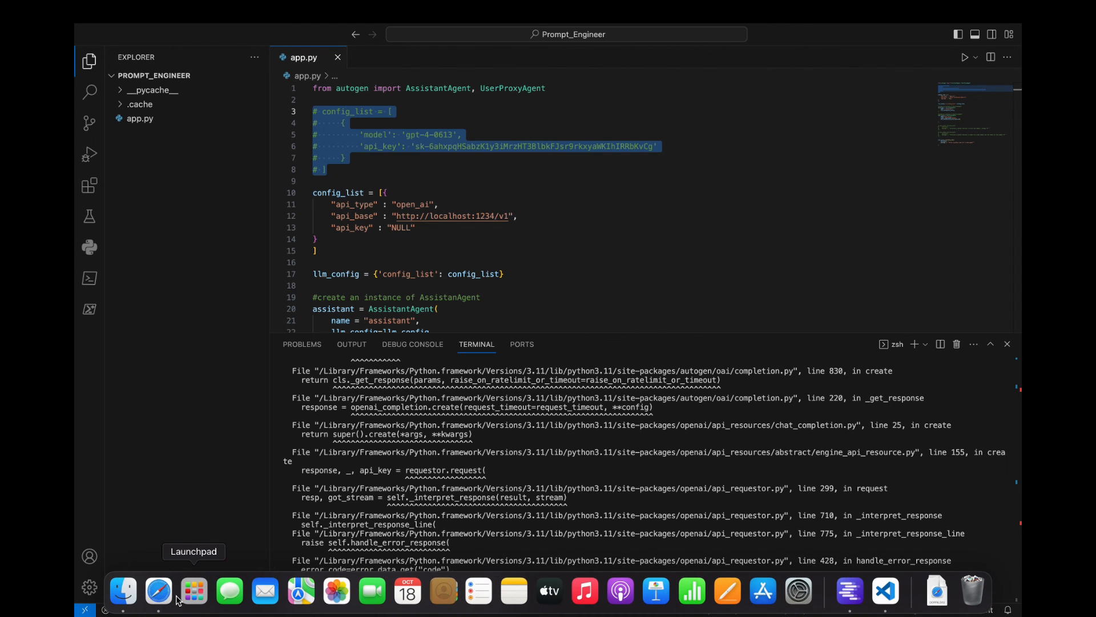